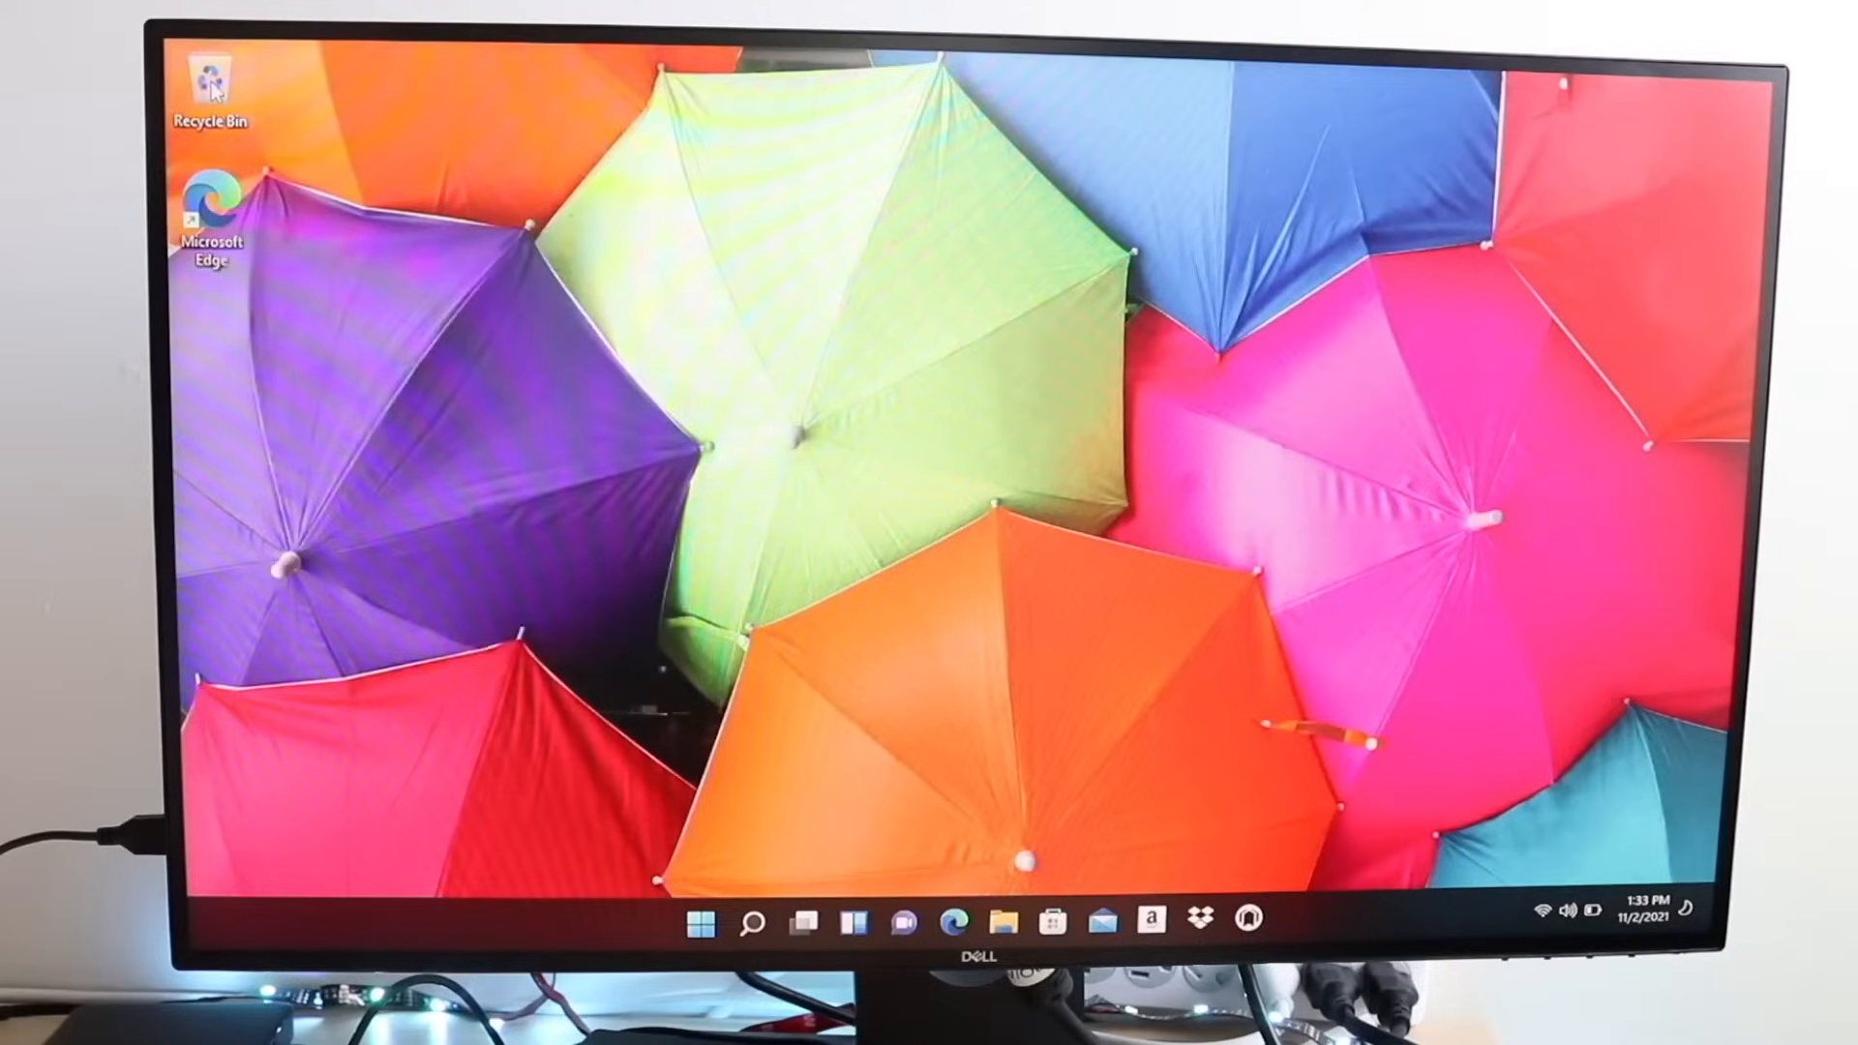
mouse_move(581, 435)
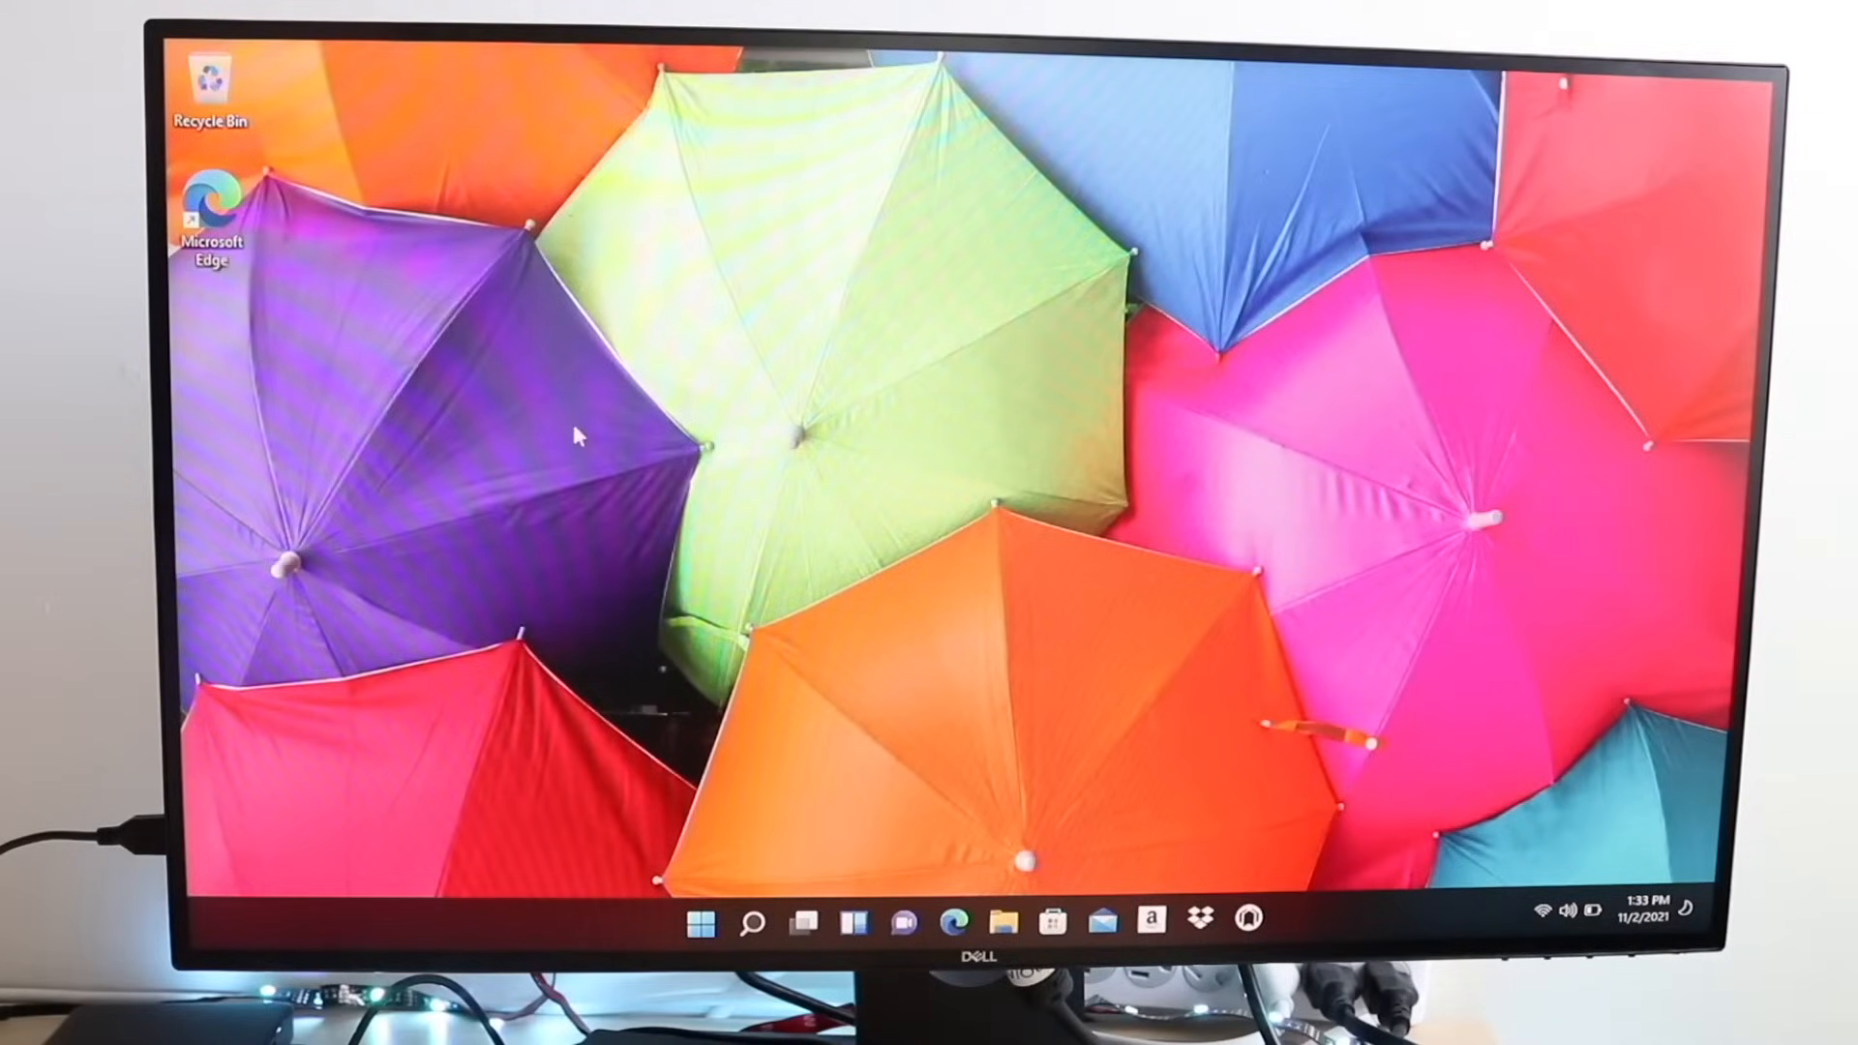
Show the desktop context menu's View submenu with icon size and arrangement options.
right_click(580, 440)
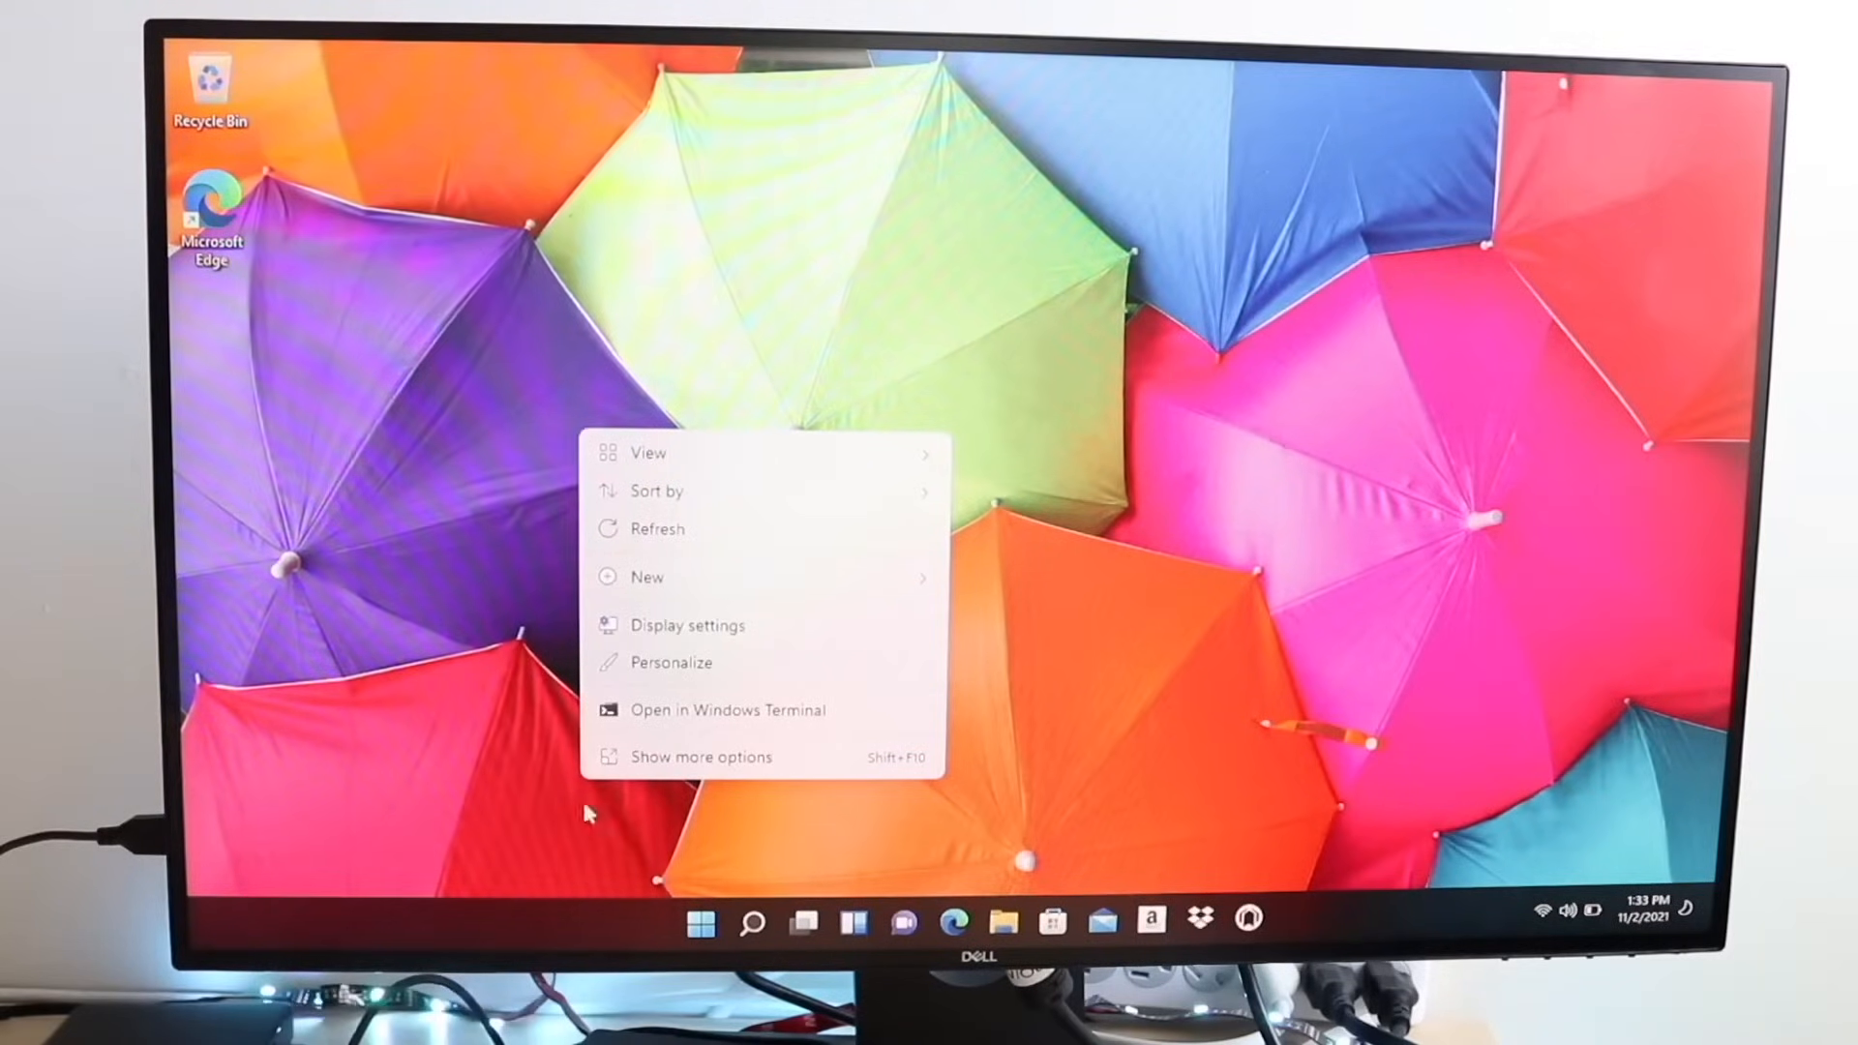
left_click(648, 453)
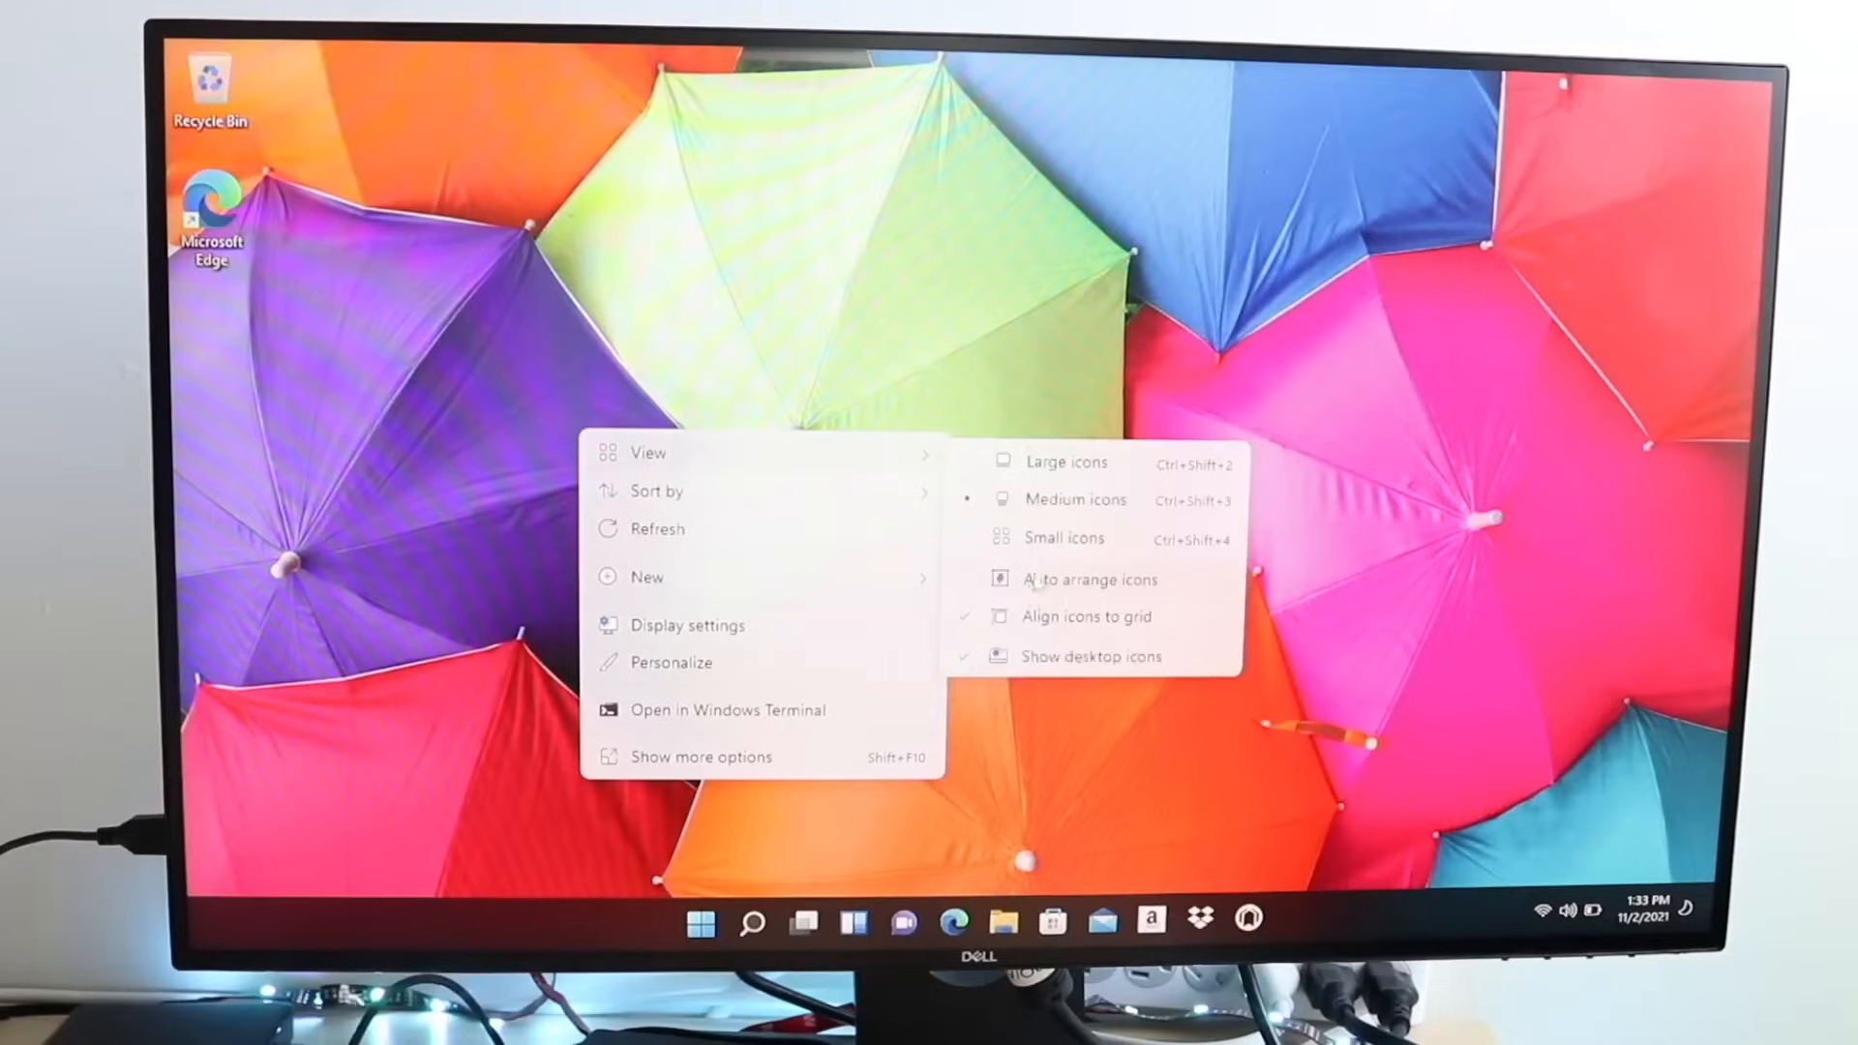
mouse_move(1027, 642)
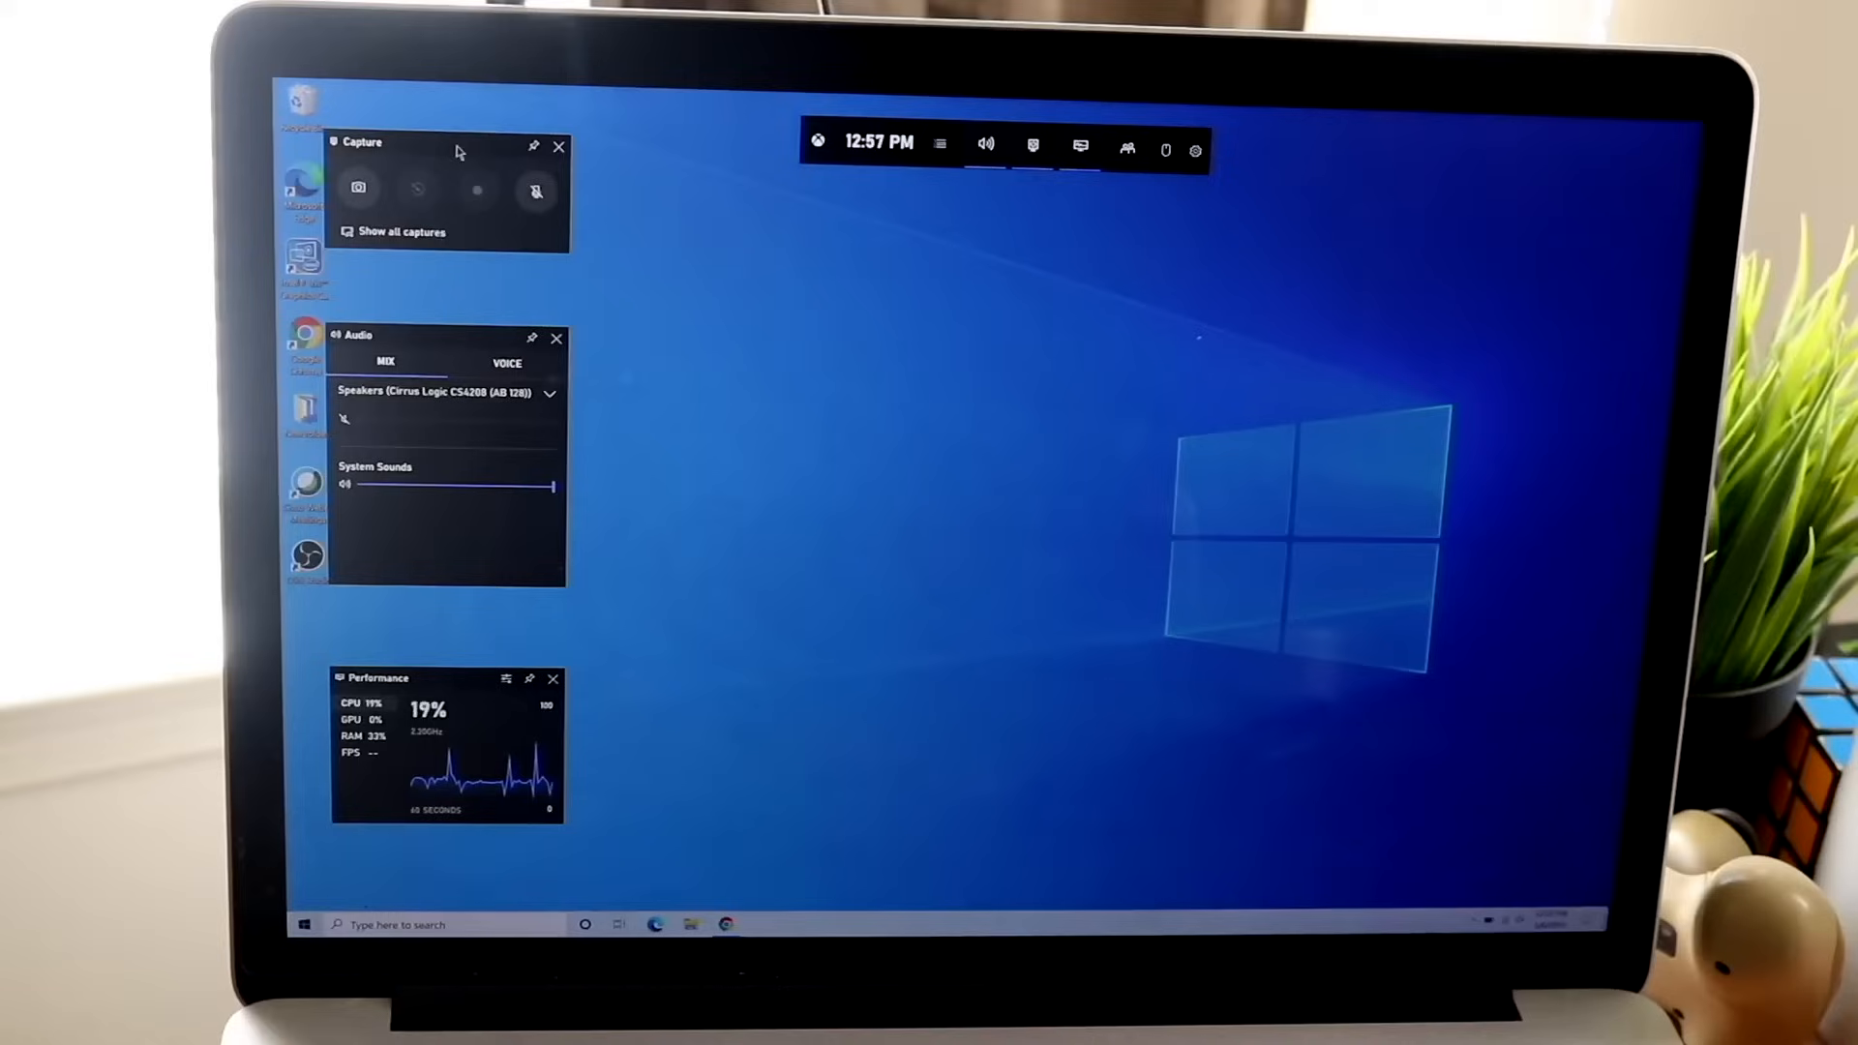
mouse_move(1194, 149)
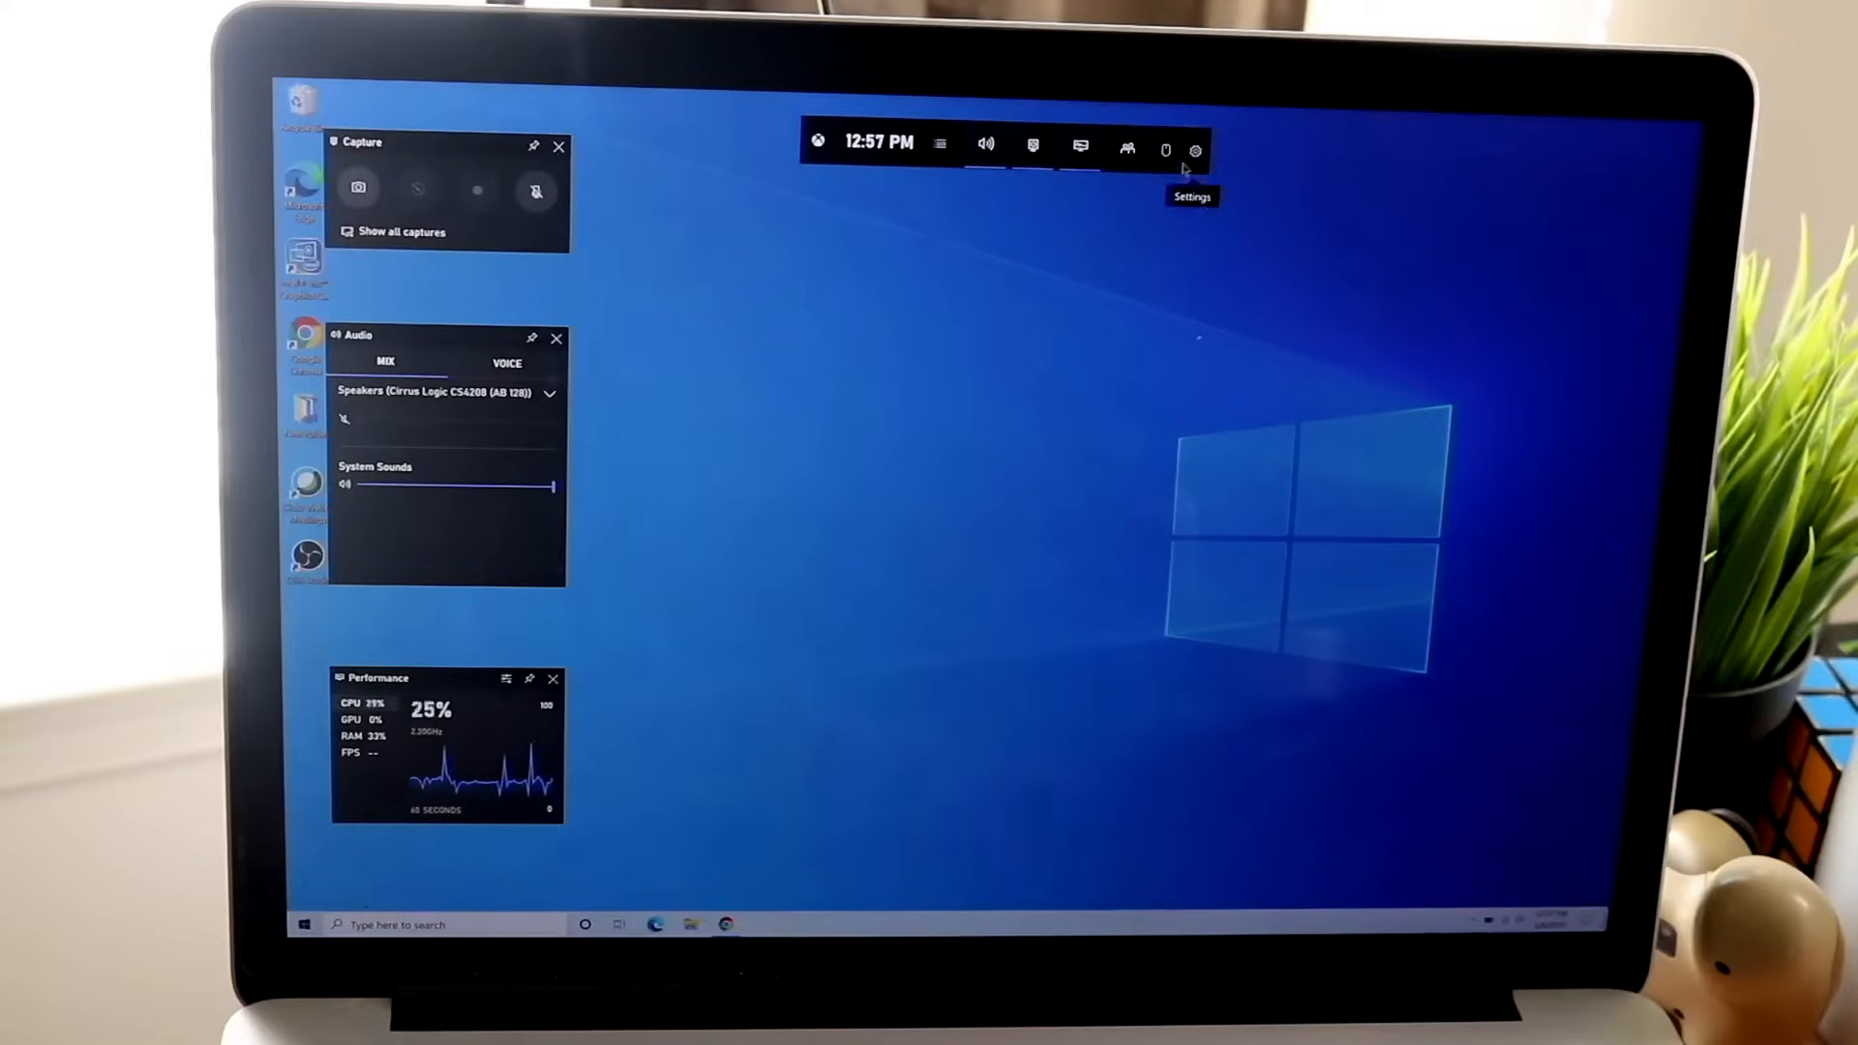
Capture a desktop screenshot from the Game Bar Capture widget and hide the overlay.
left_click(358, 190)
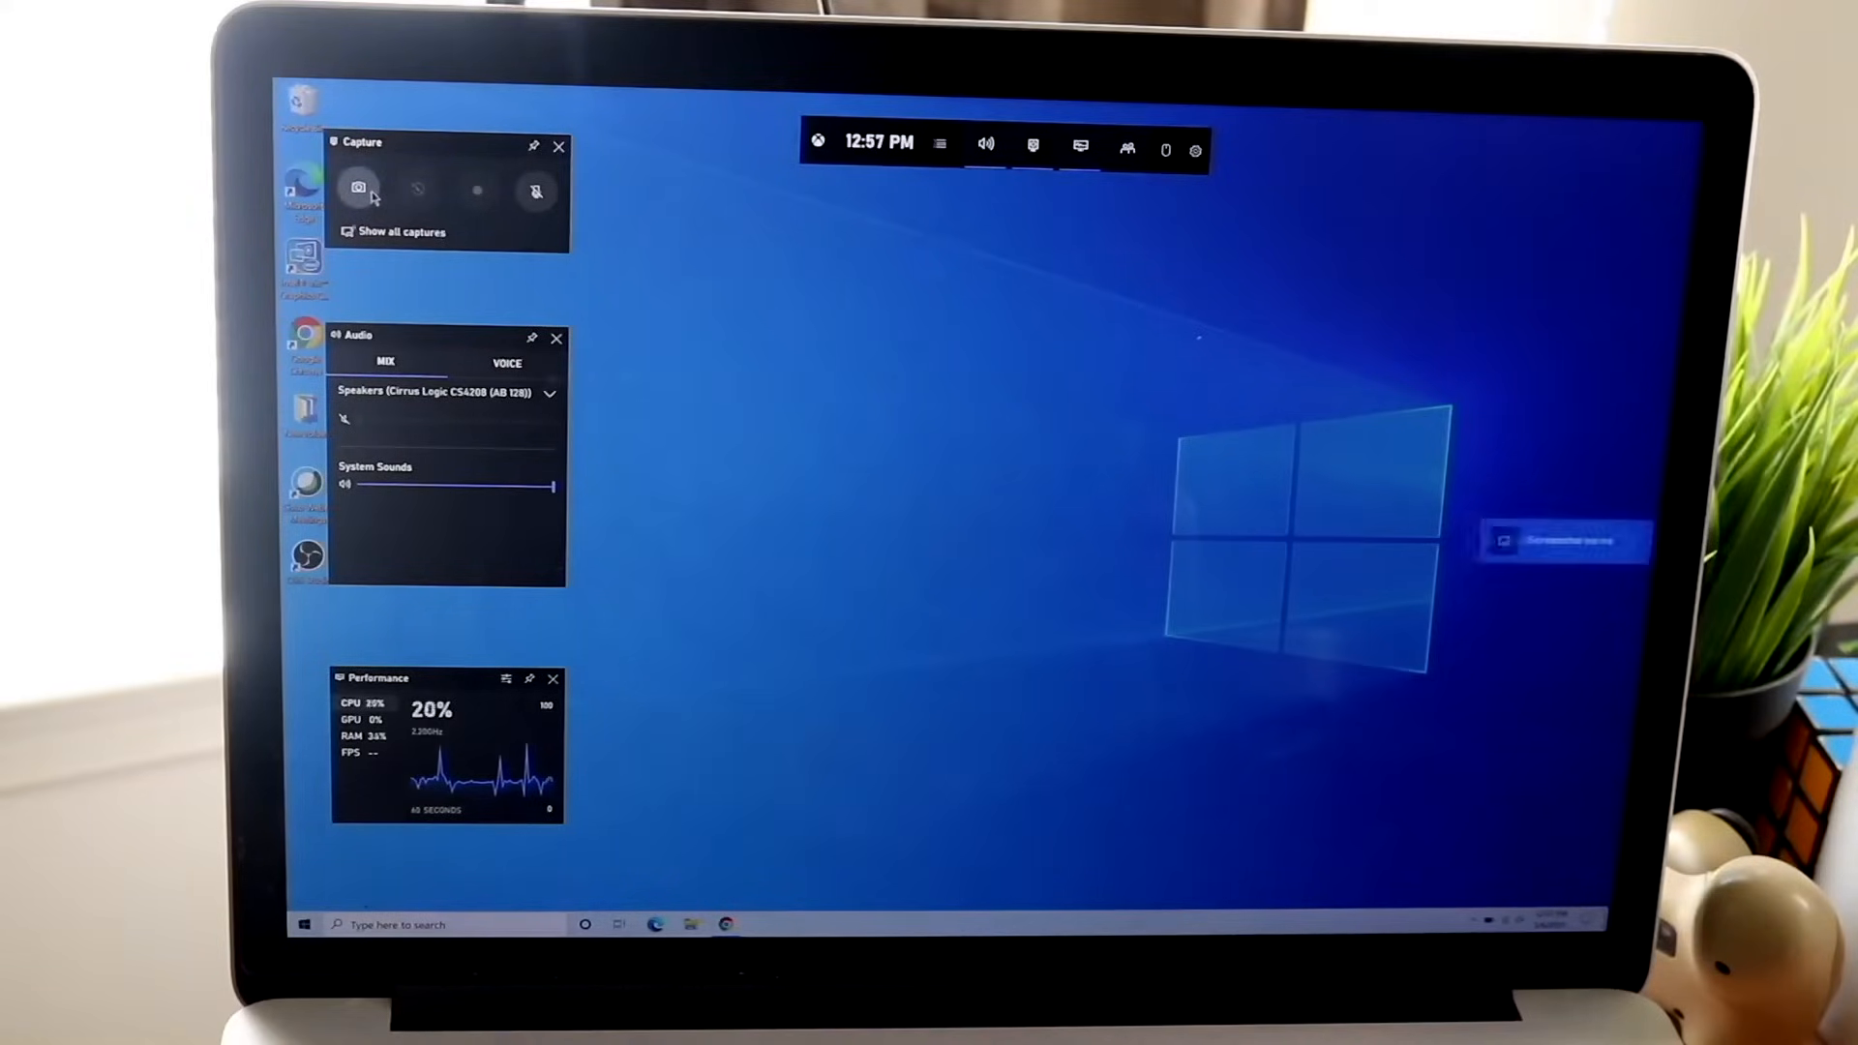
left_click(360, 190)
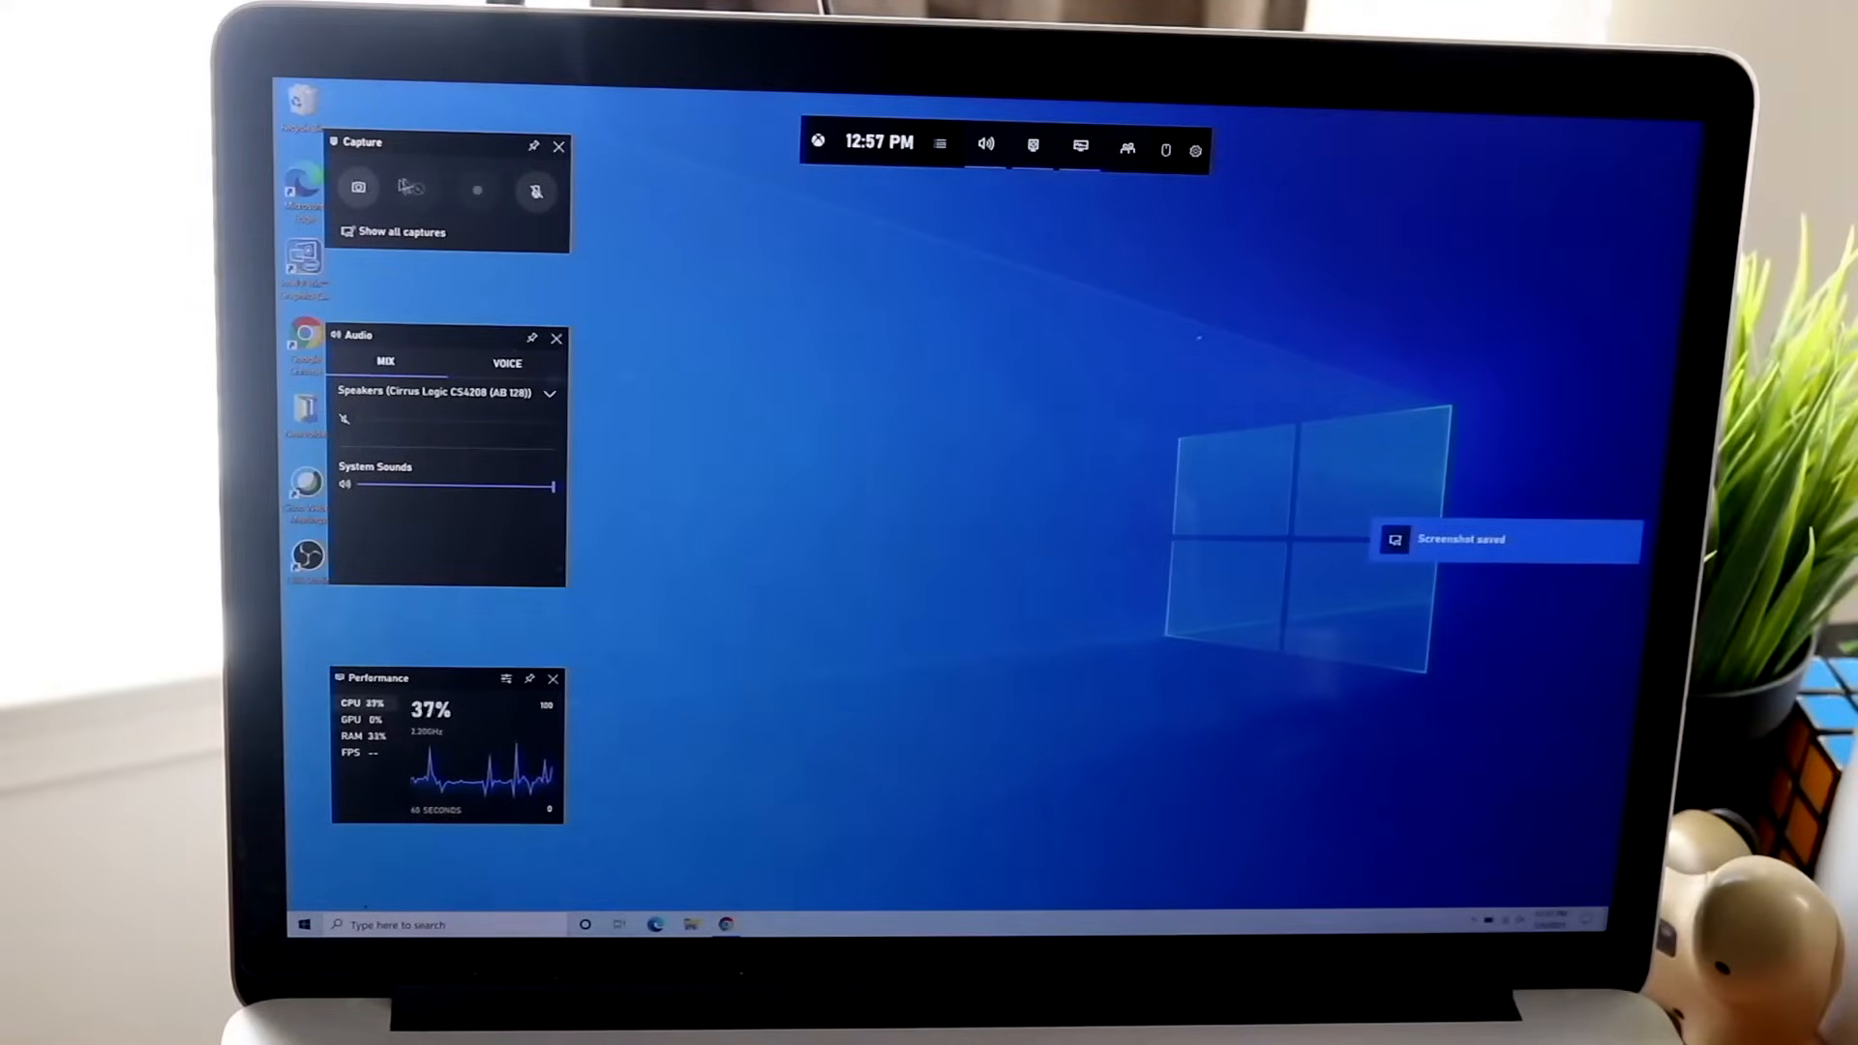
left_click(400, 230)
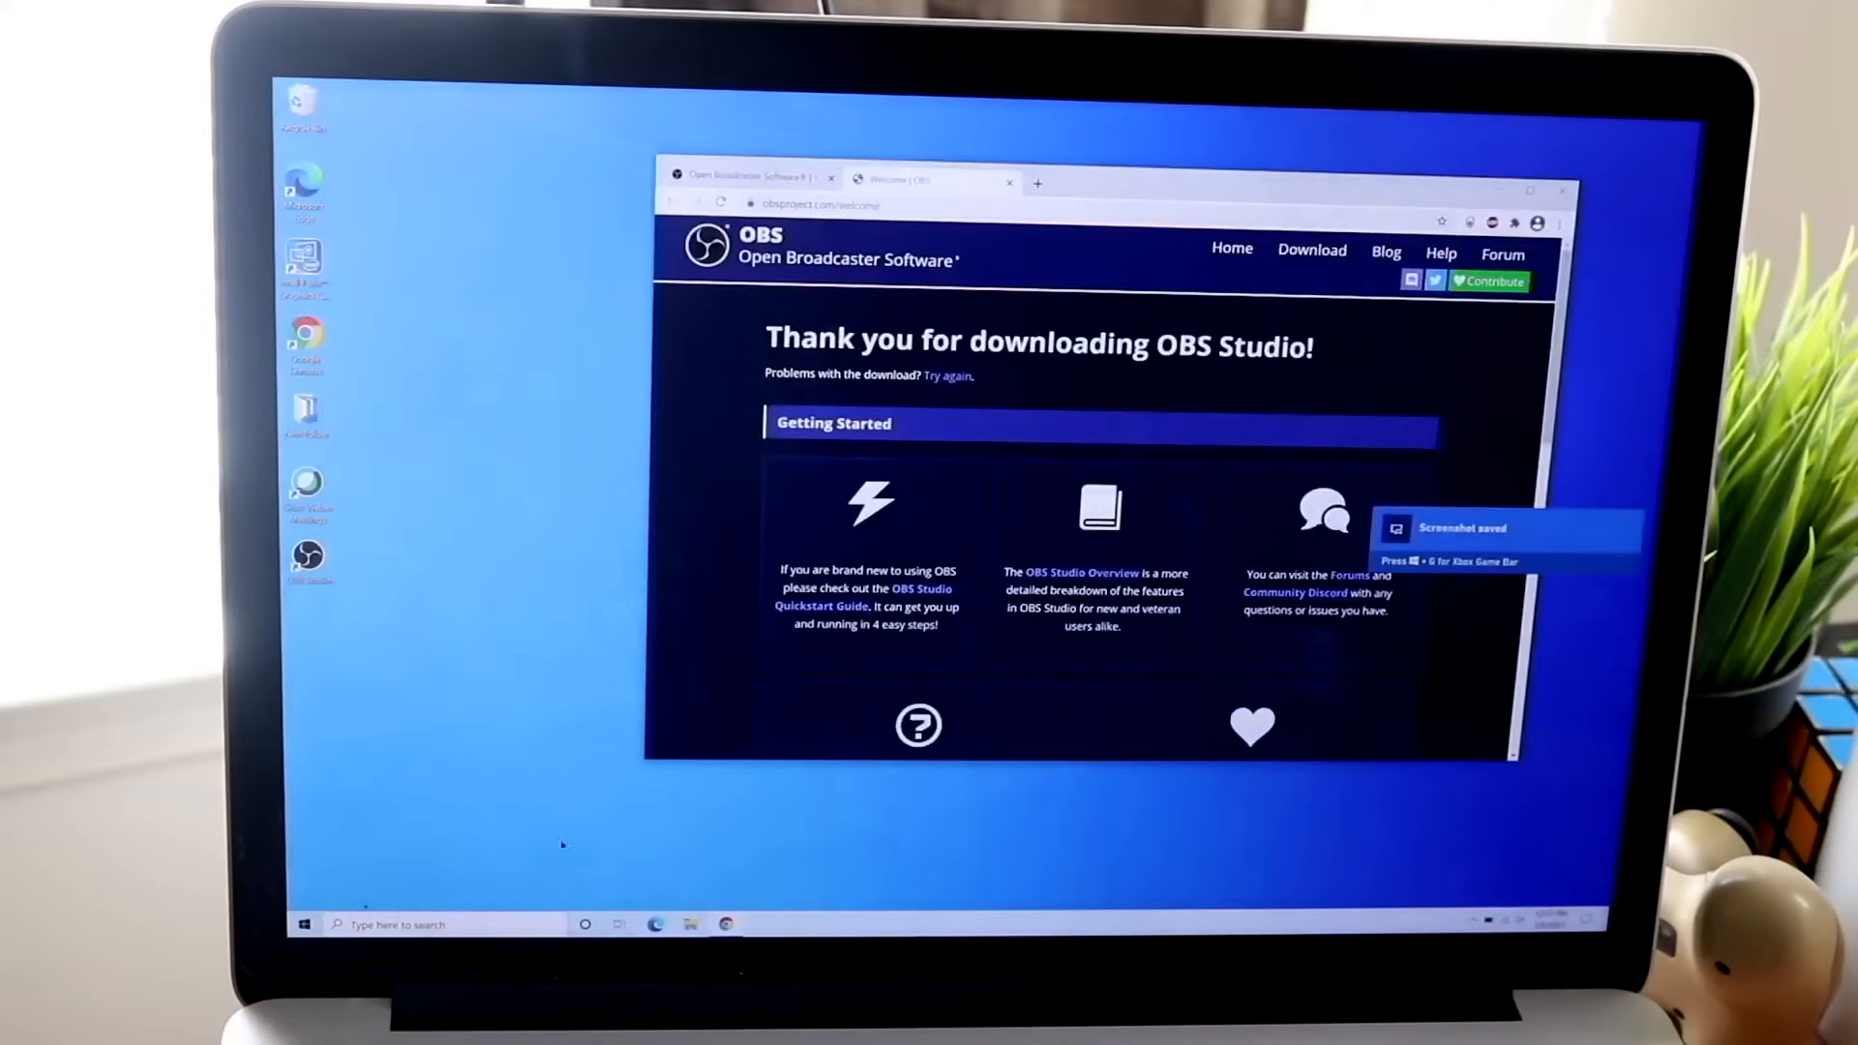
Open the saved screenshot in the Game Bar captures gallery via its notification.
left_click(304, 925)
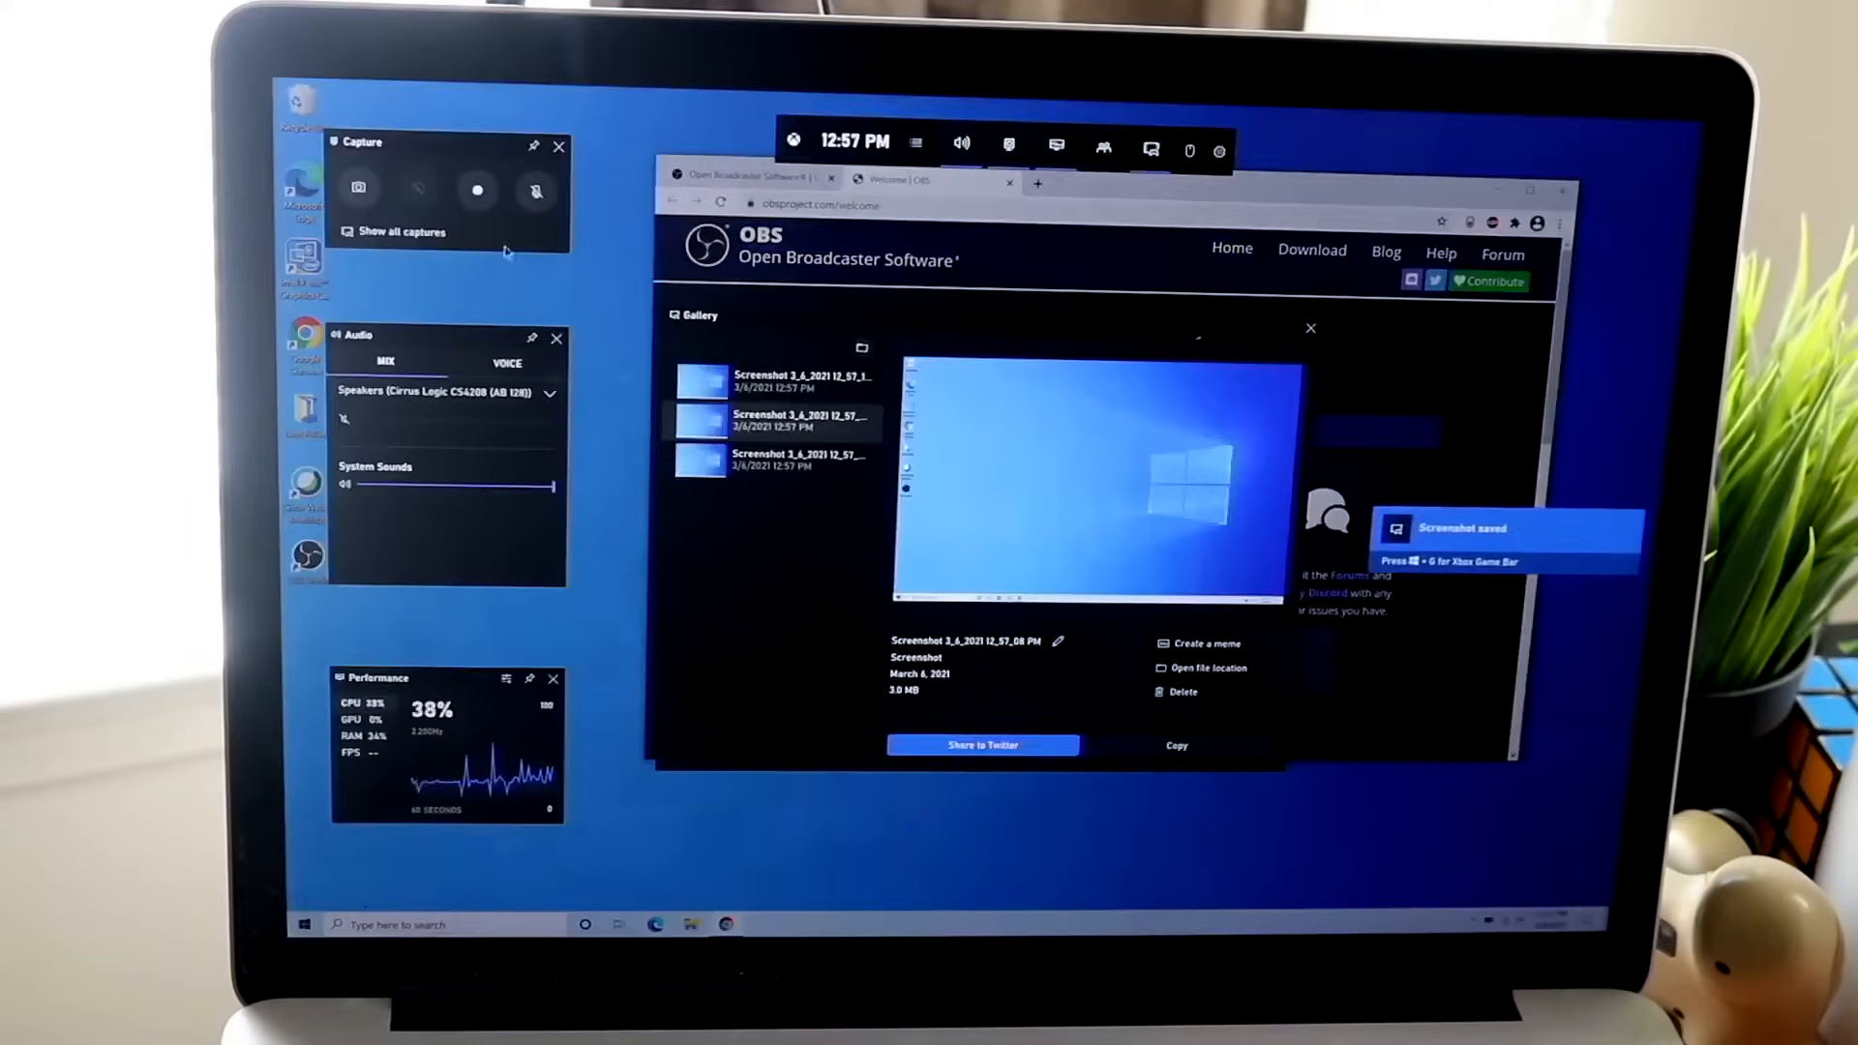
left_click(476, 189)
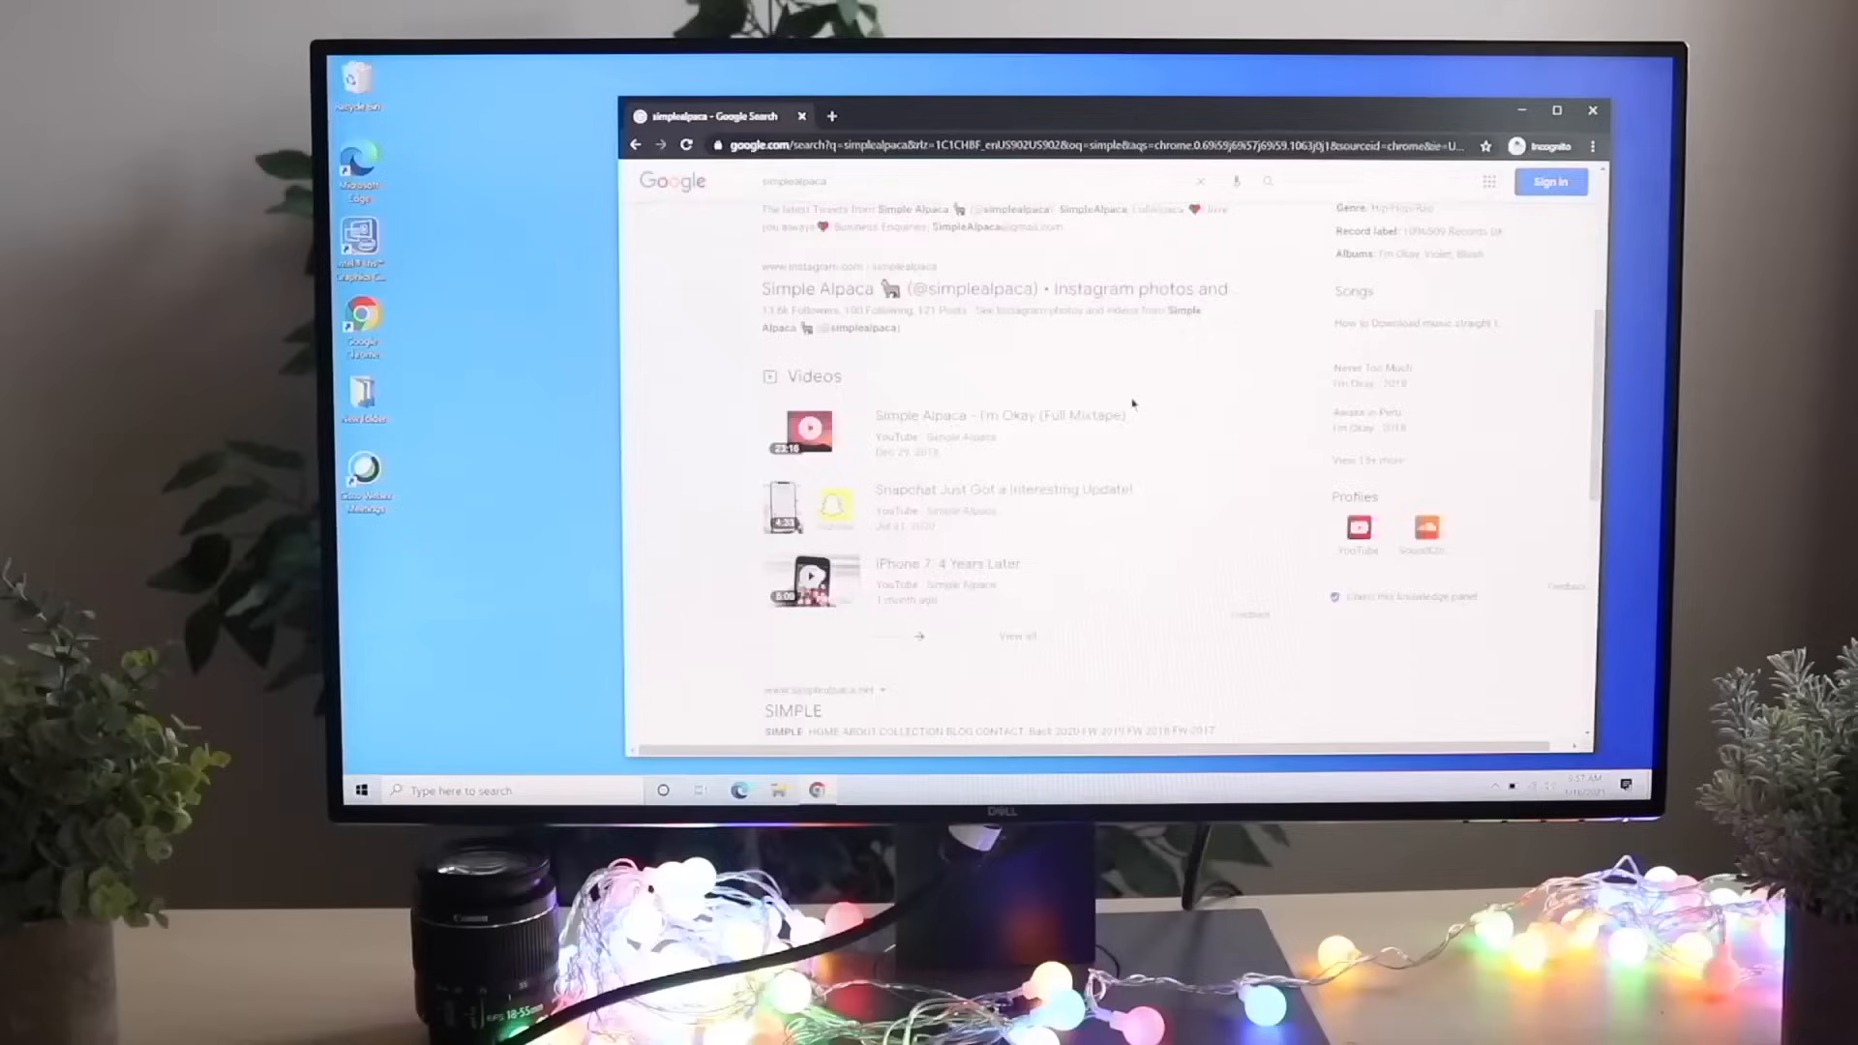
Go from the top of the Google results to the Simple Alpaca YouTube channel.
scroll("up", 3)
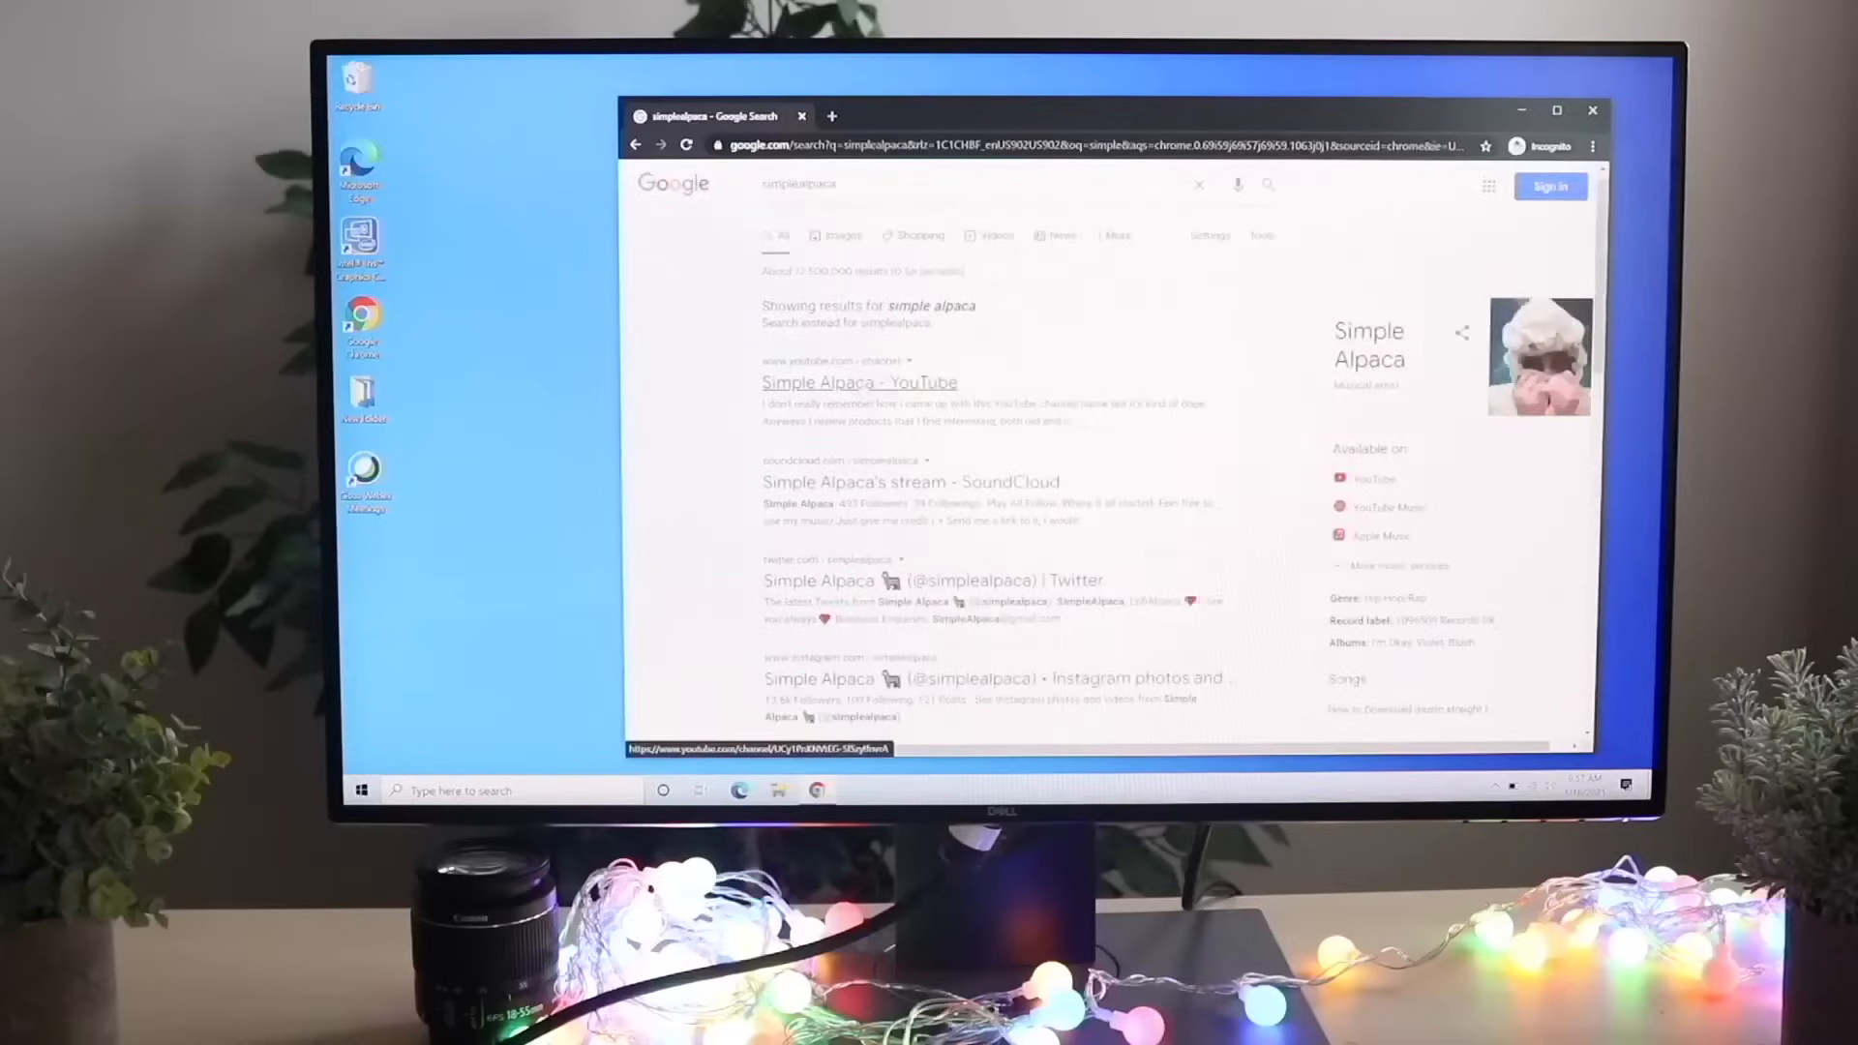
left_click(857, 382)
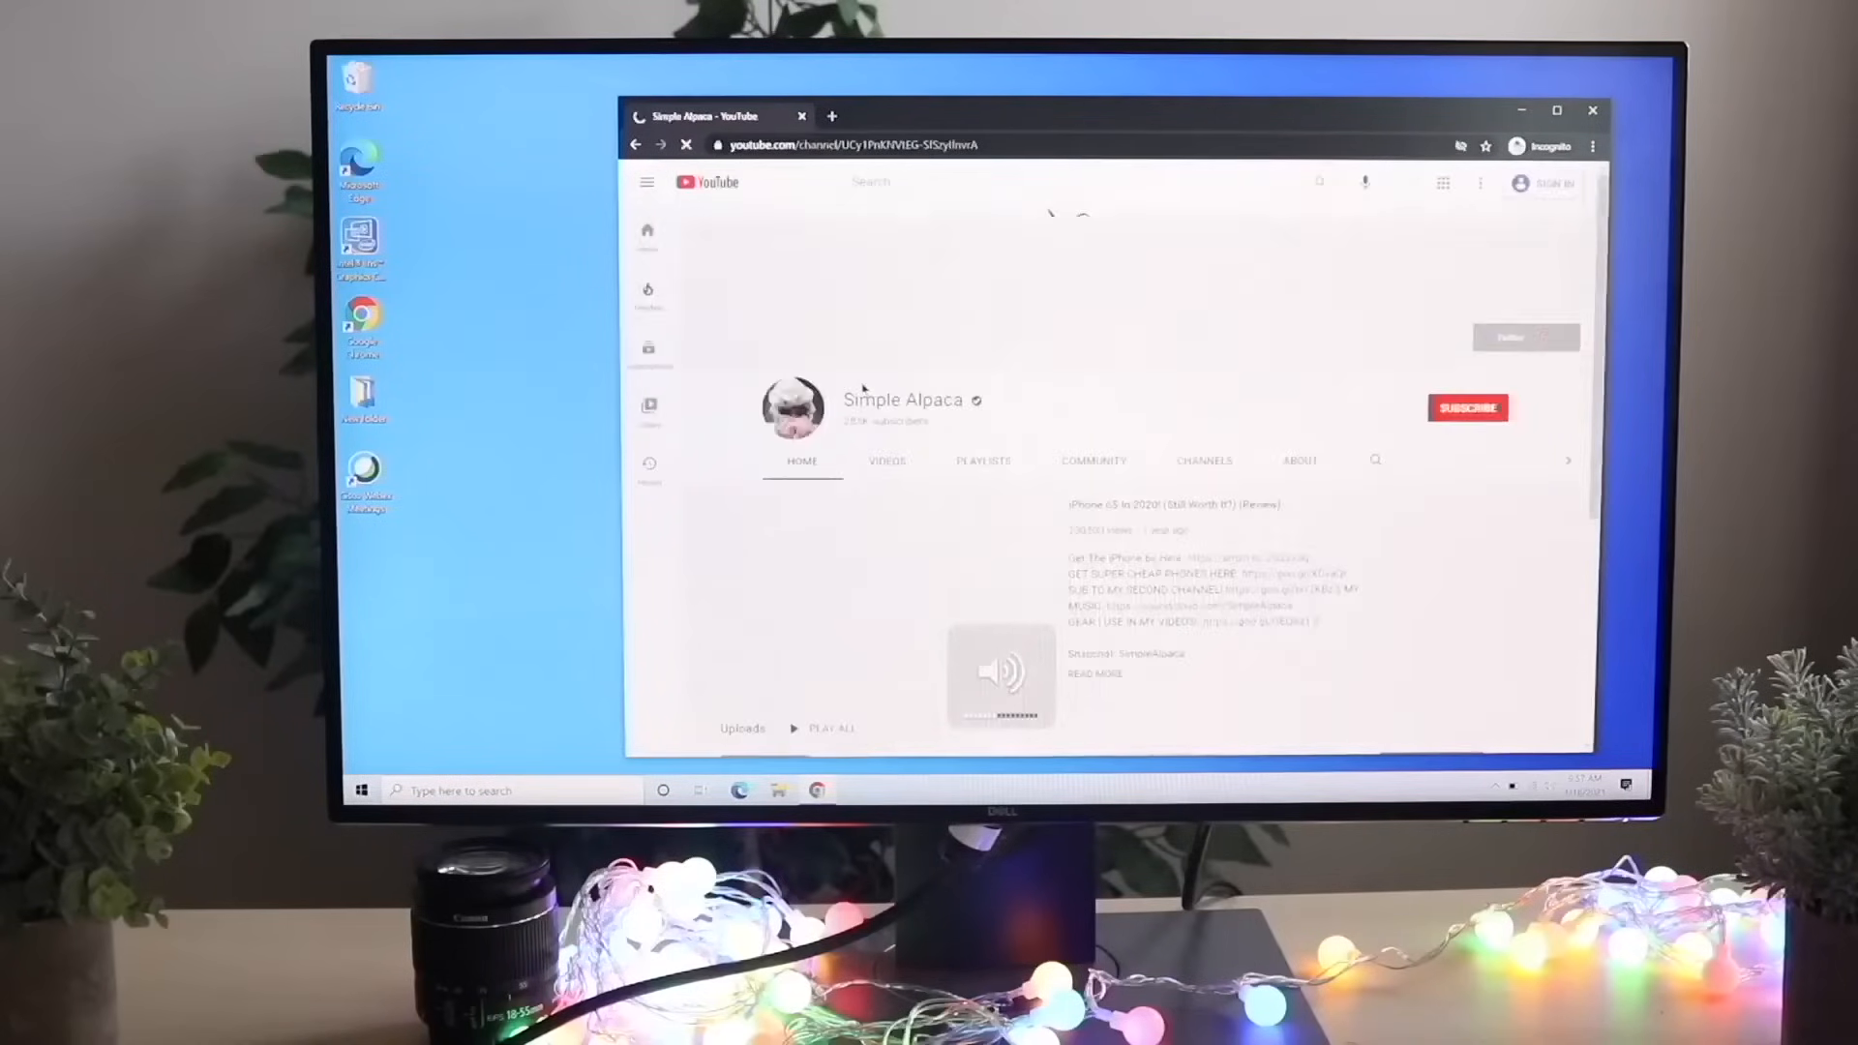
left_click(884, 460)
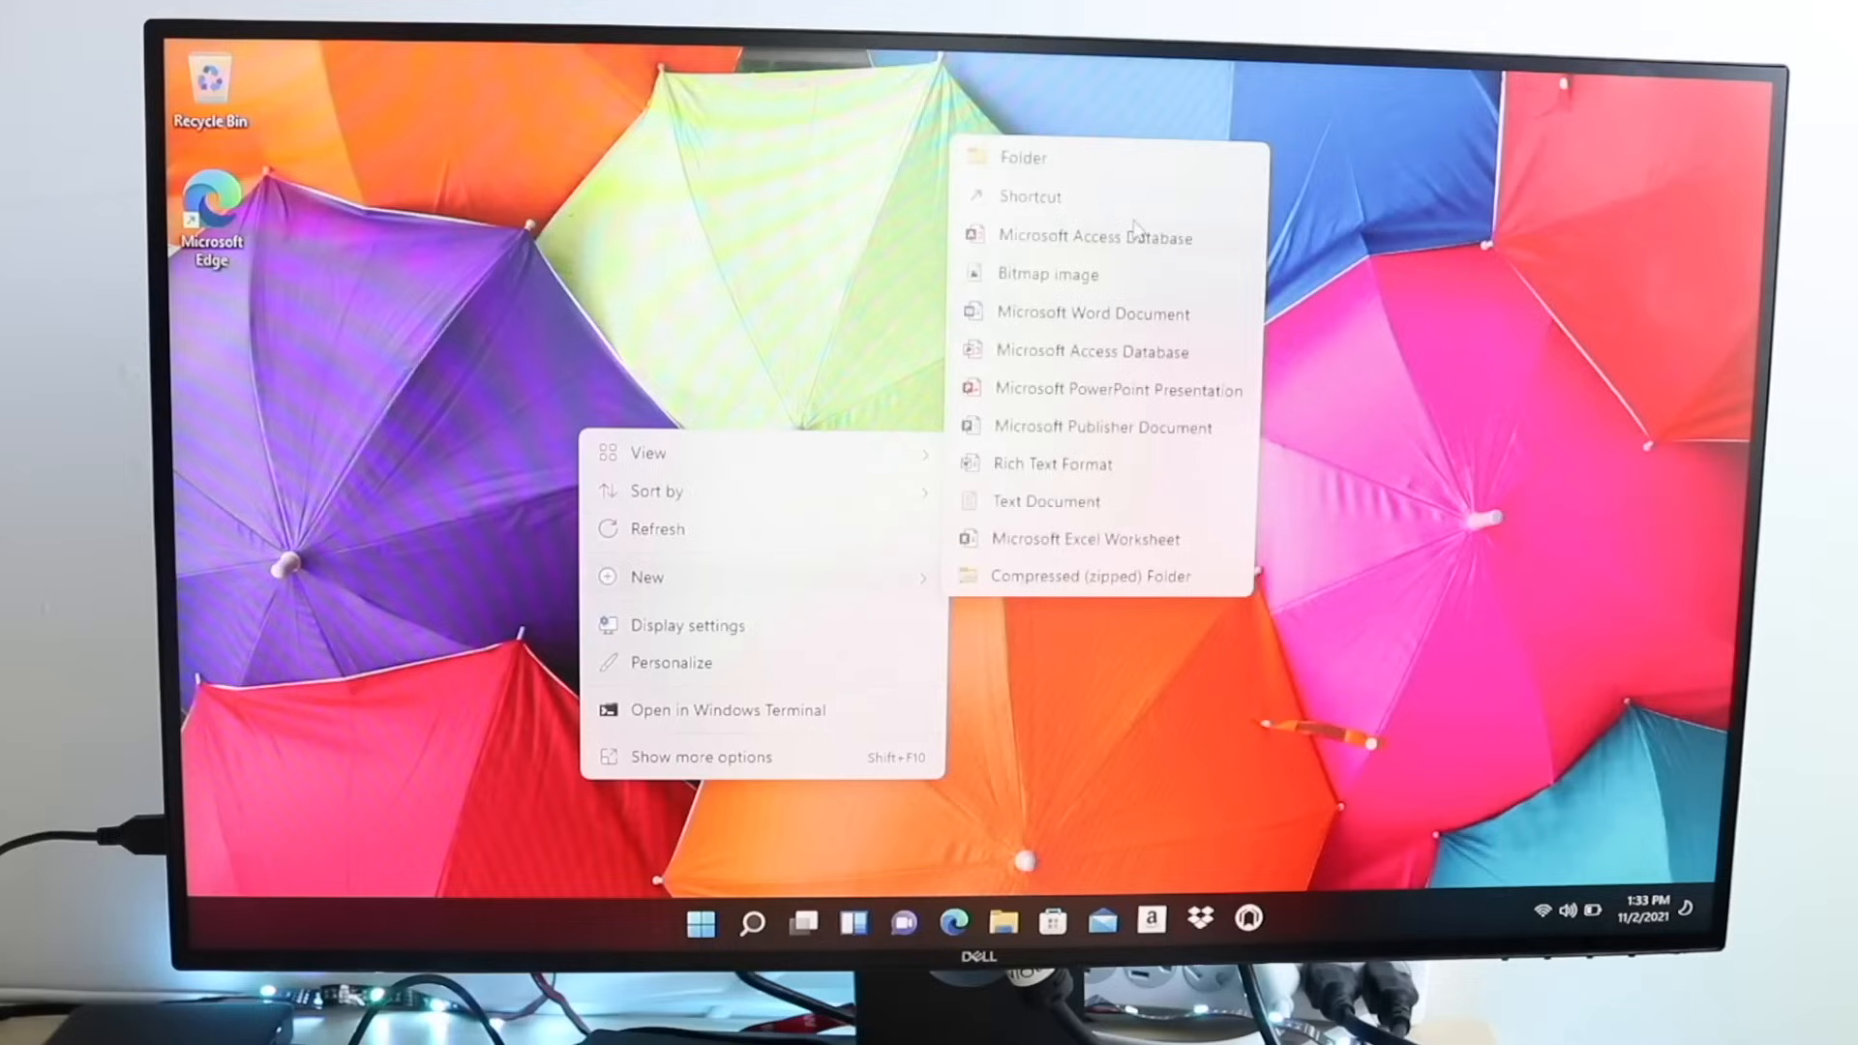
mouse_move(1044, 542)
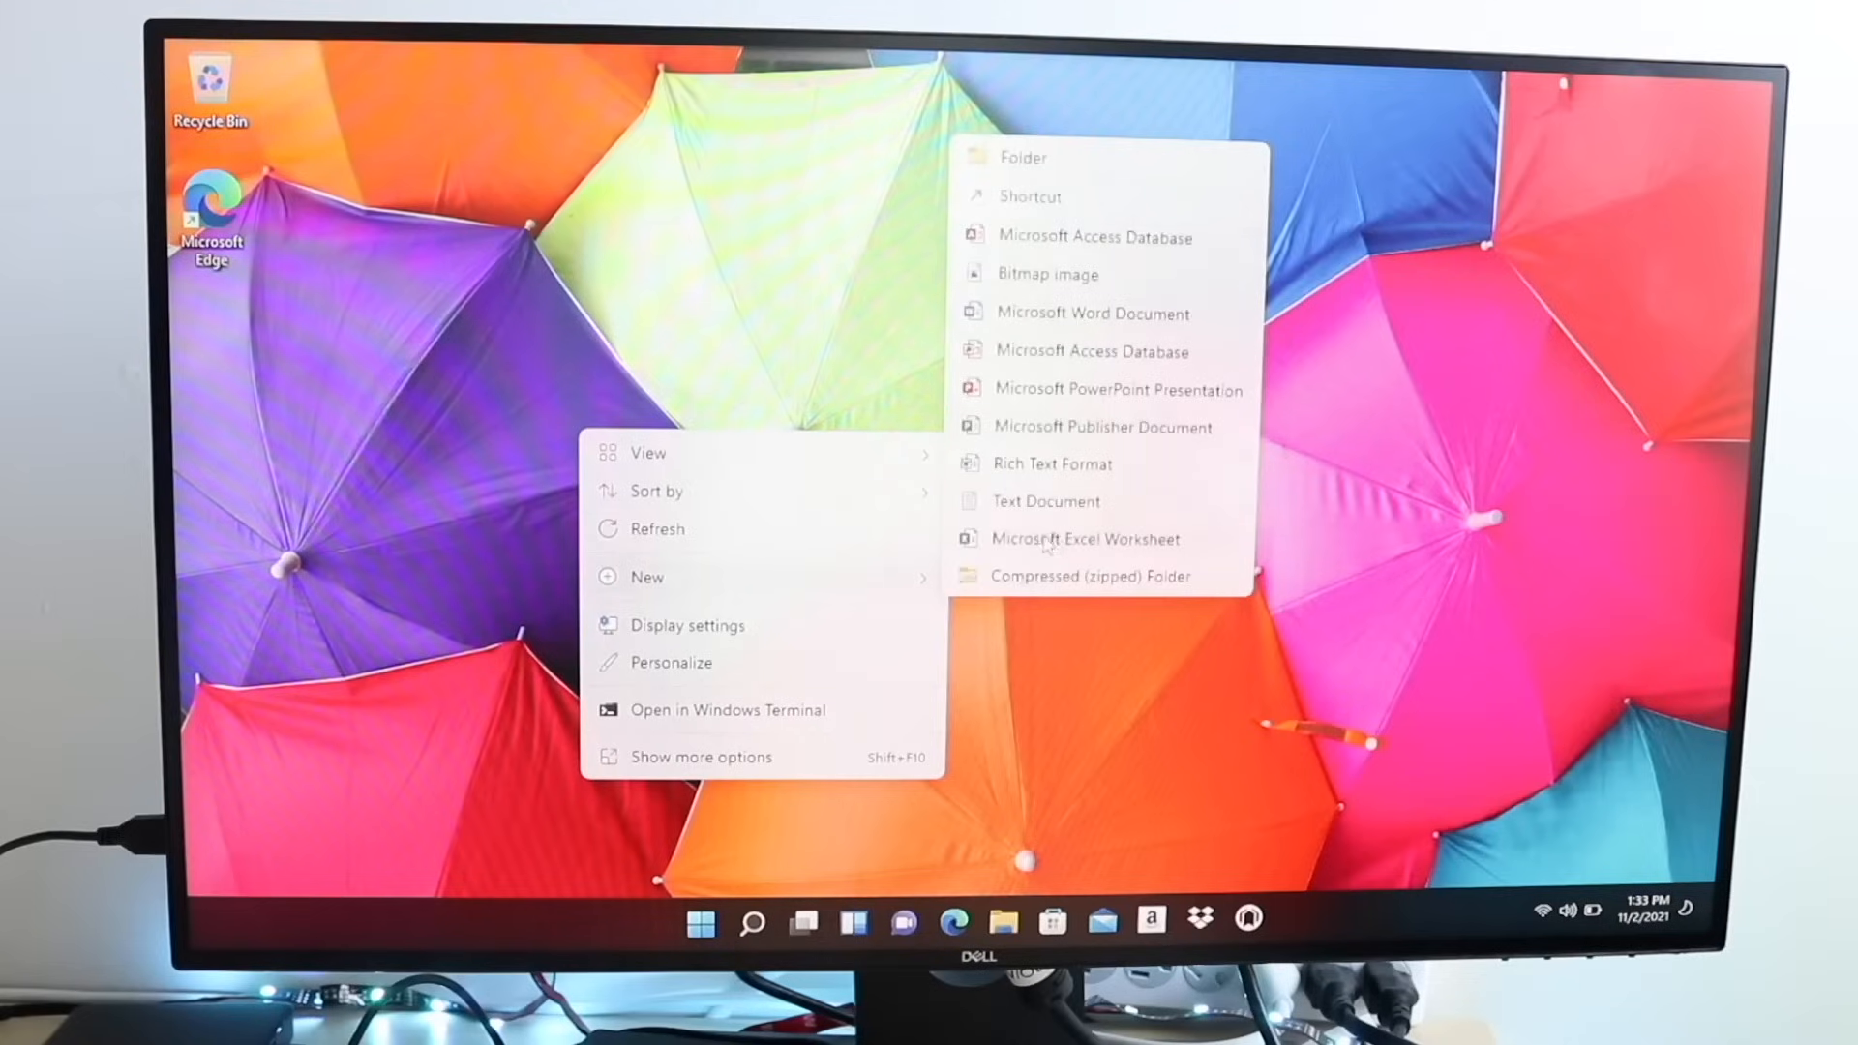
mouse_move(792, 580)
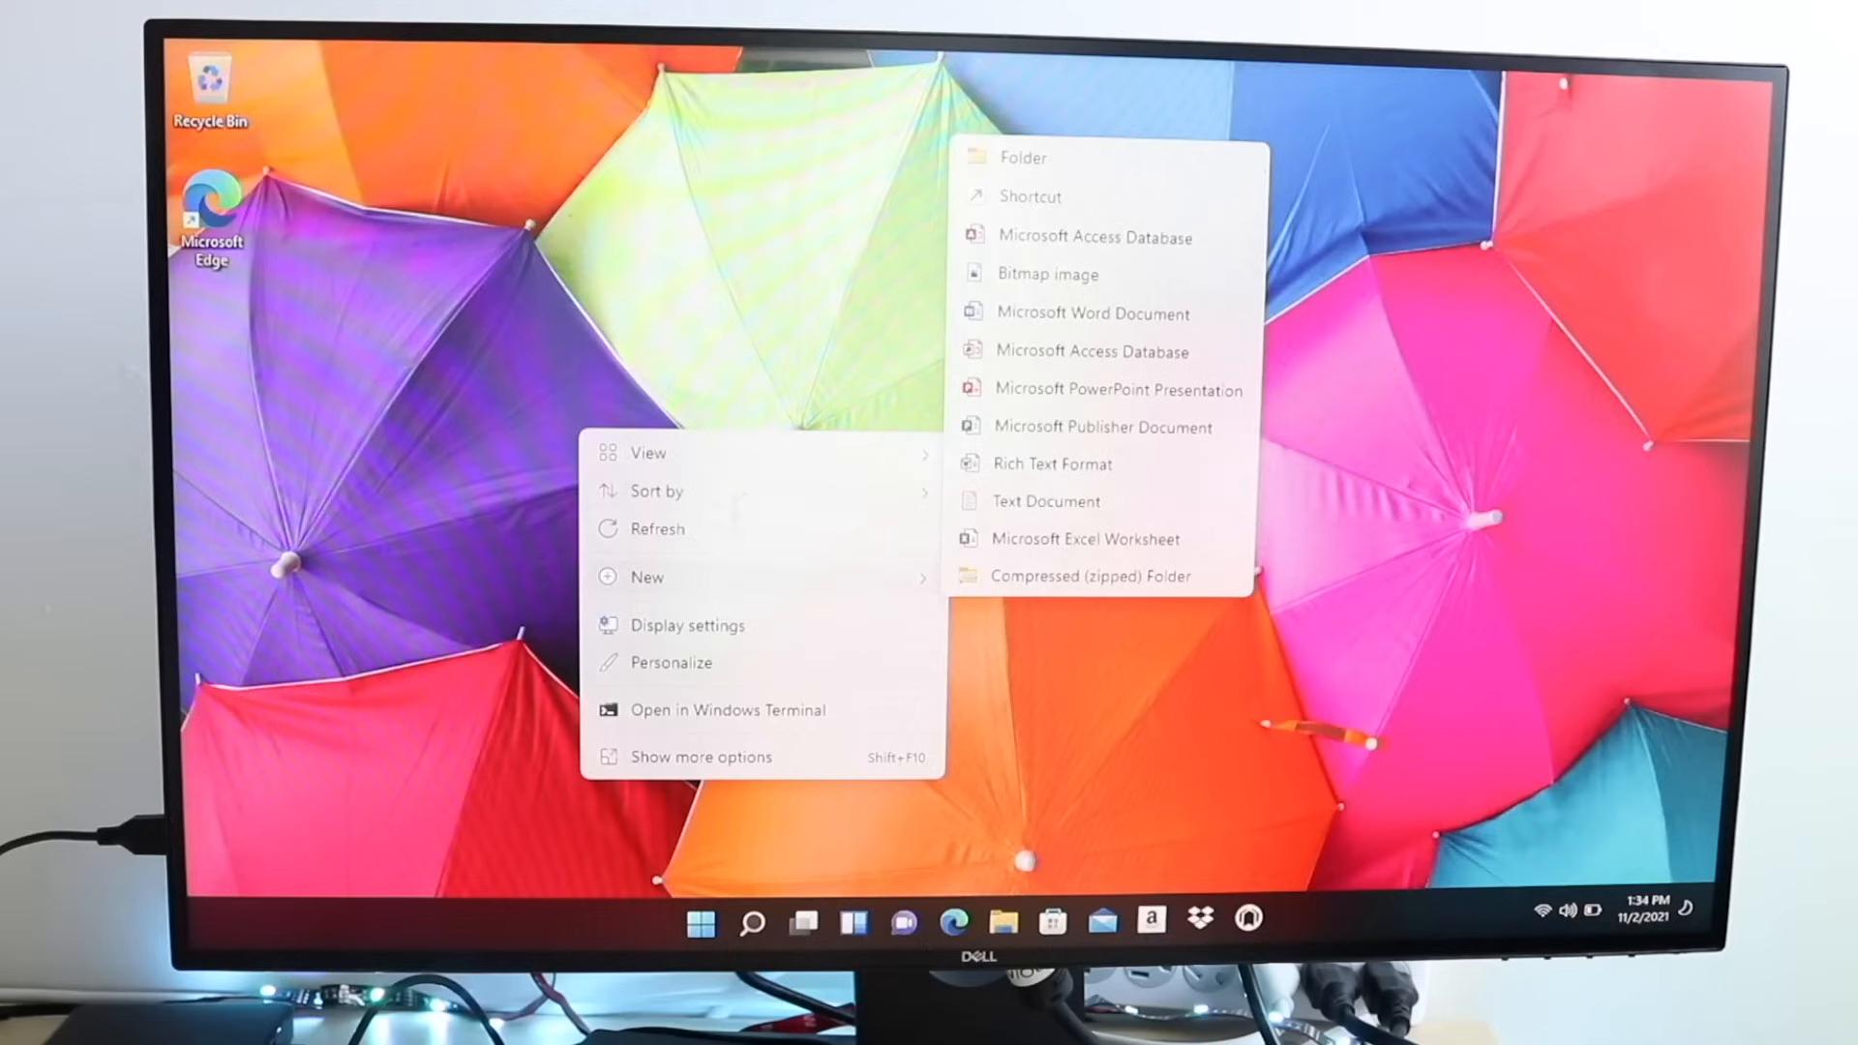
mouse_move(658, 580)
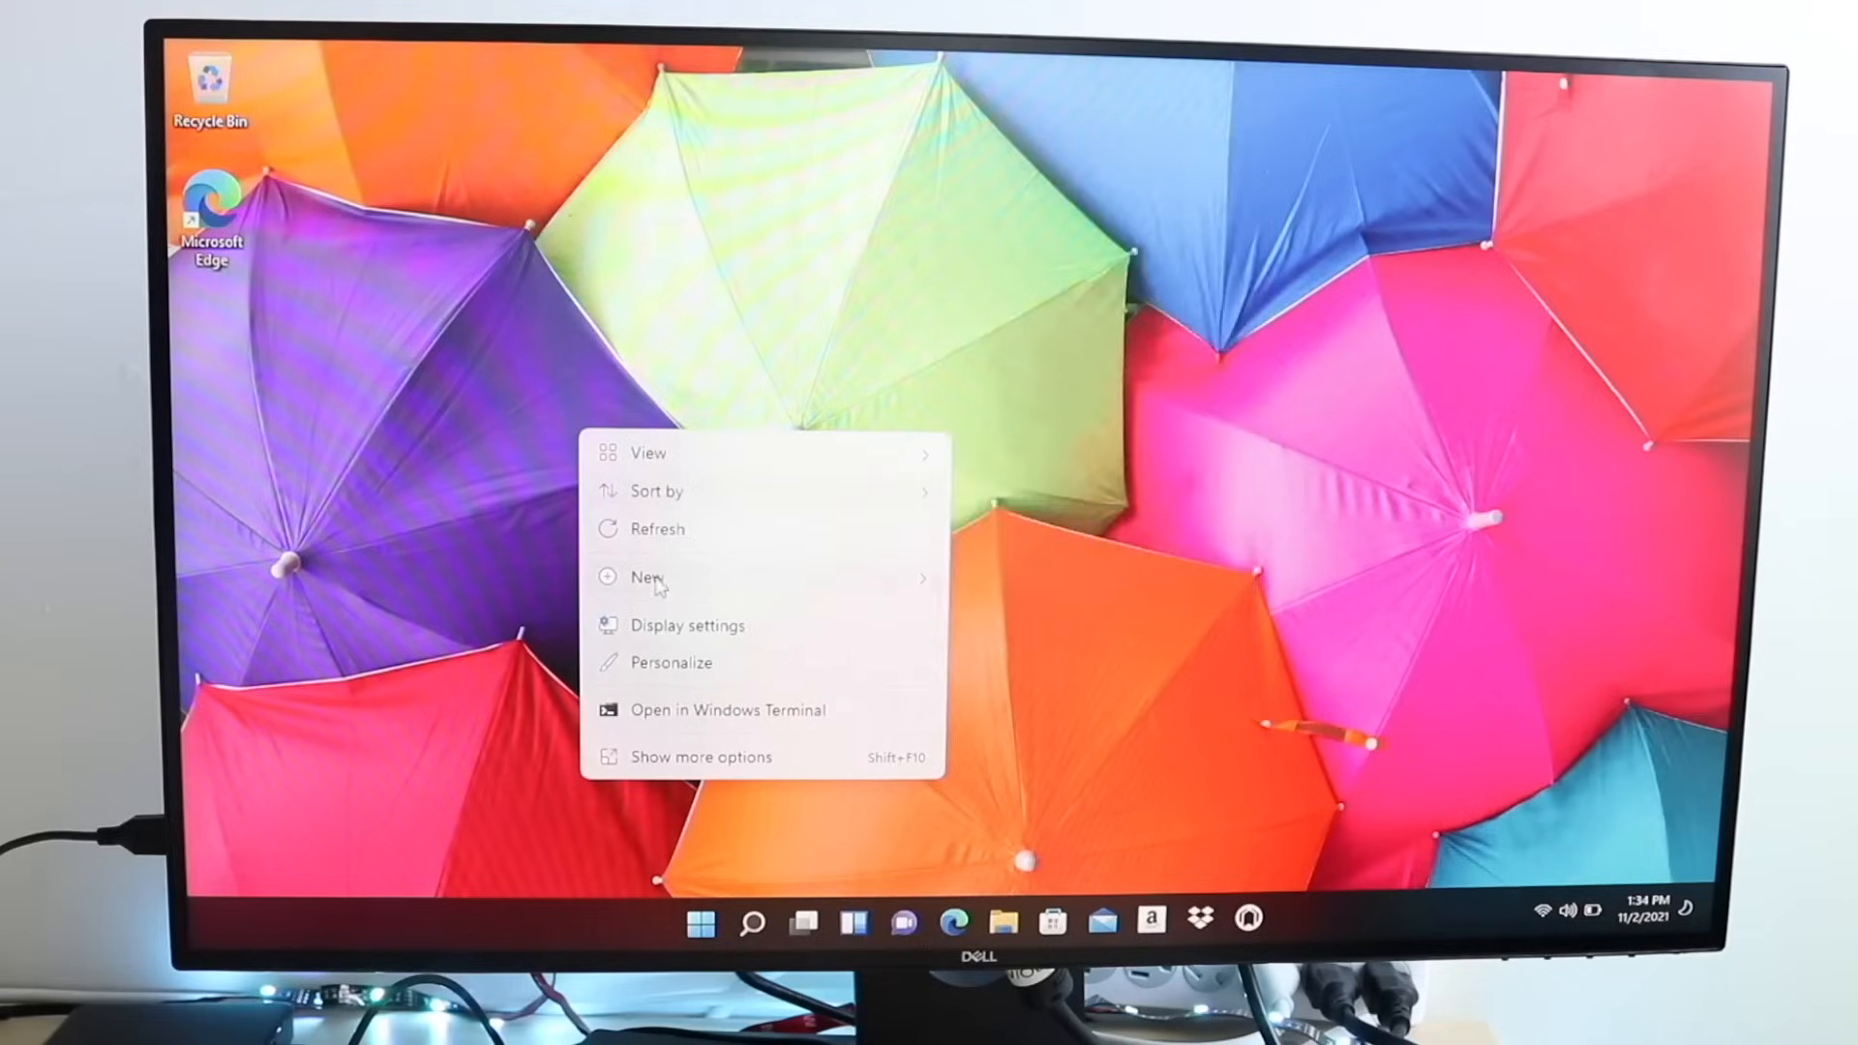
mouse_move(643, 631)
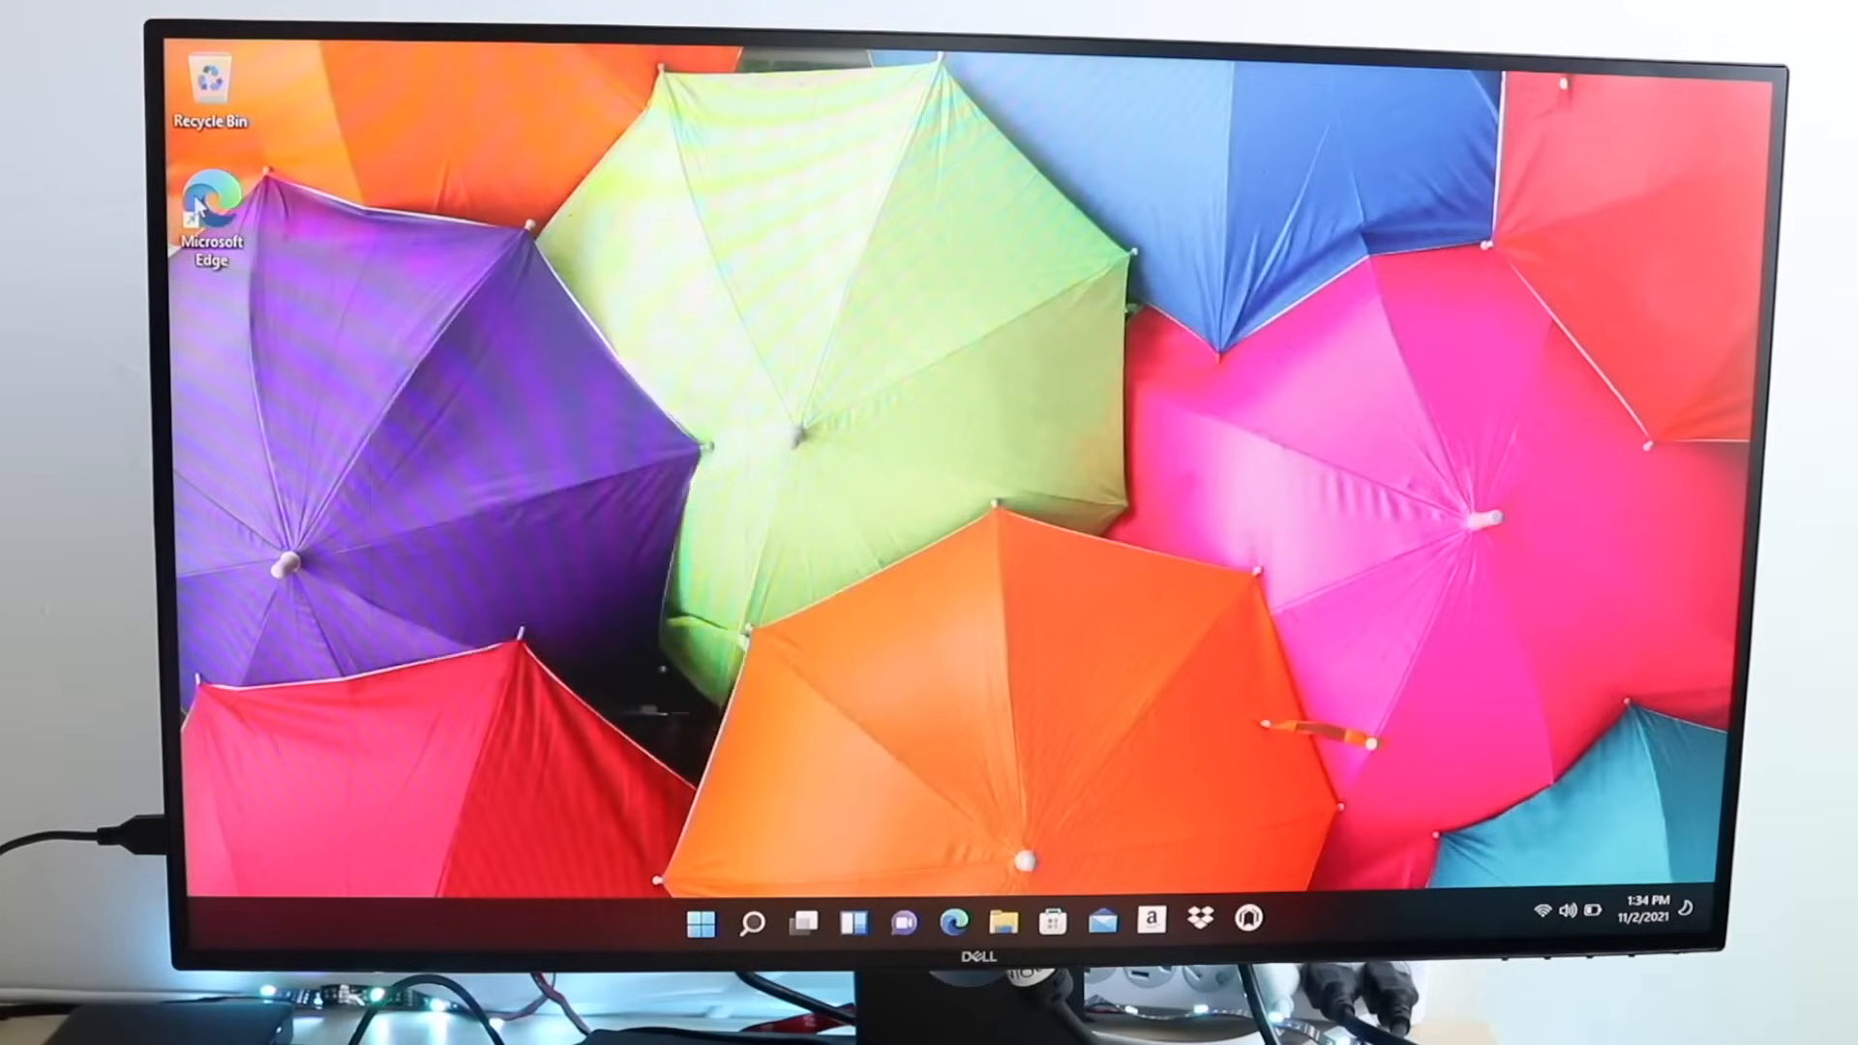
right_click(209, 196)
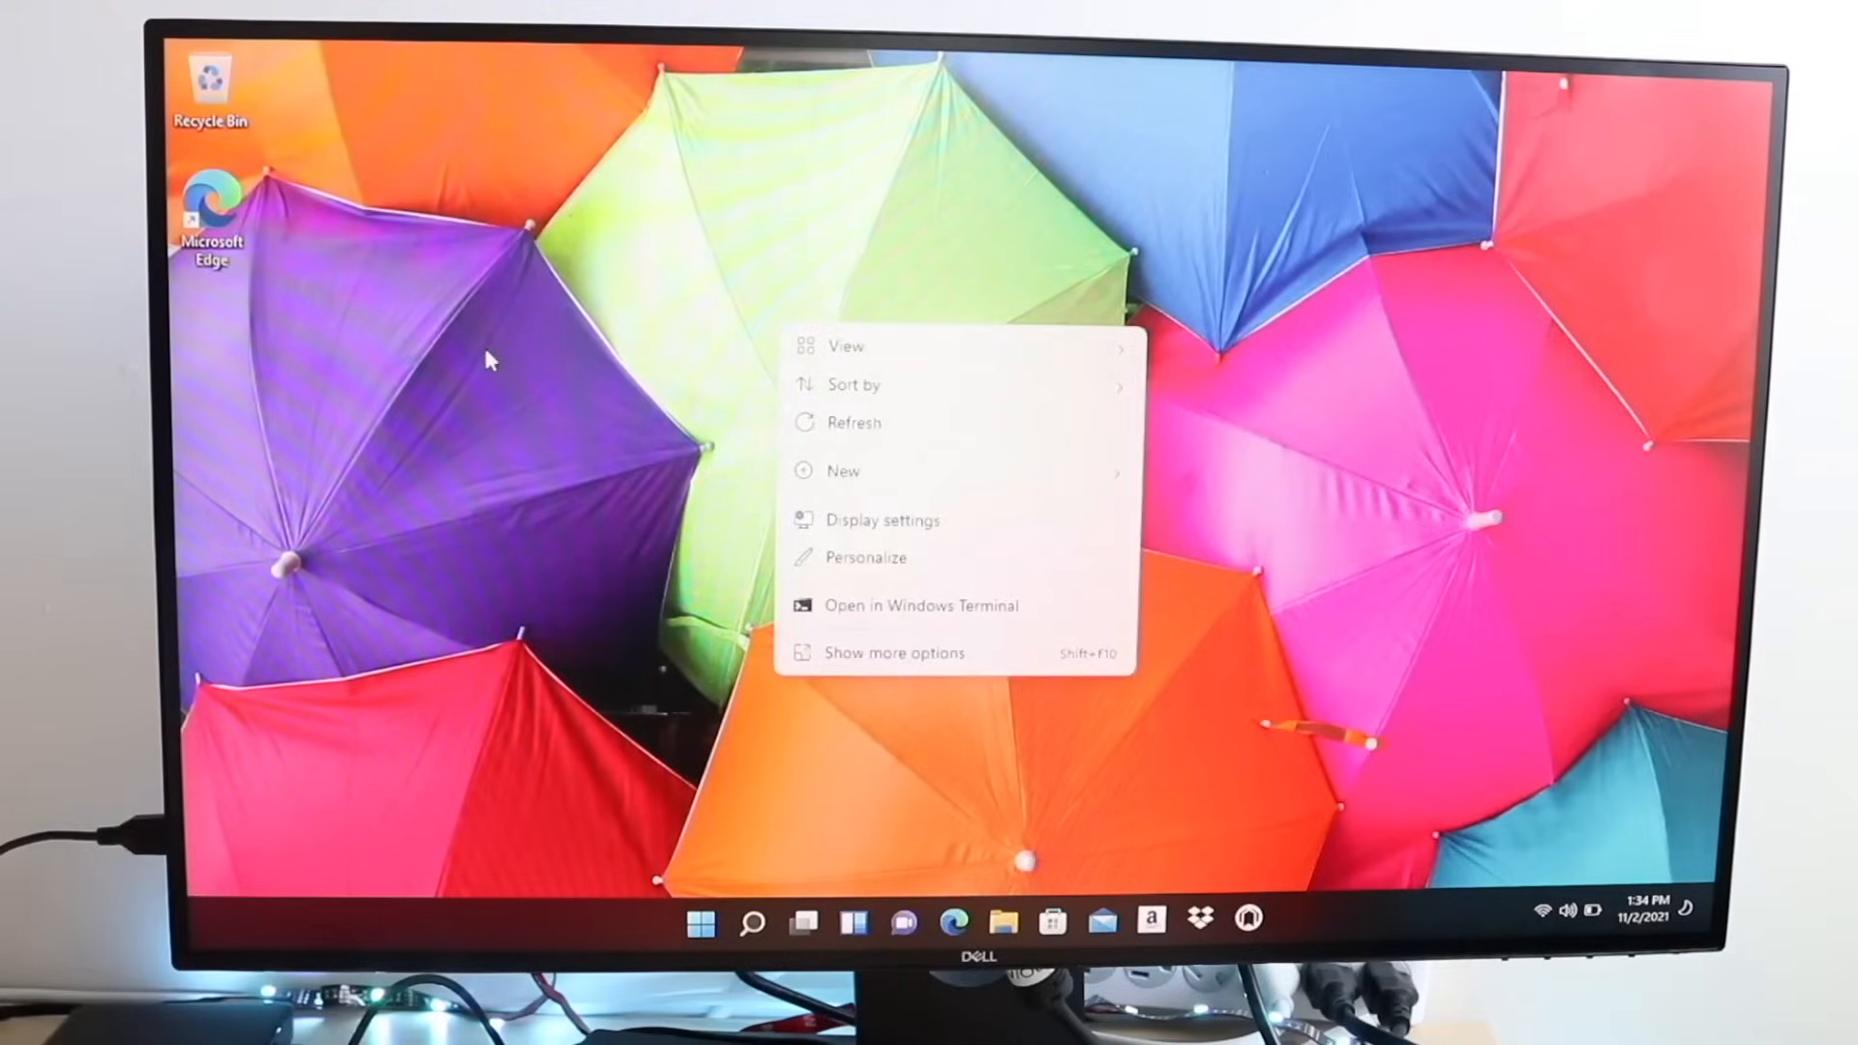
left_click(474, 362)
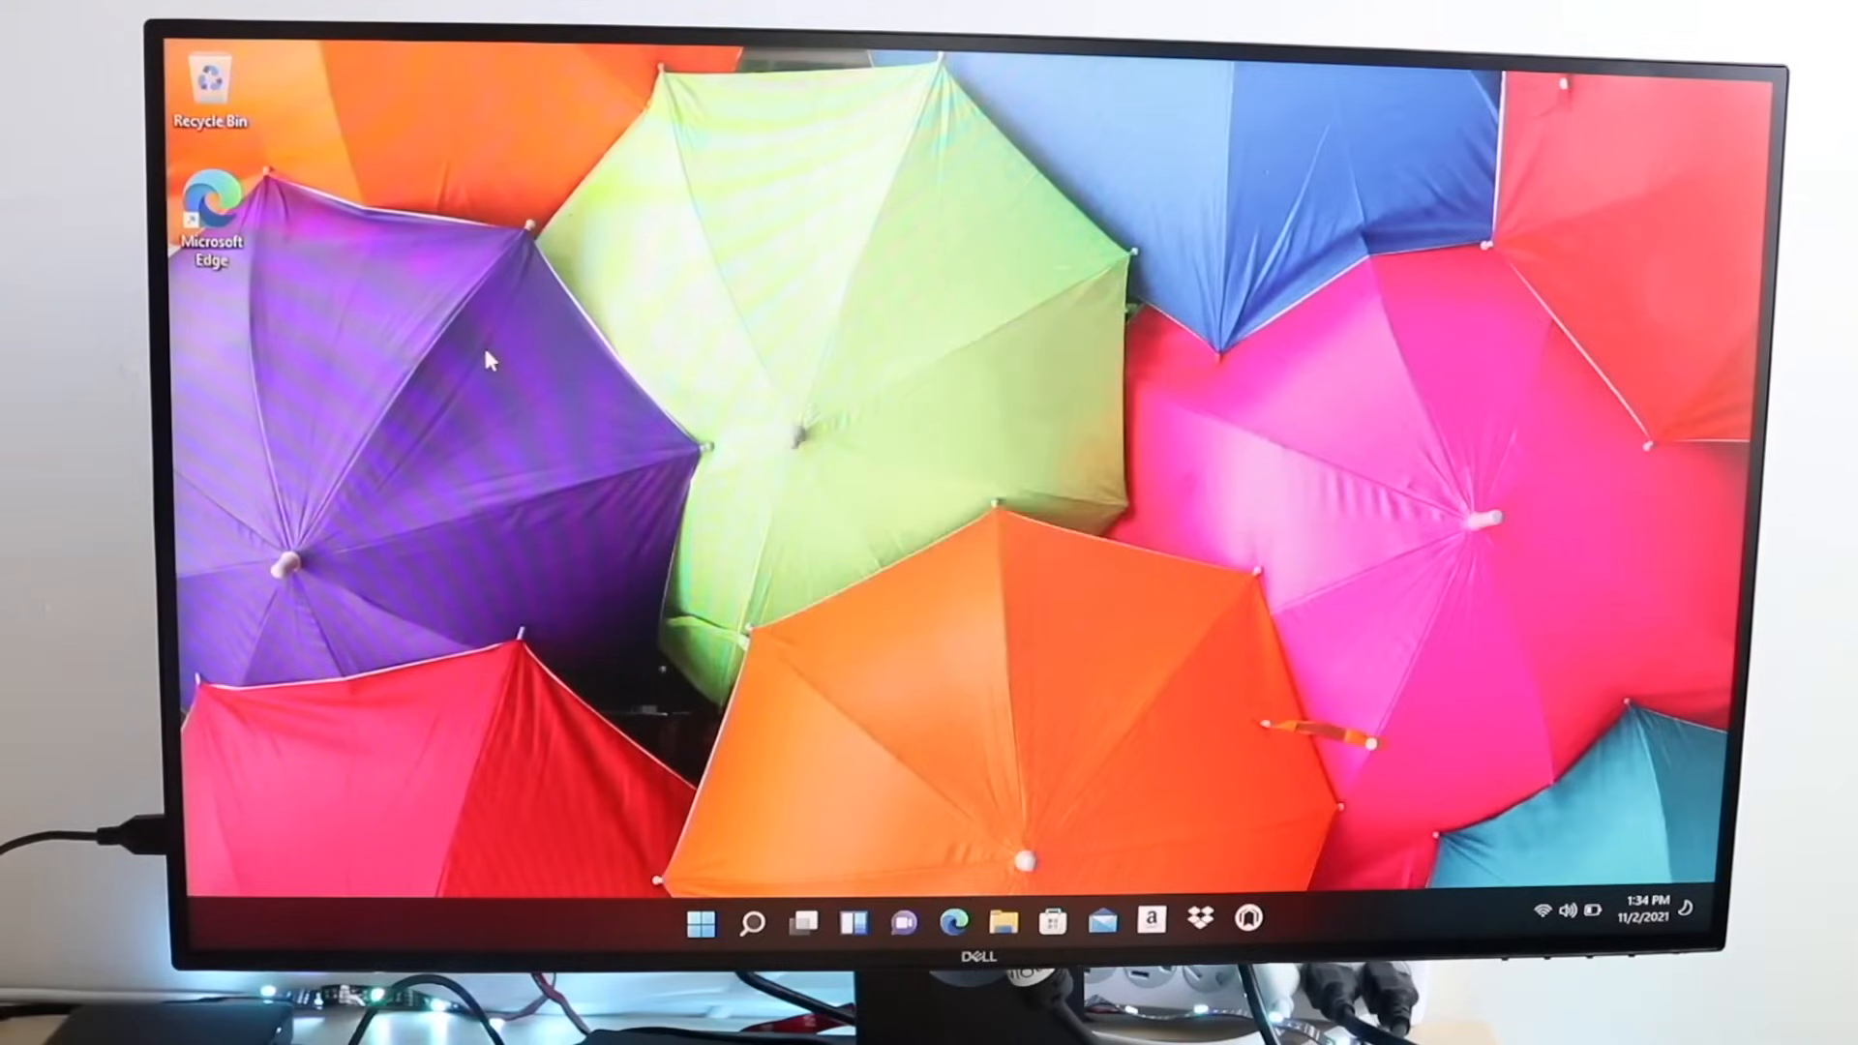
mouse_move(1496, 792)
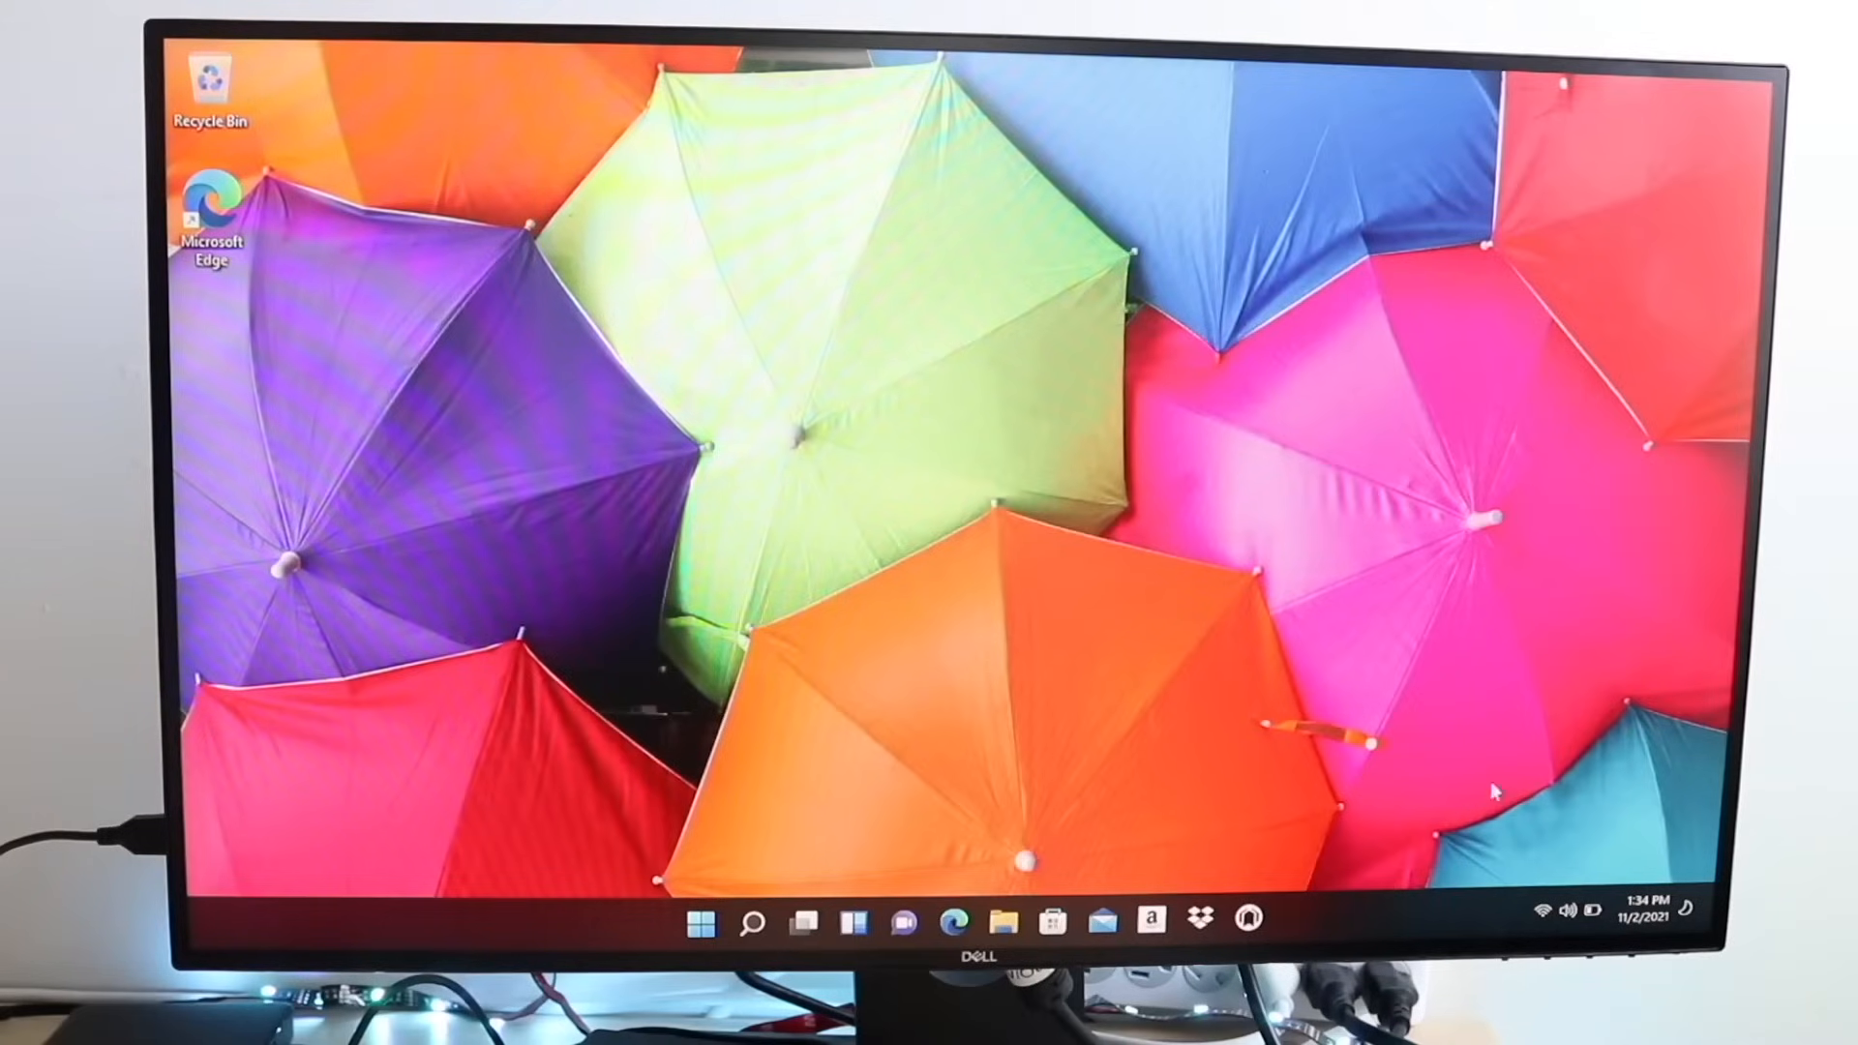
mouse_move(758, 497)
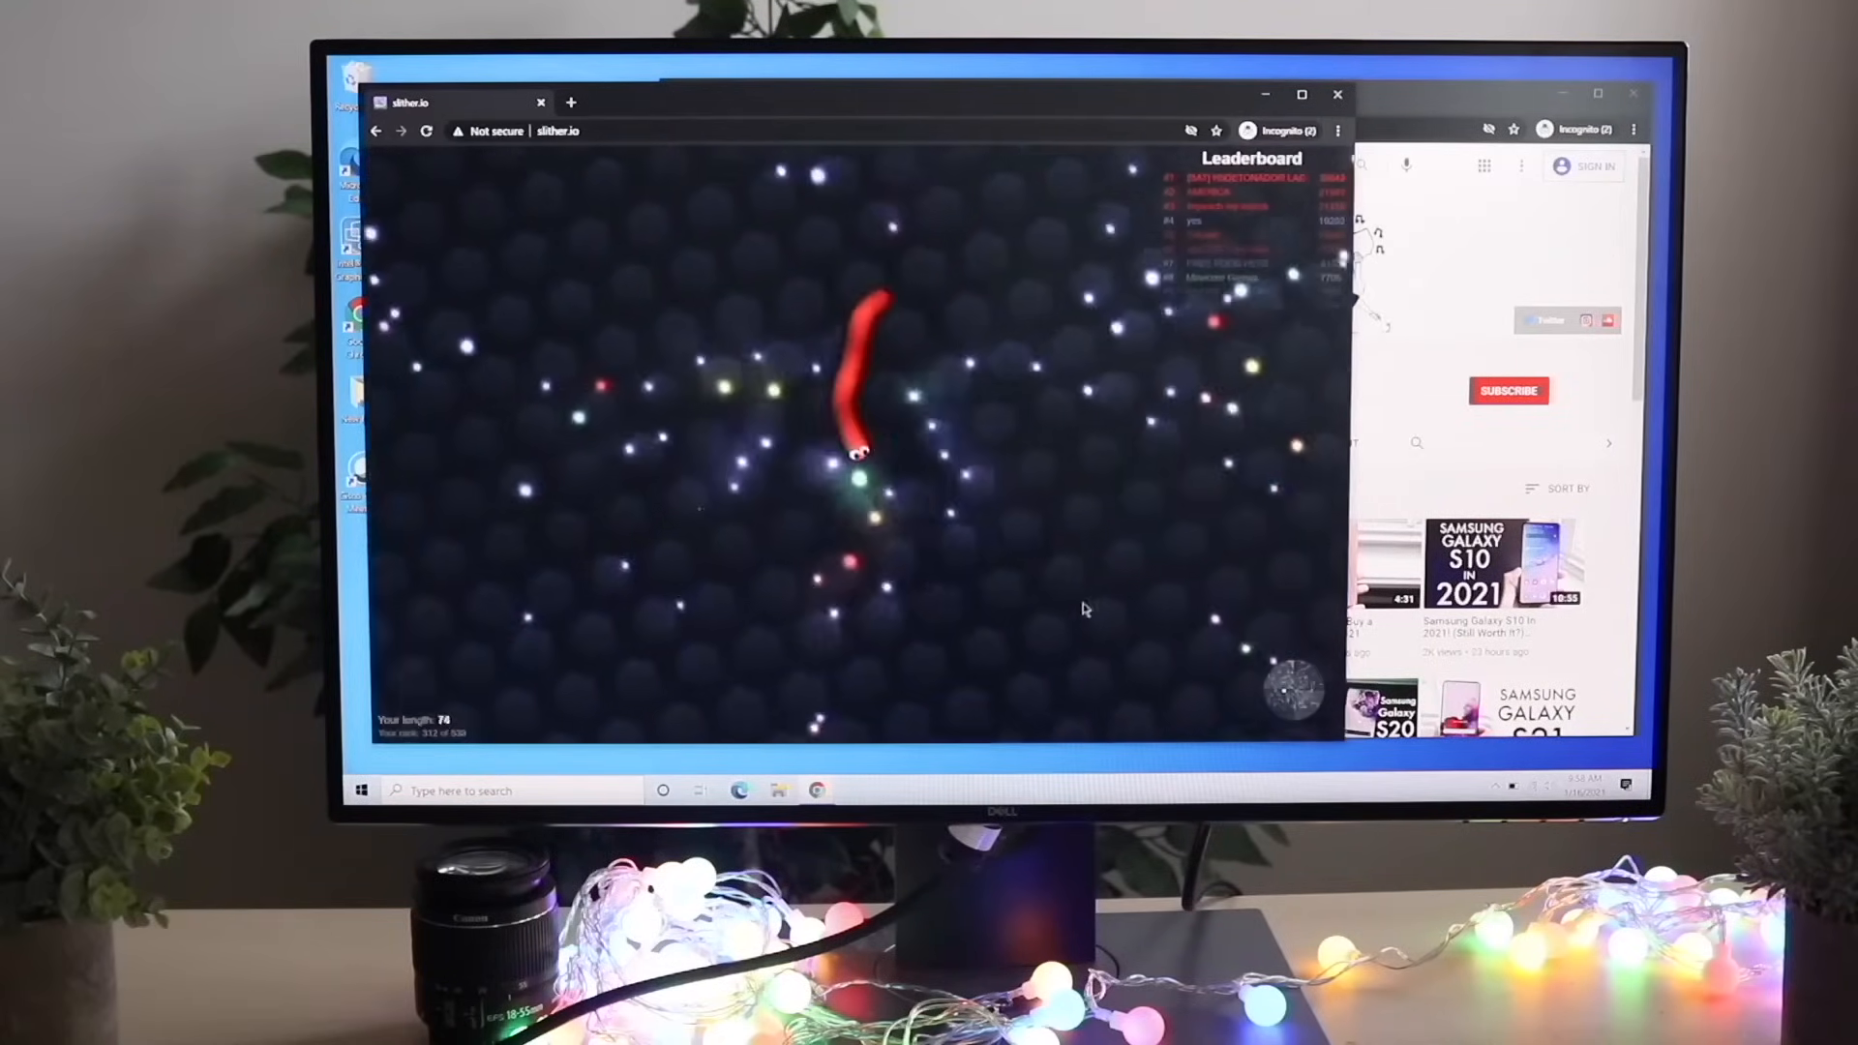
Steer the red slither.io snake through the arena among the glowing pellets.
left_click(362, 790)
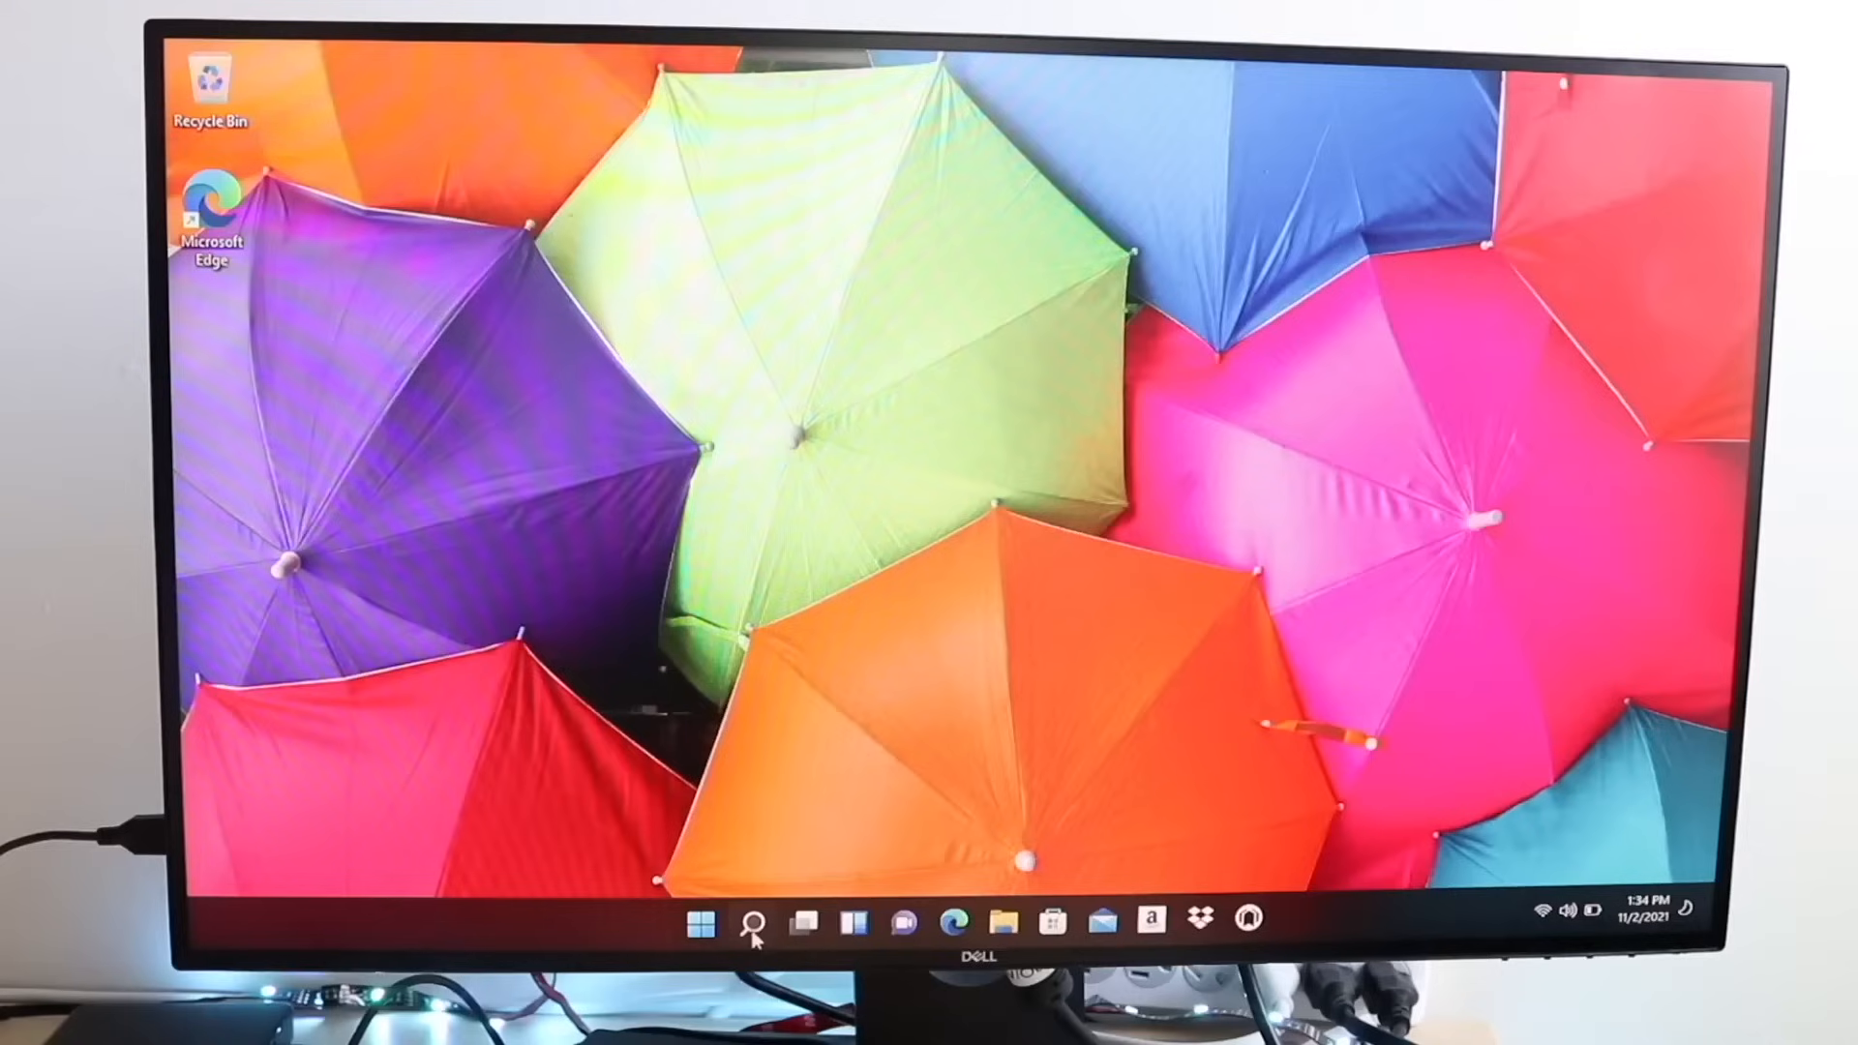
mouse_move(876, 875)
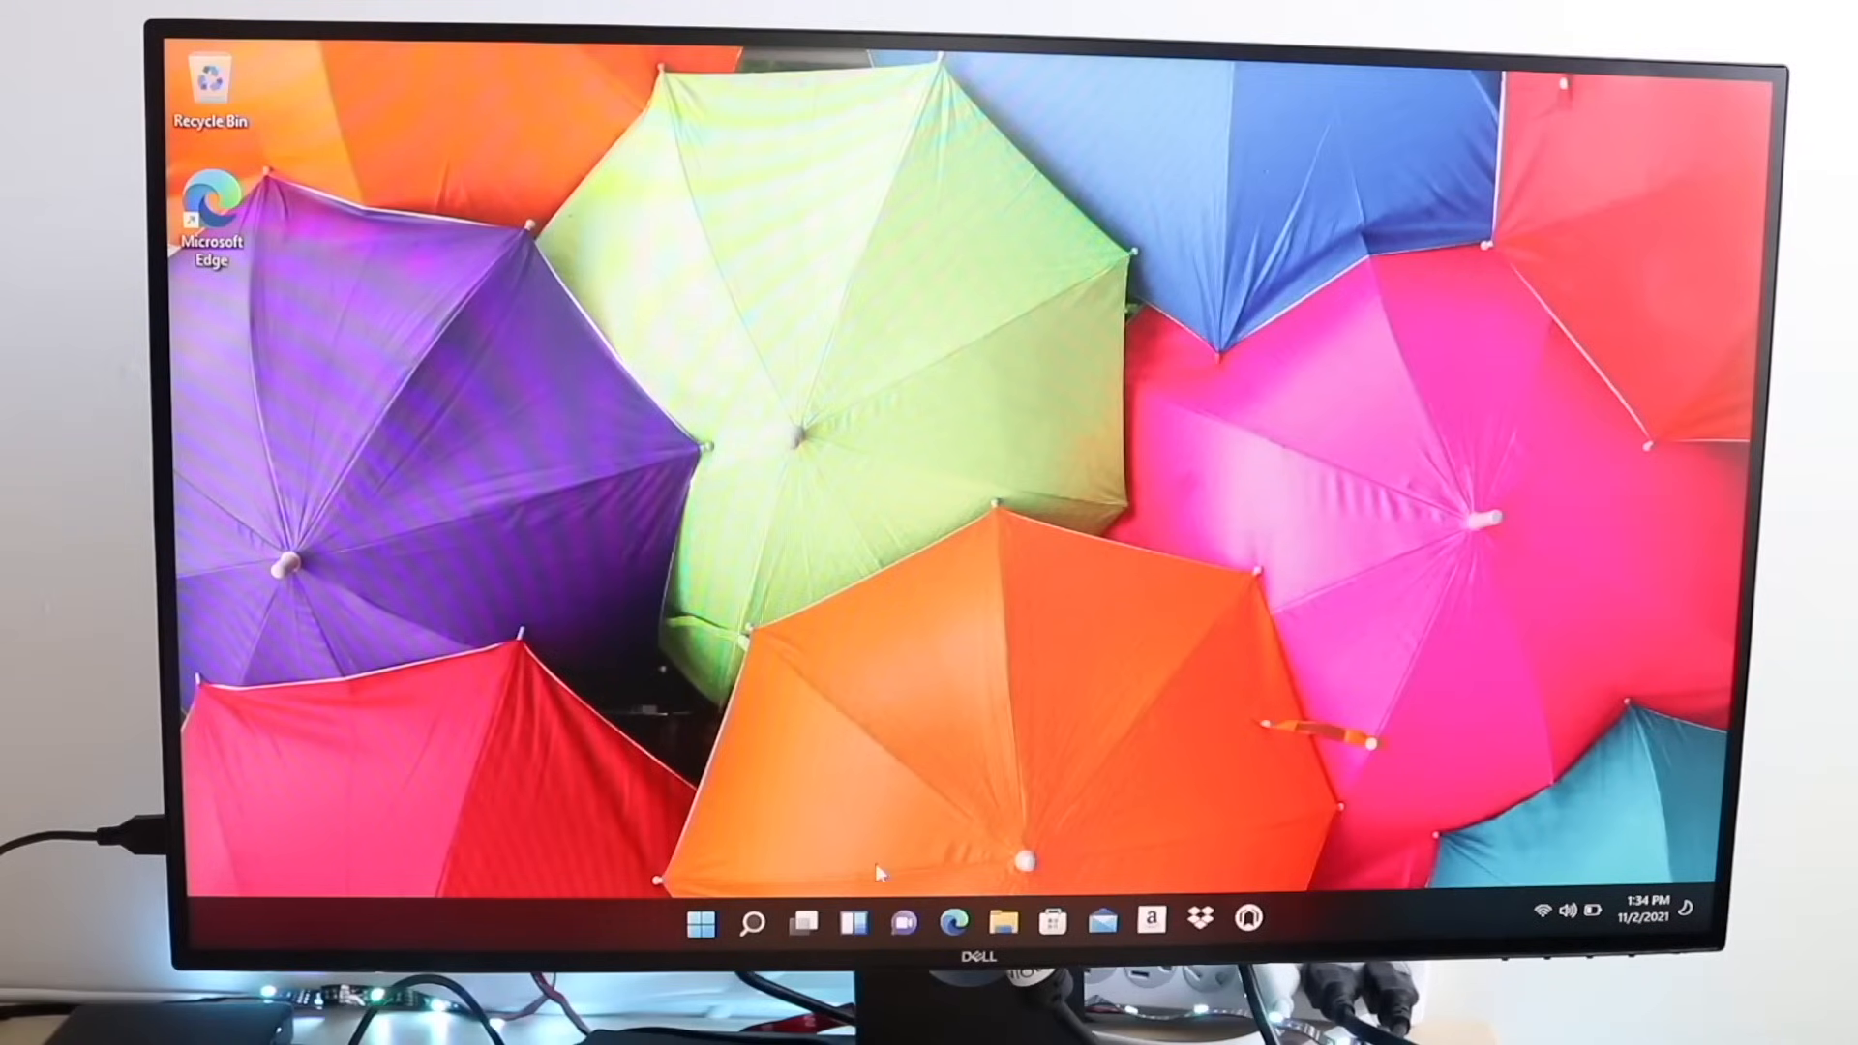
mouse_move(669, 943)
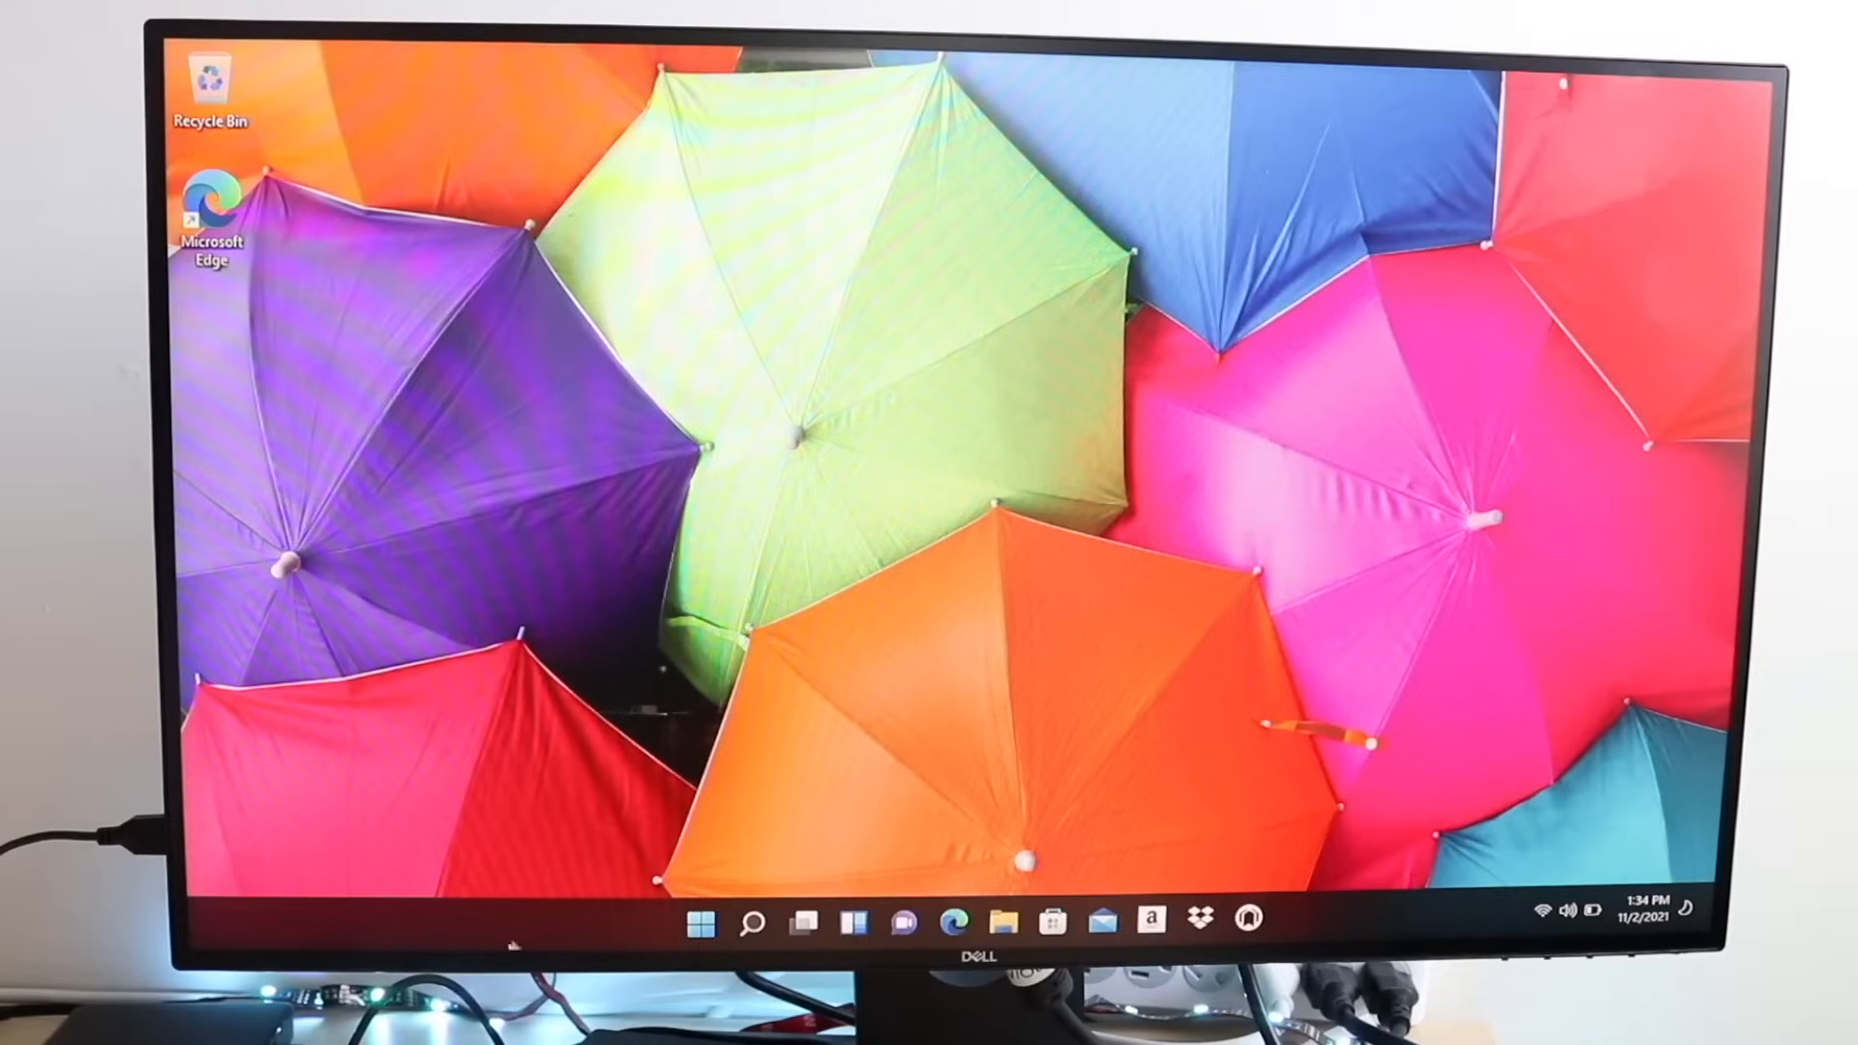
mouse_move(576, 854)
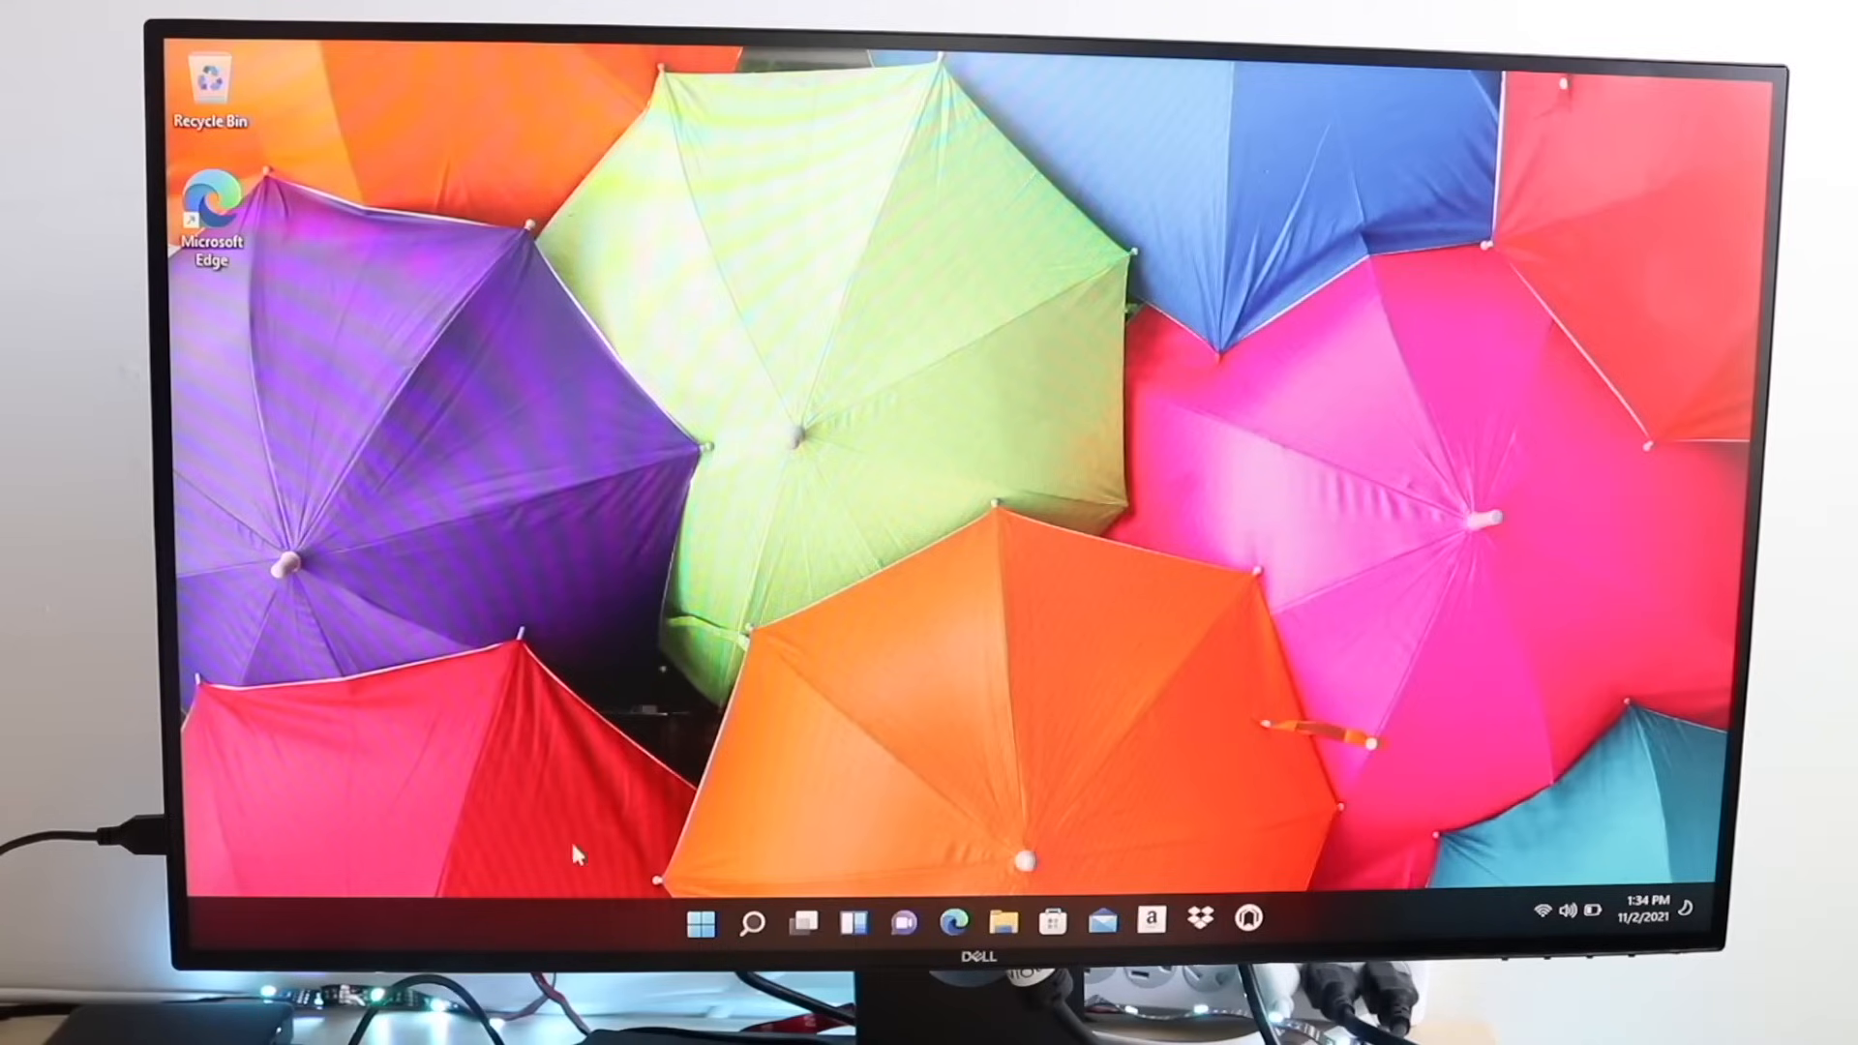
mouse_move(589, 917)
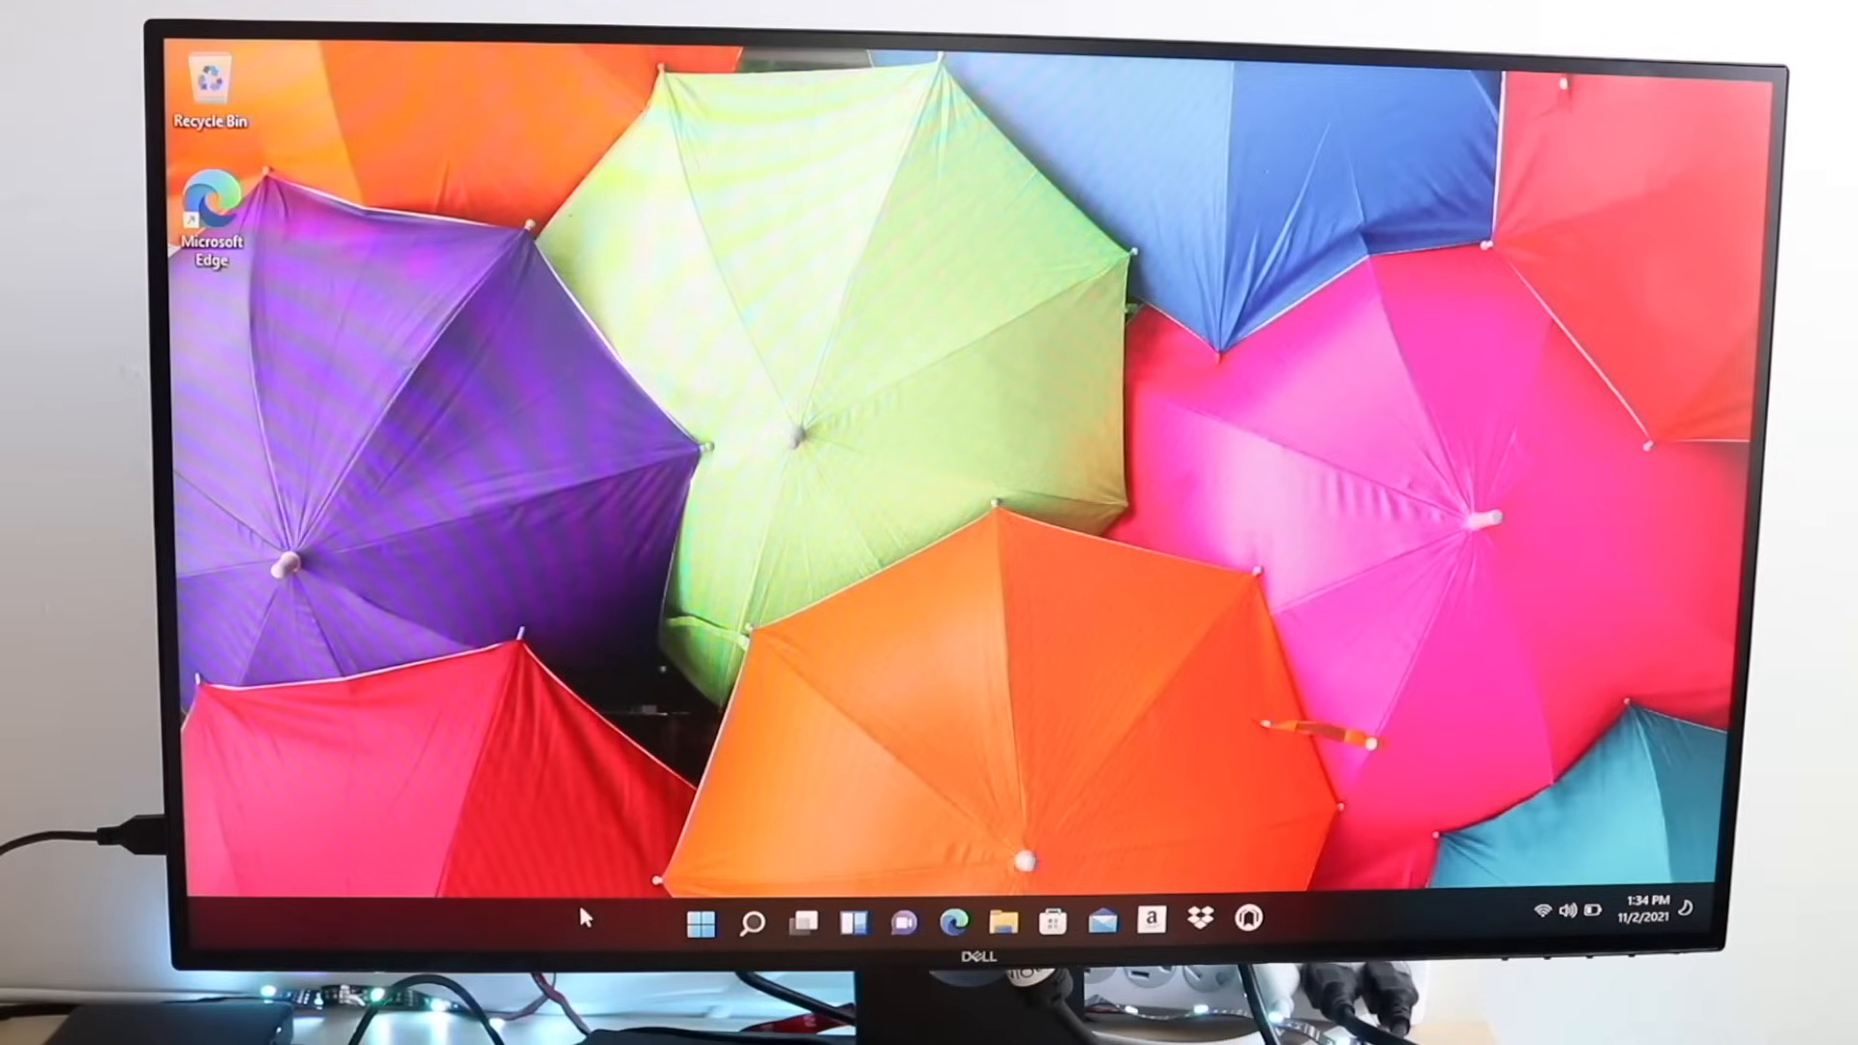
mouse_move(1208, 865)
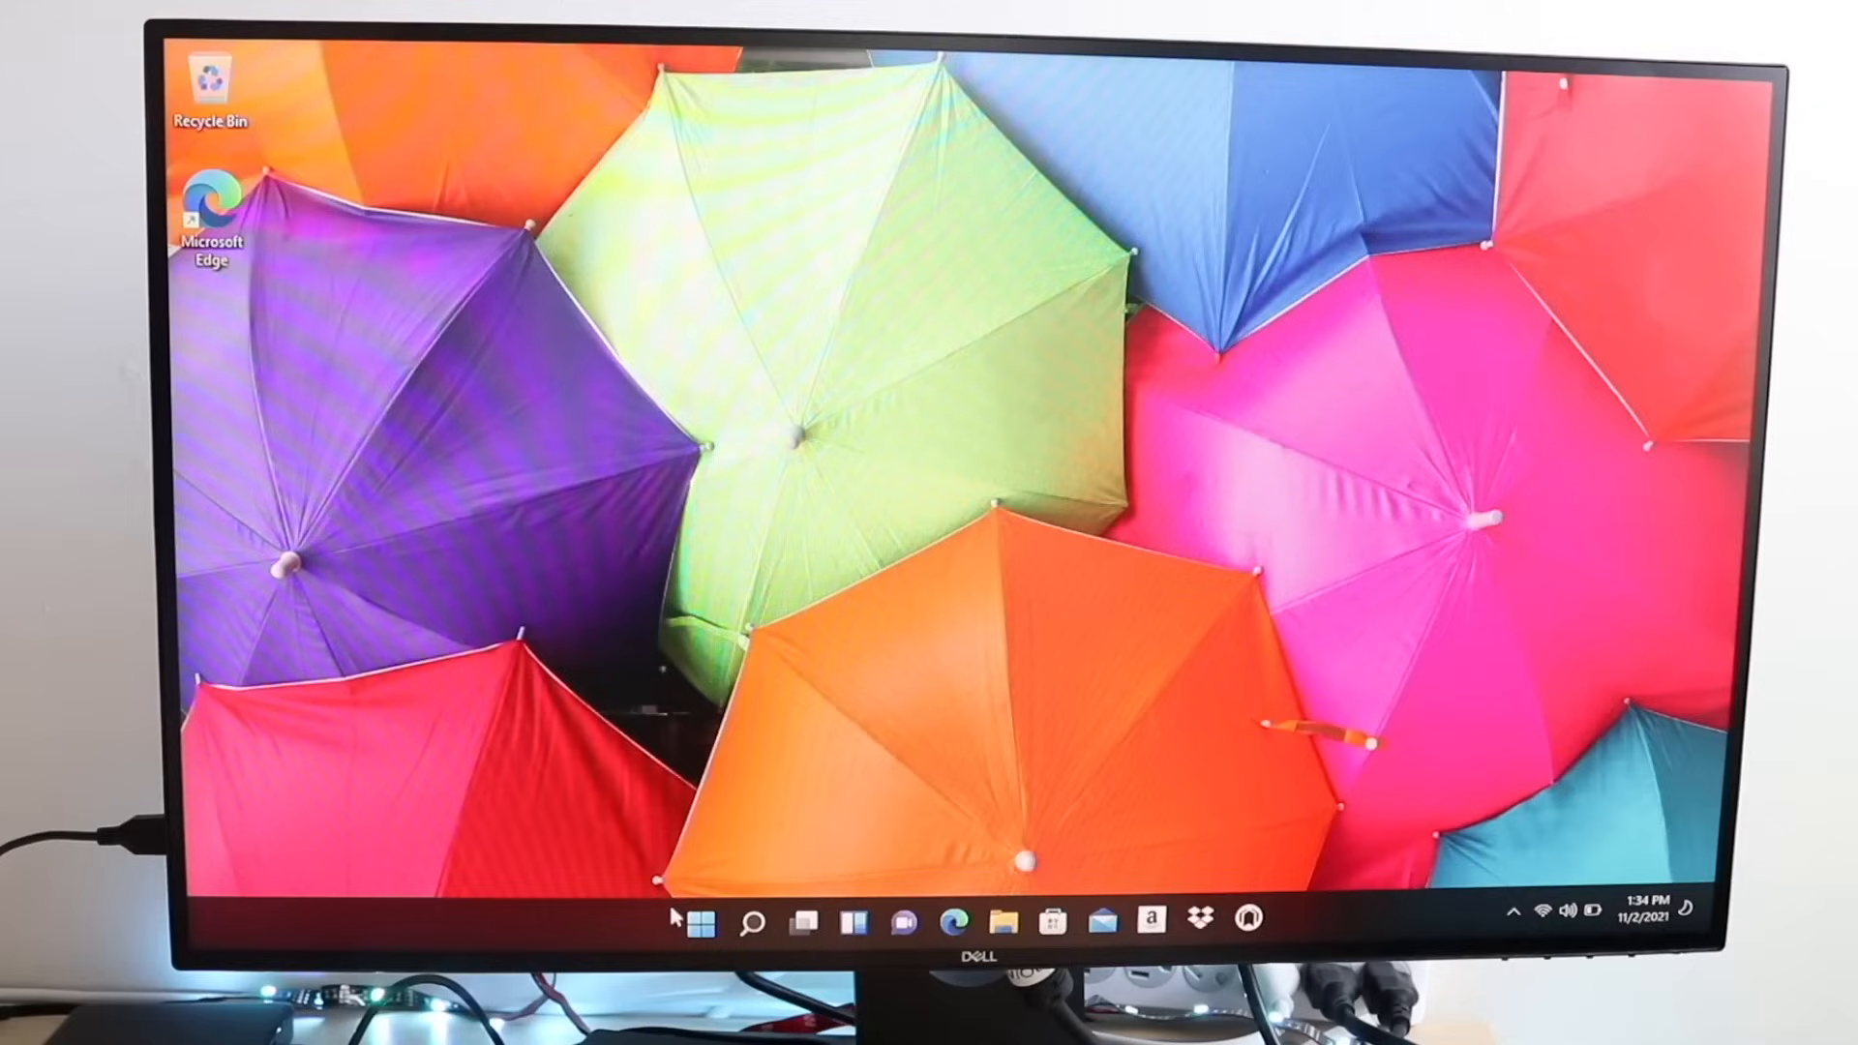
mouse_move(694, 921)
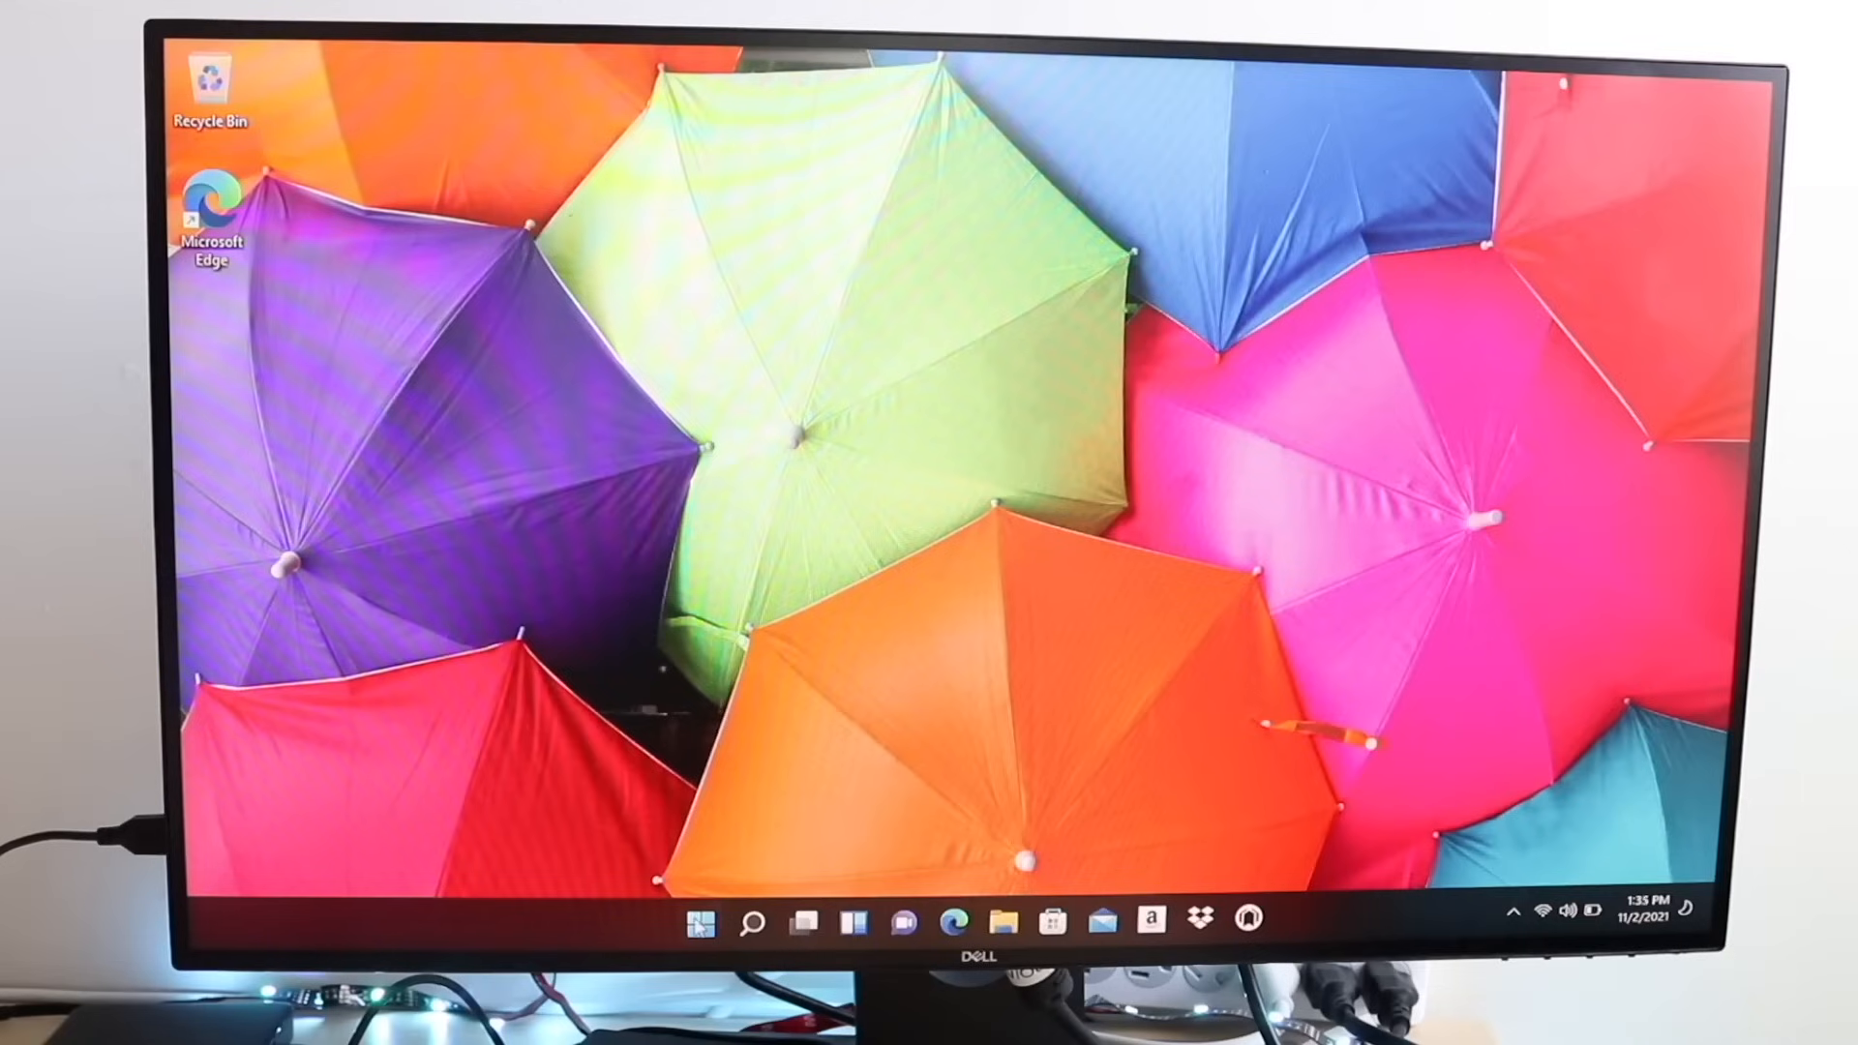
Bring up the Win+X quick link menu of system tools from the Start button.
right_click(698, 921)
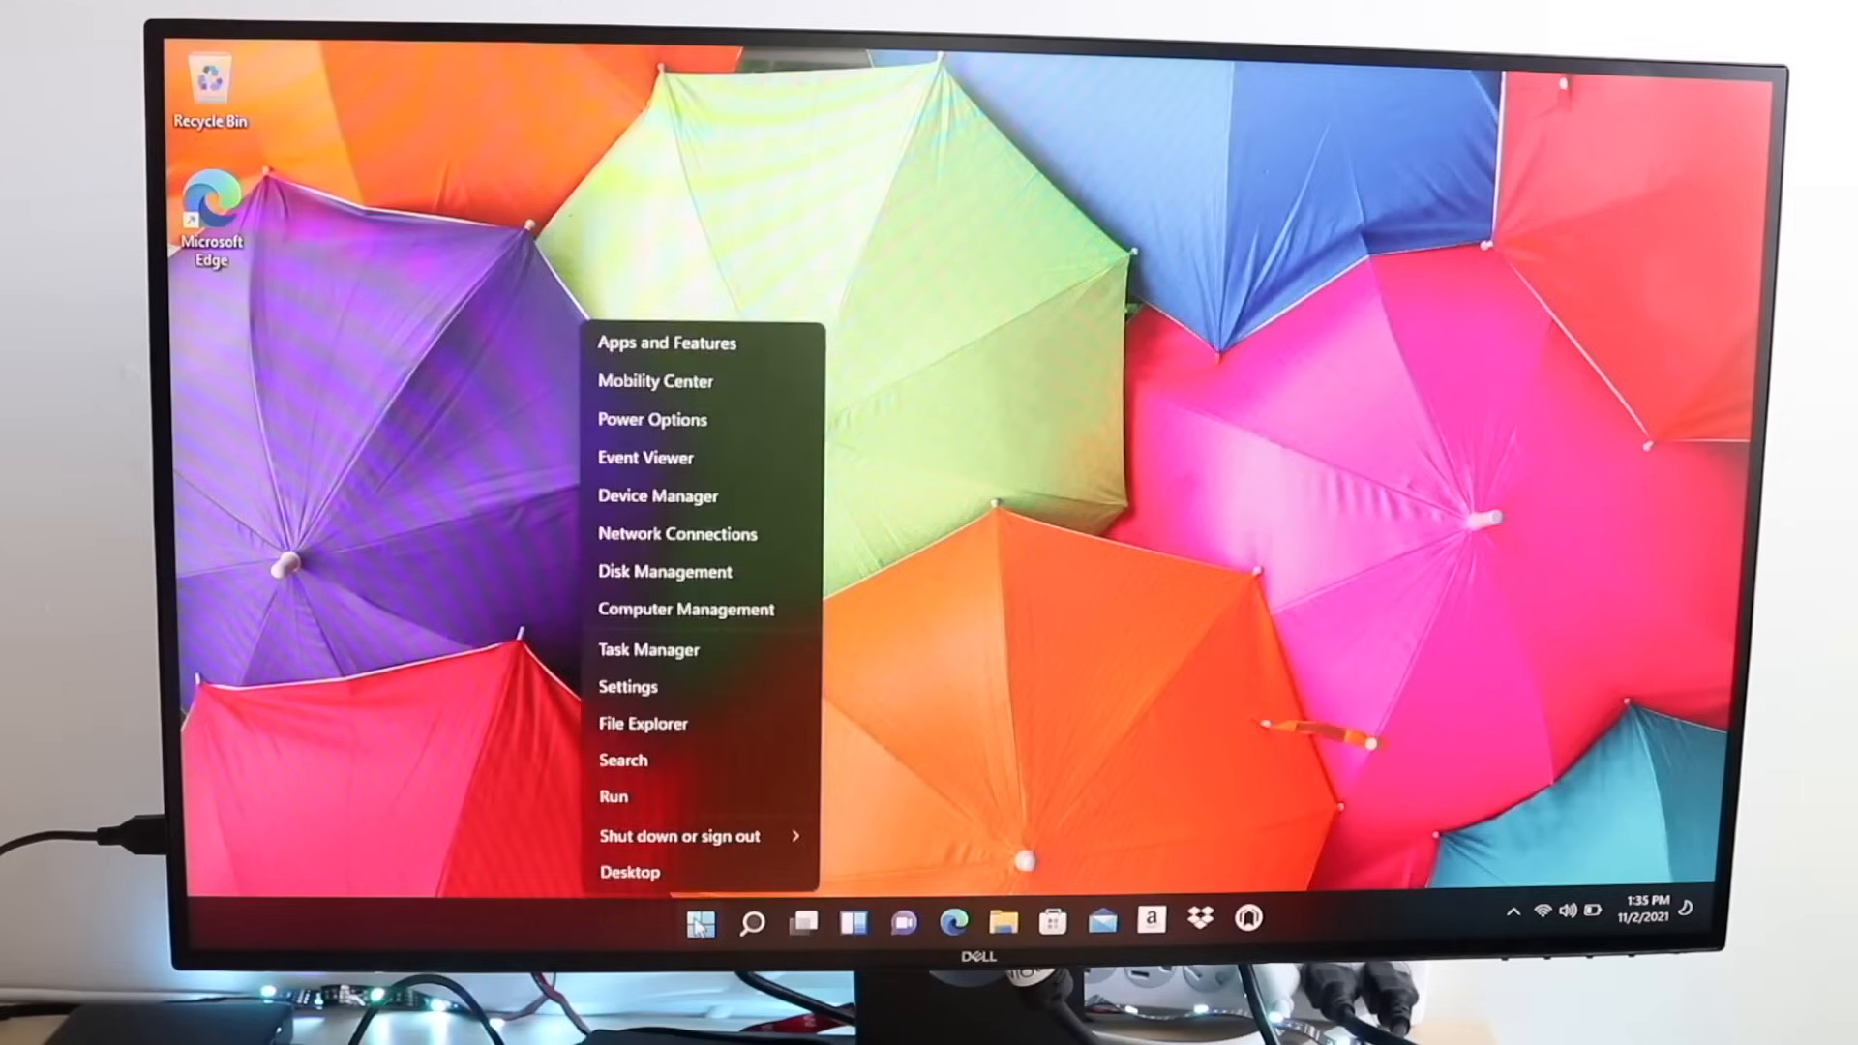
mouse_move(699, 395)
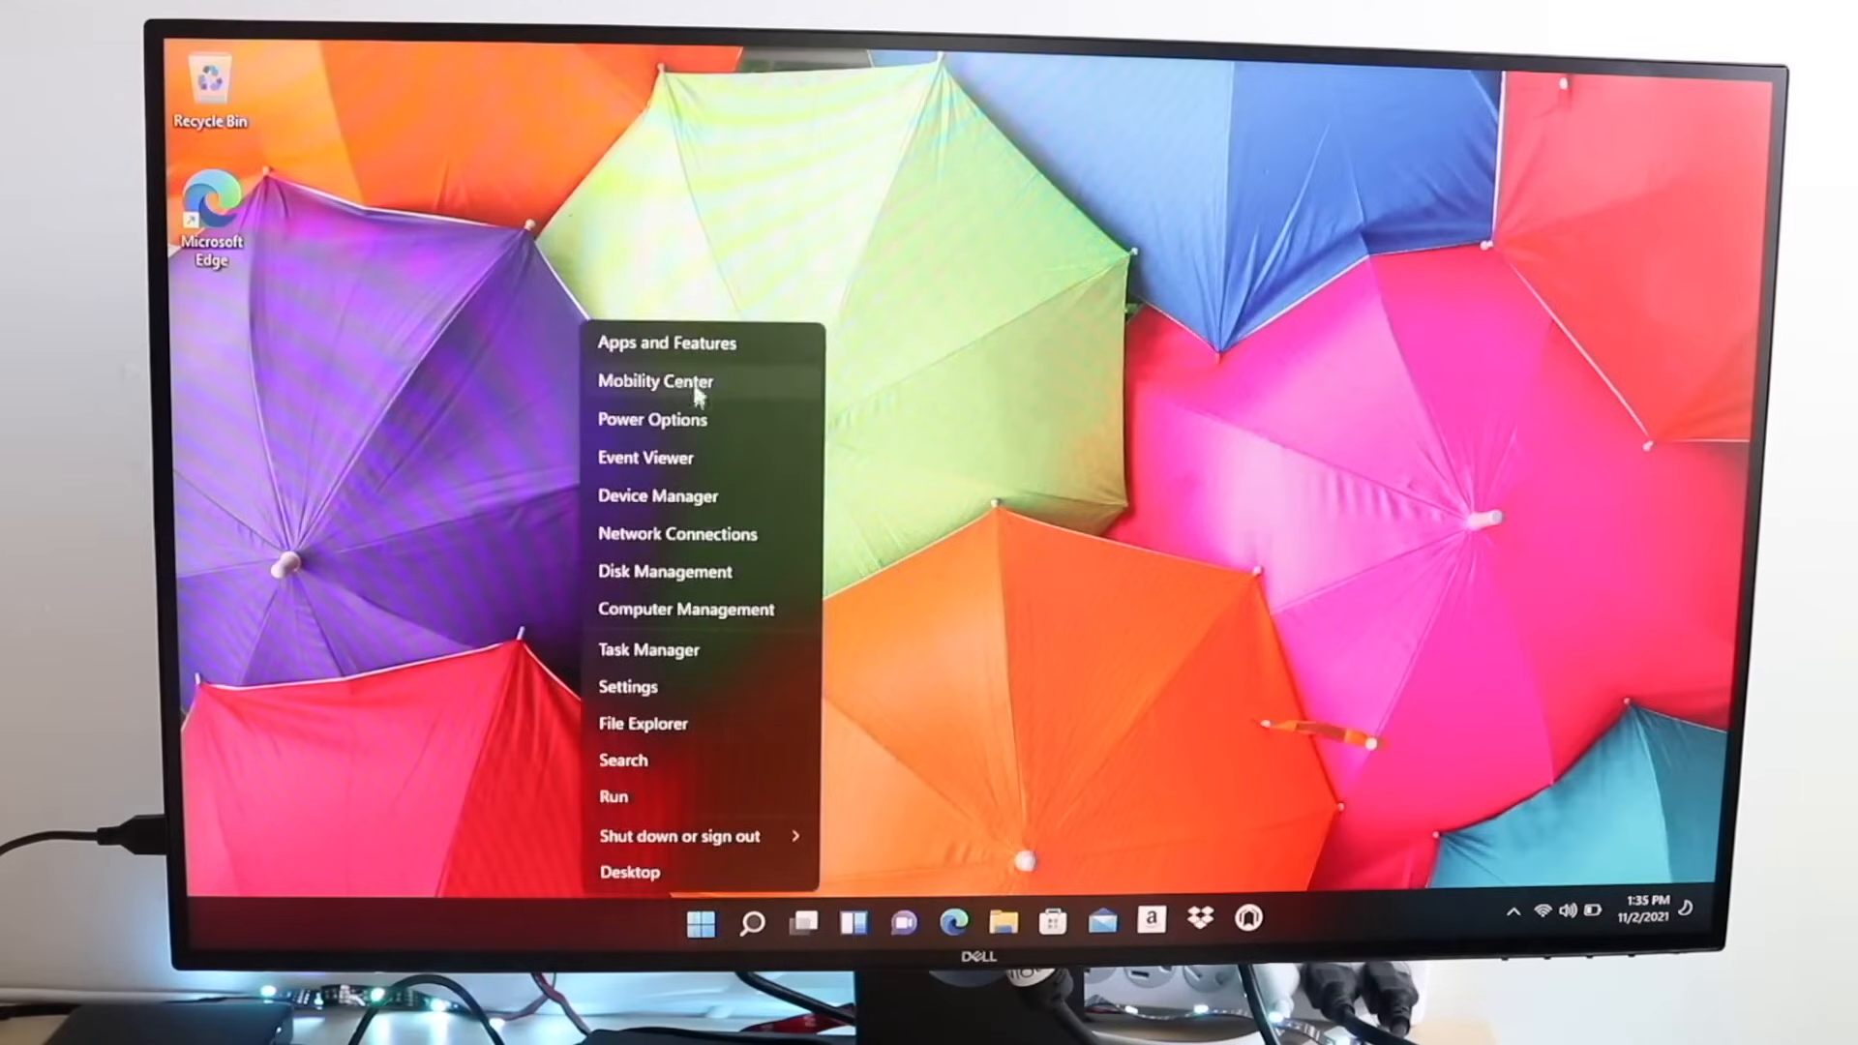
mouse_move(702, 937)
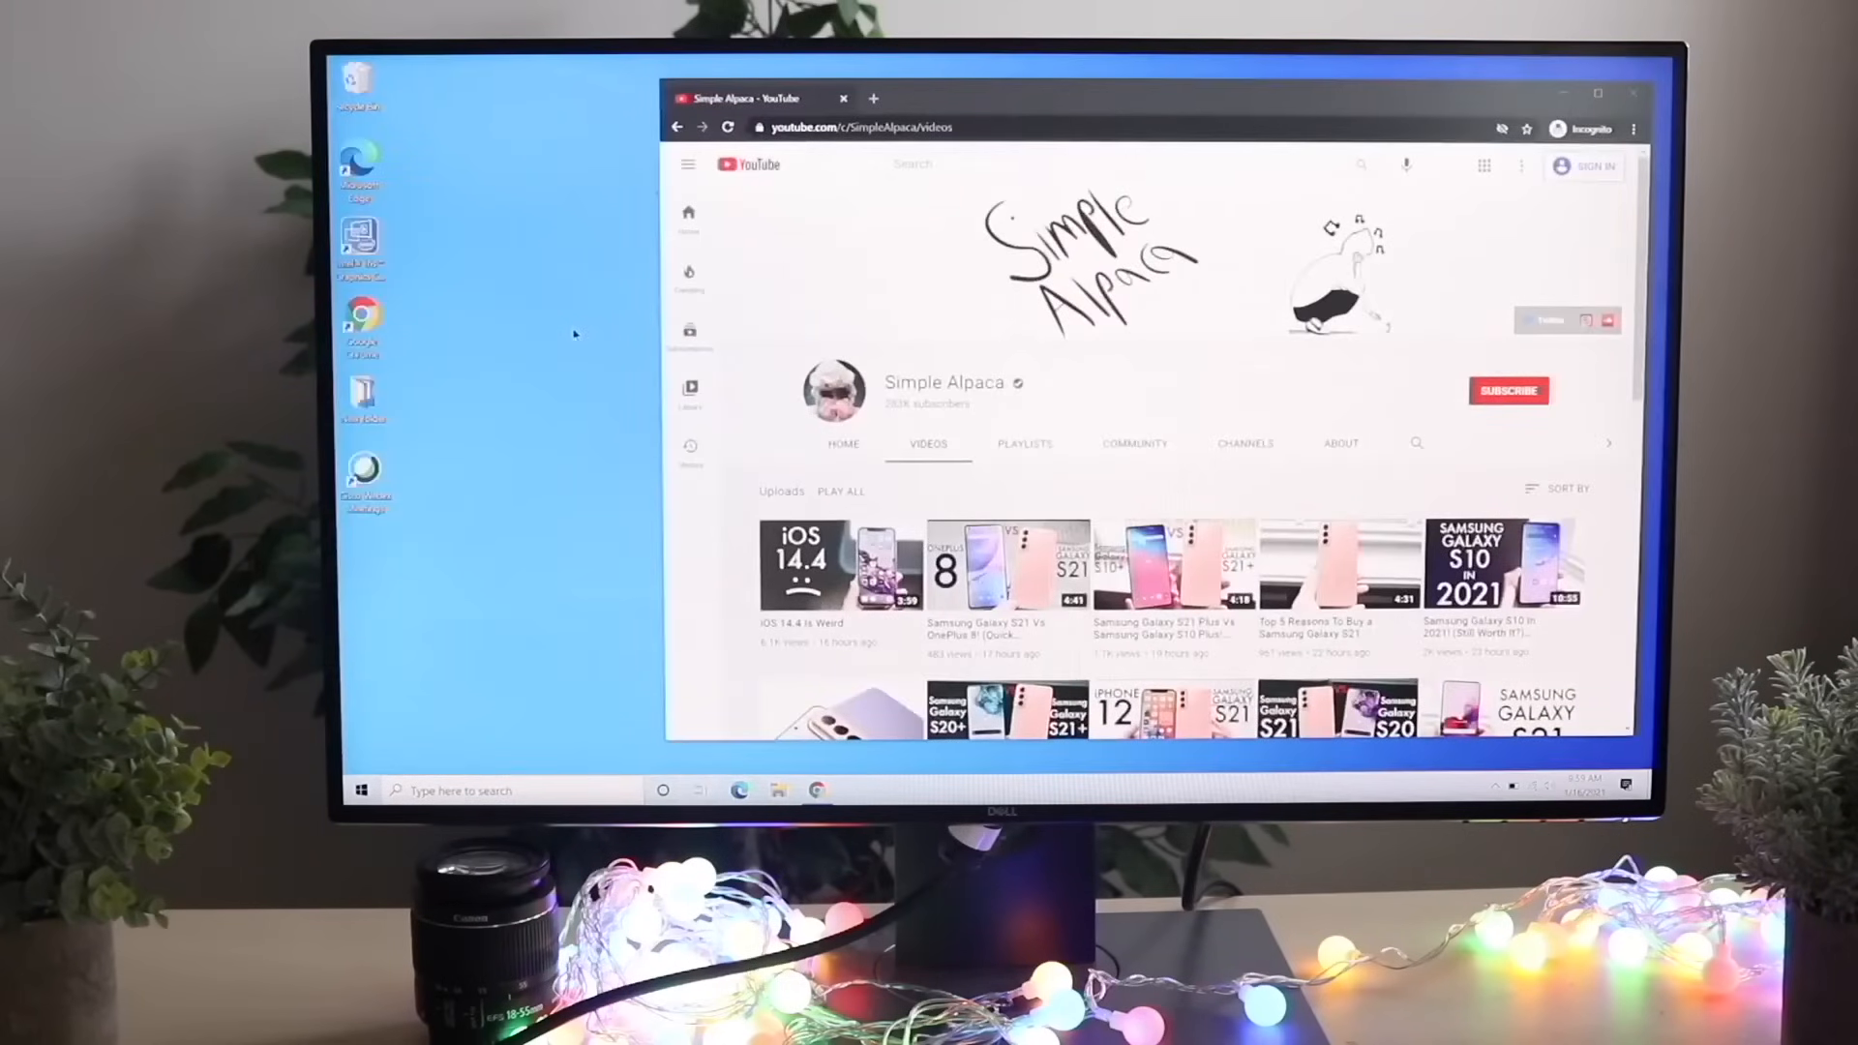
Browse down through the Windows 10 Start menu's installed apps list.
left_click(362, 789)
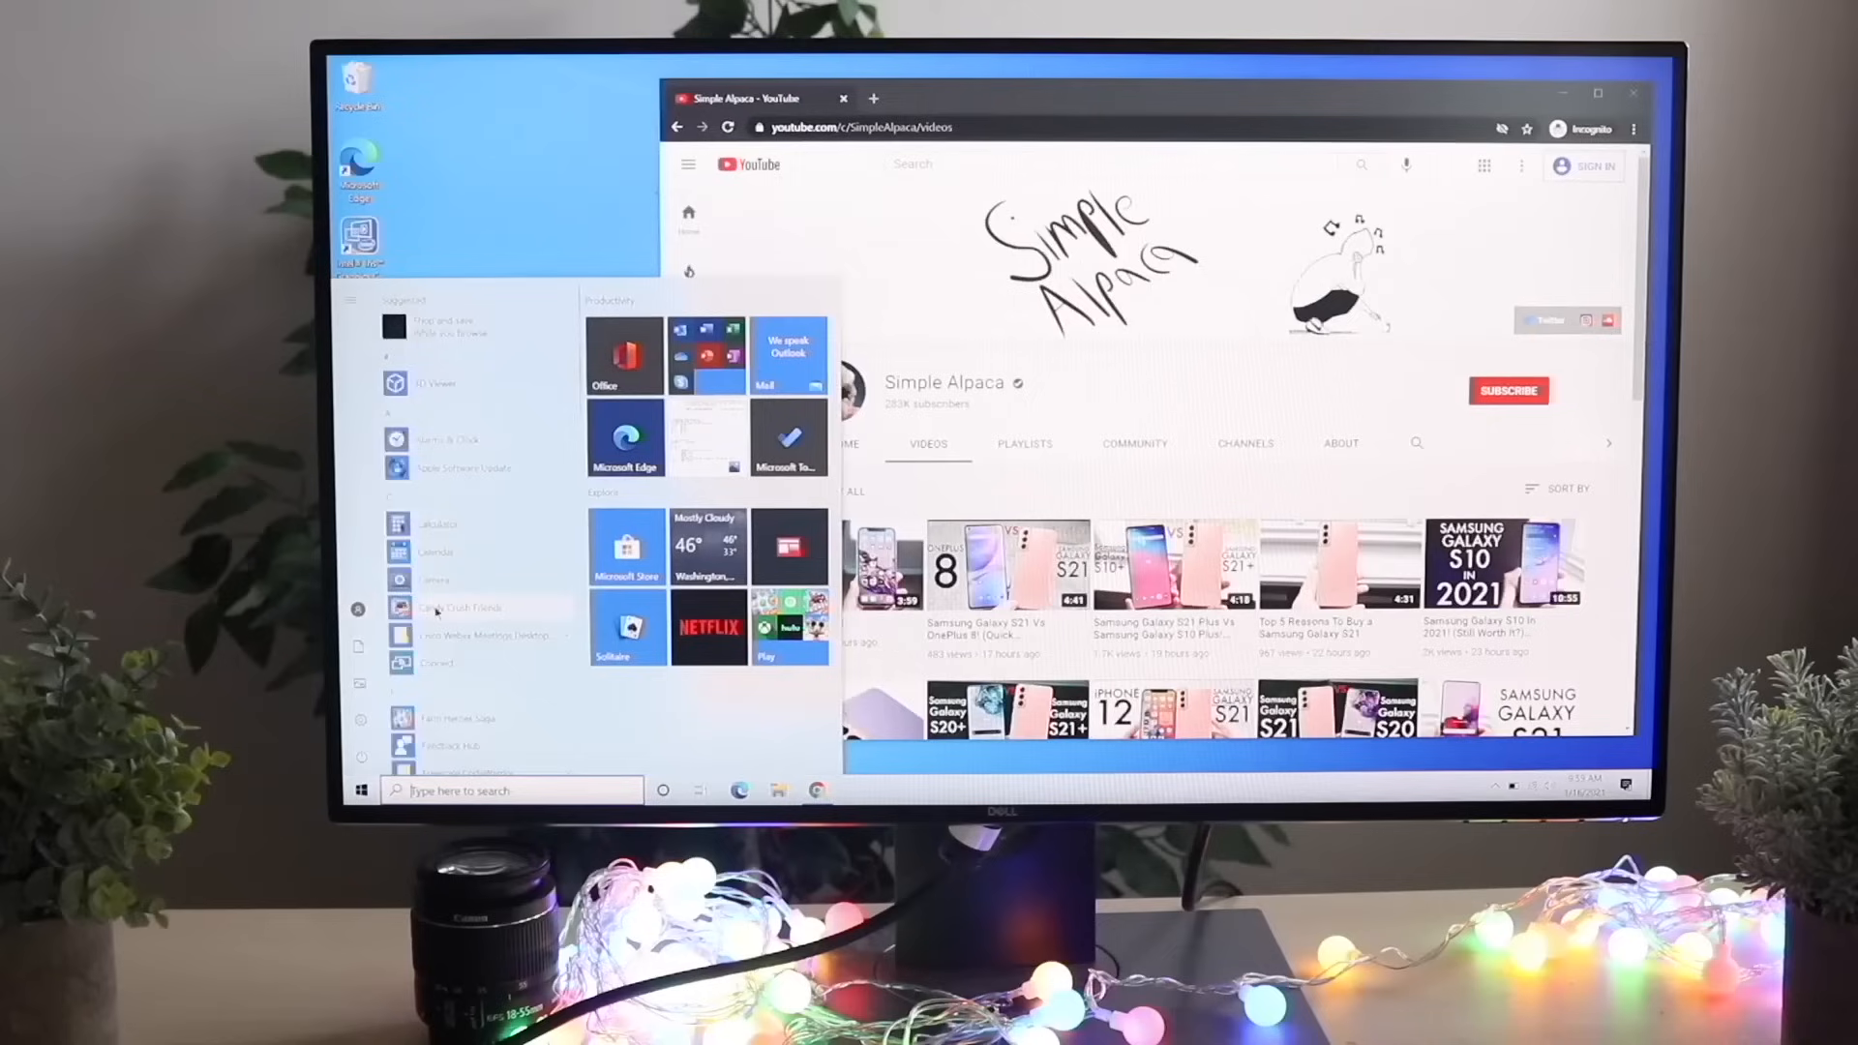
scroll("down", 3)
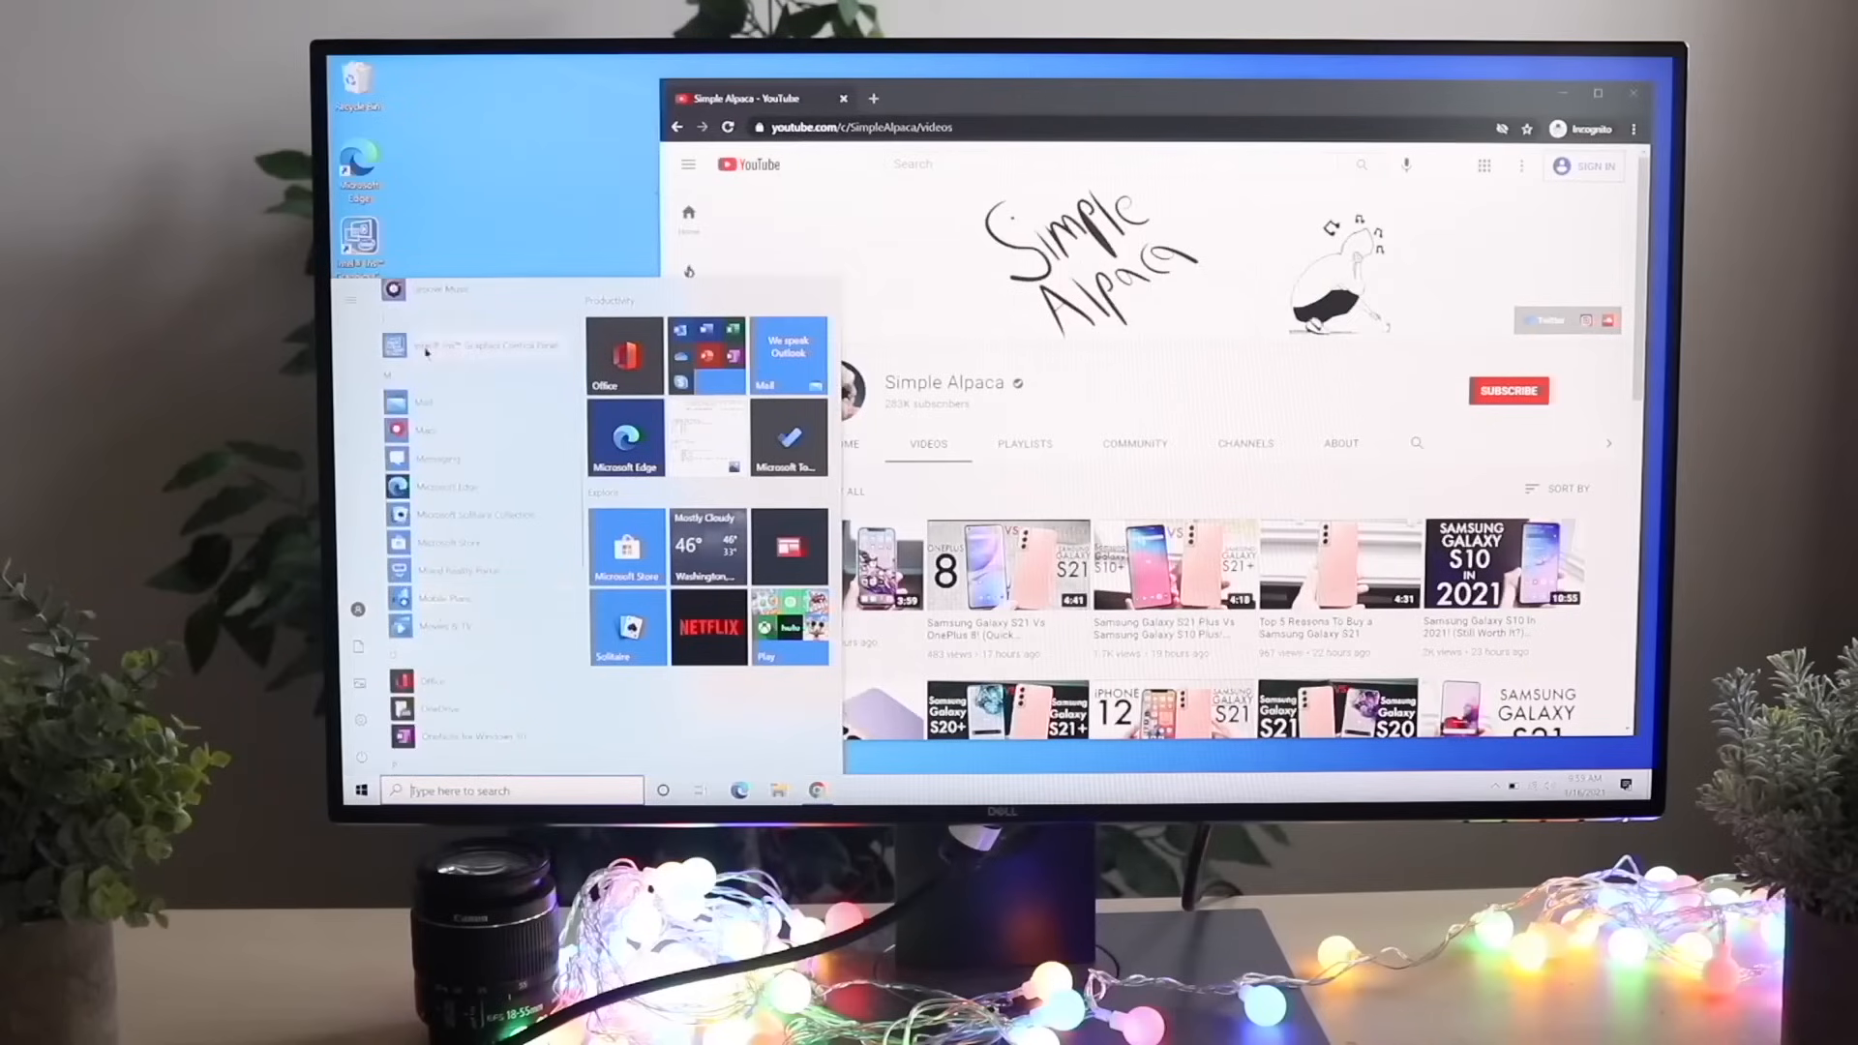
scroll("down", 3)
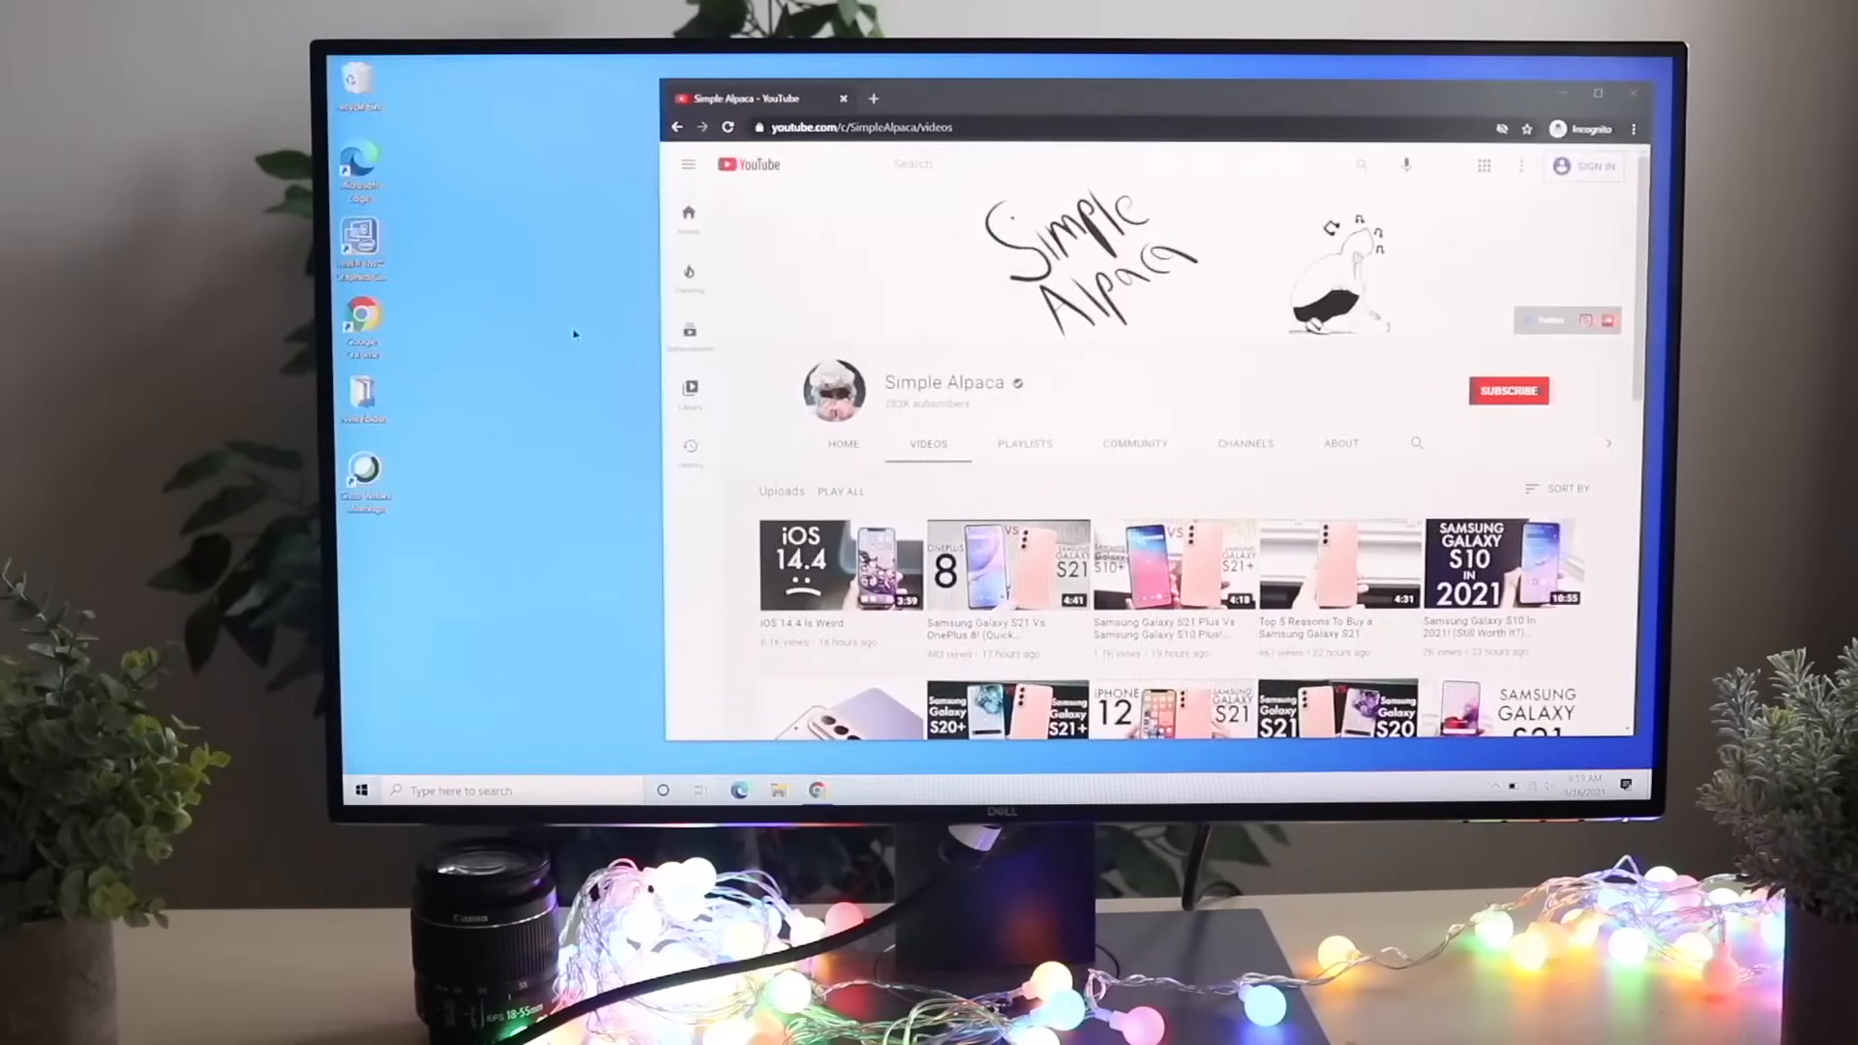
Reopen Start and launch Microsoft Store from its tile.
left_click(362, 789)
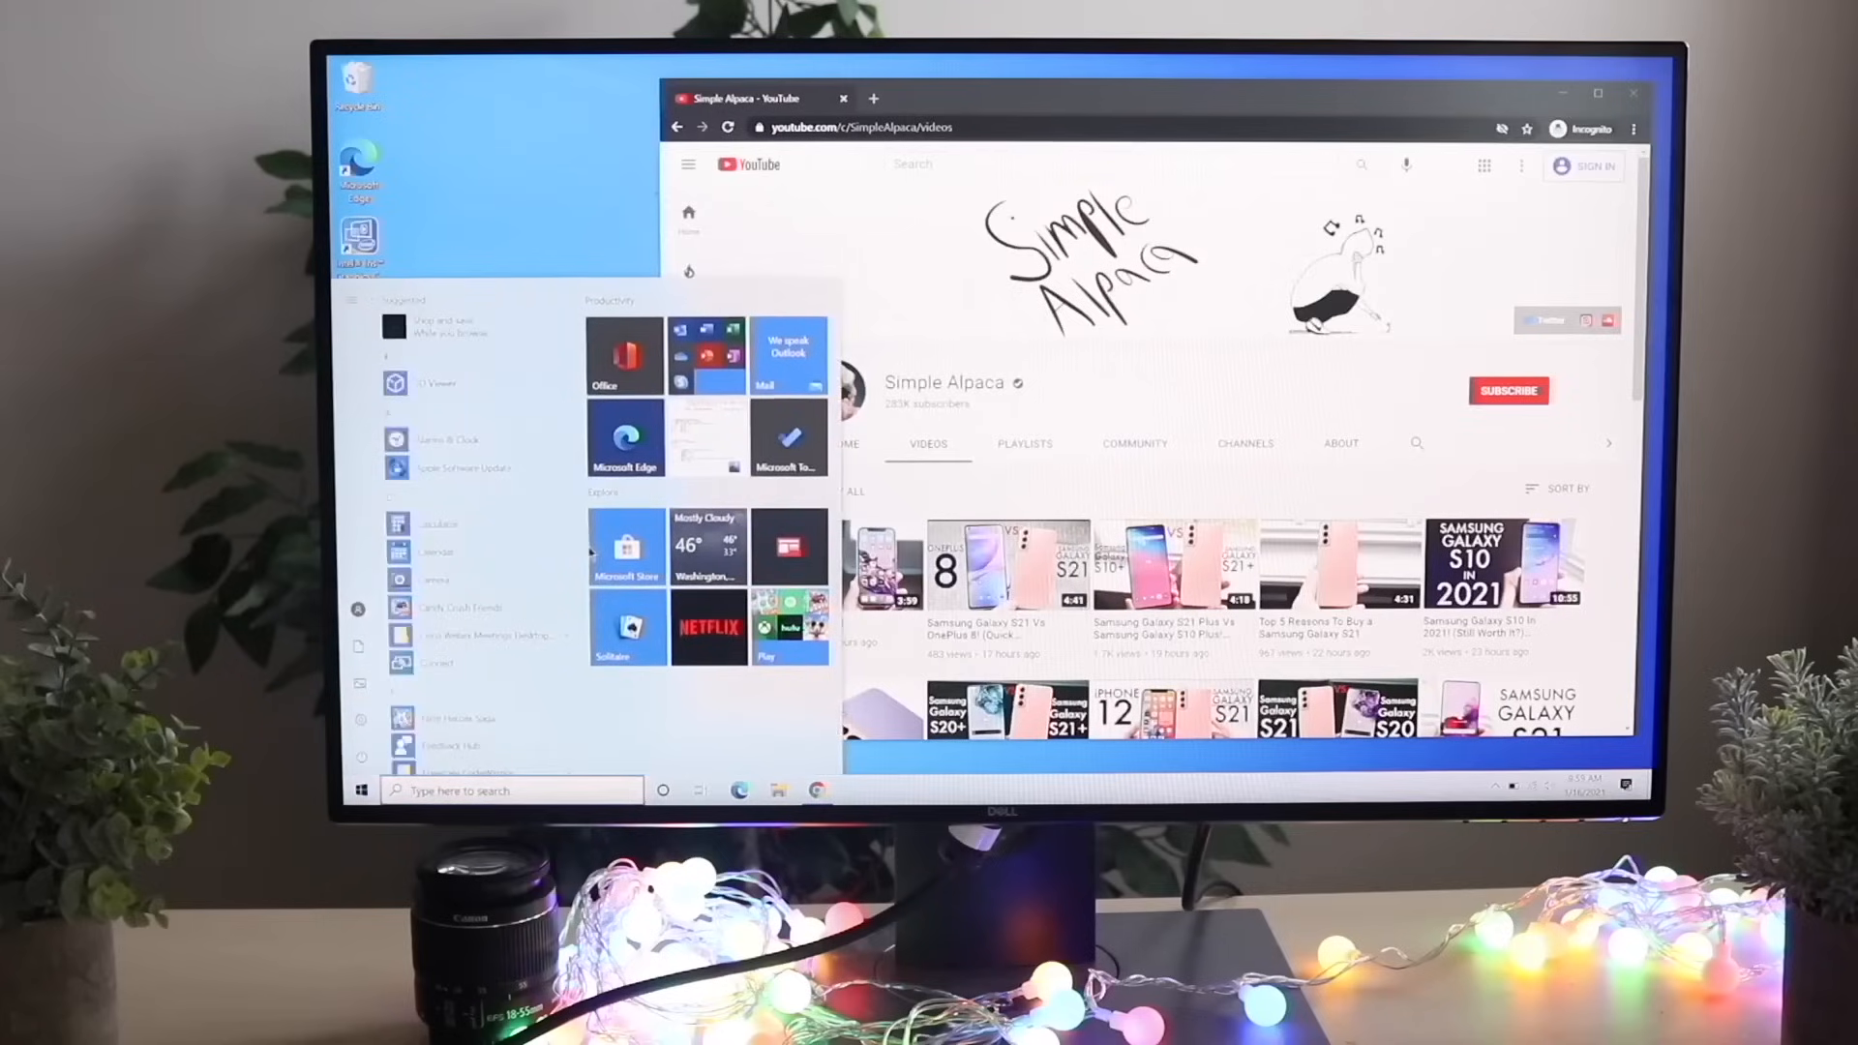
left_click(627, 548)
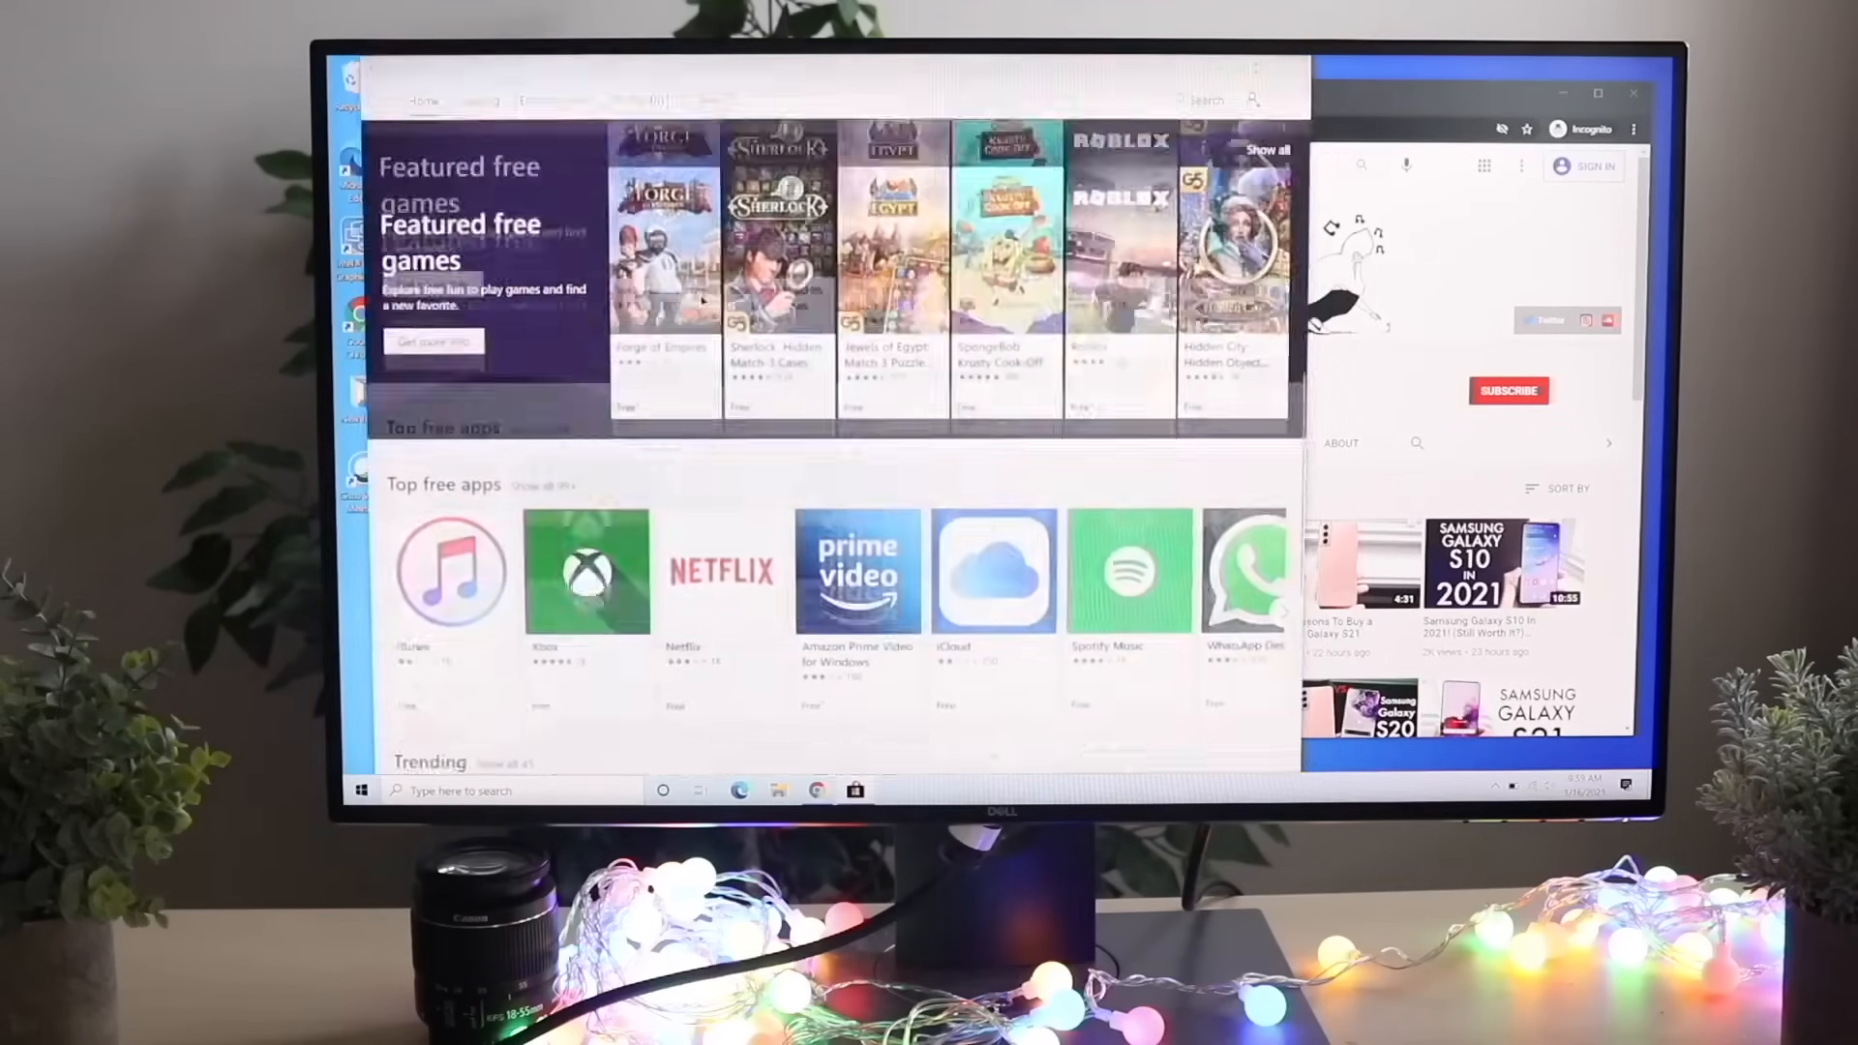
Open the Best selling games chart from the Store Home page banner.
scroll("down", 3)
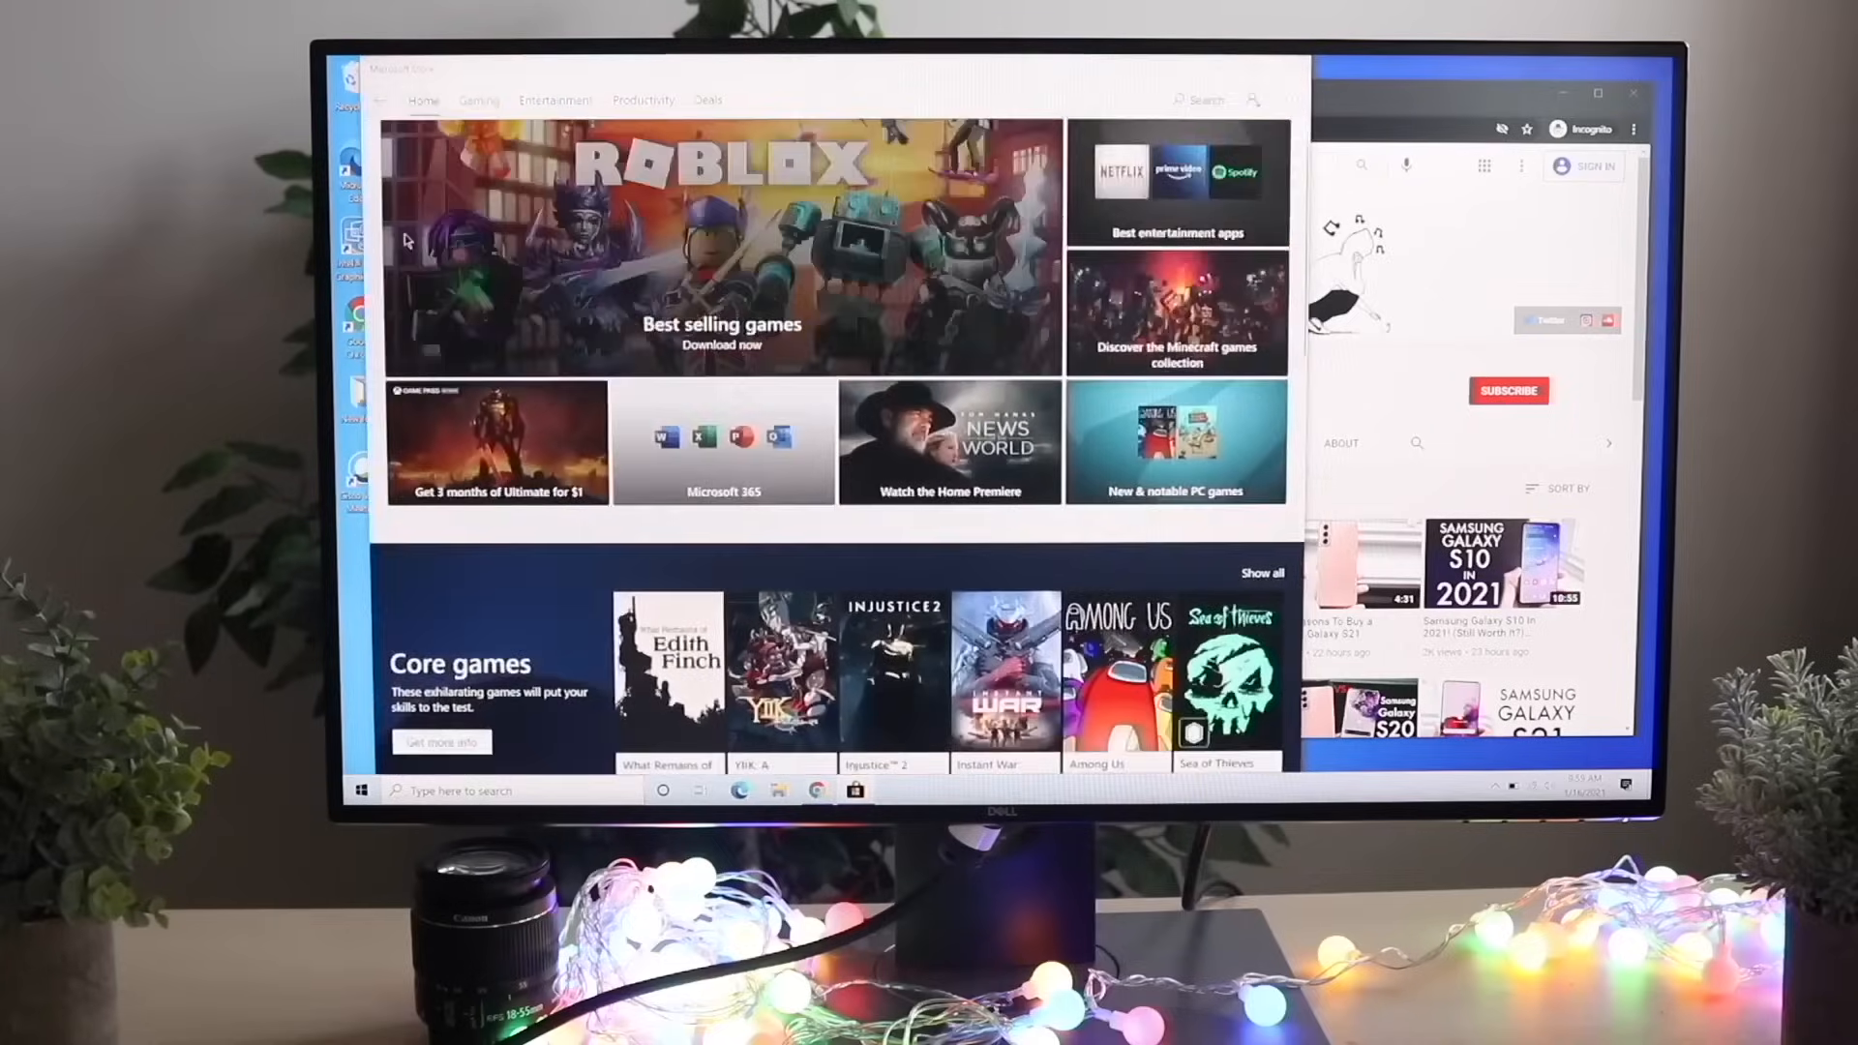
left_click(720, 331)
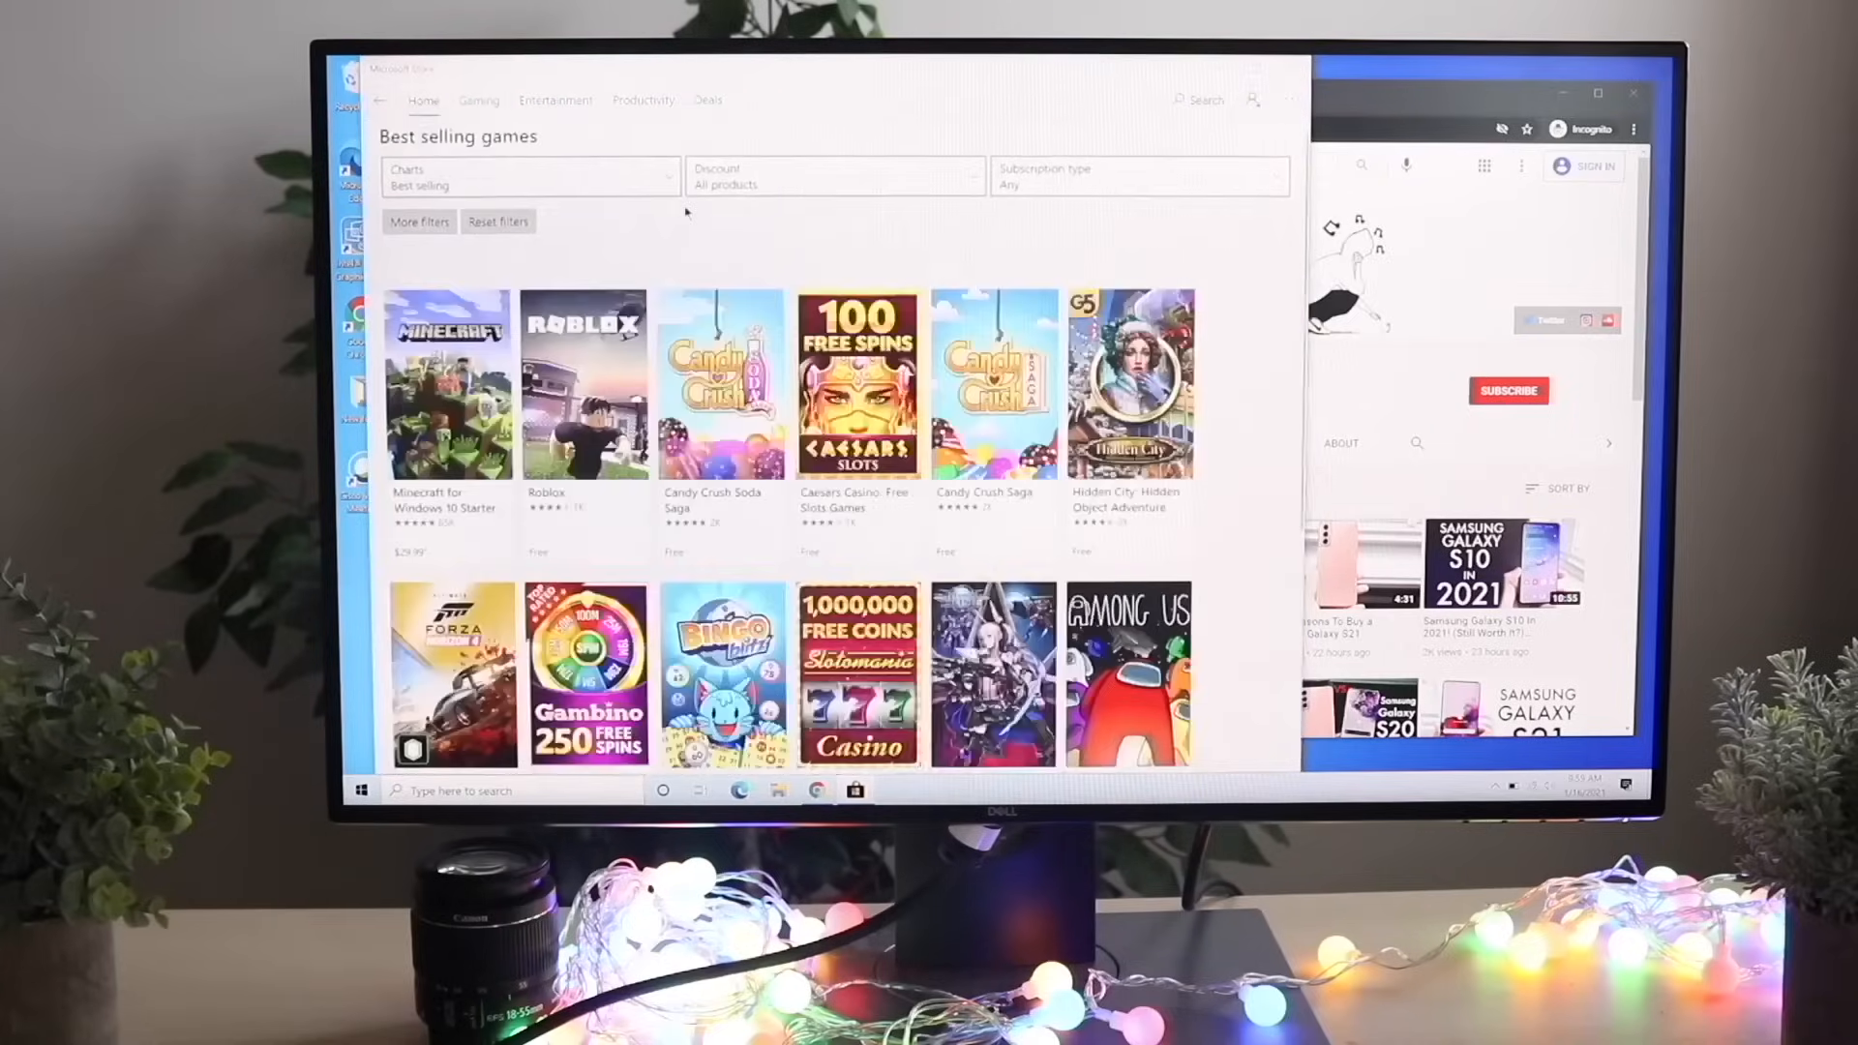